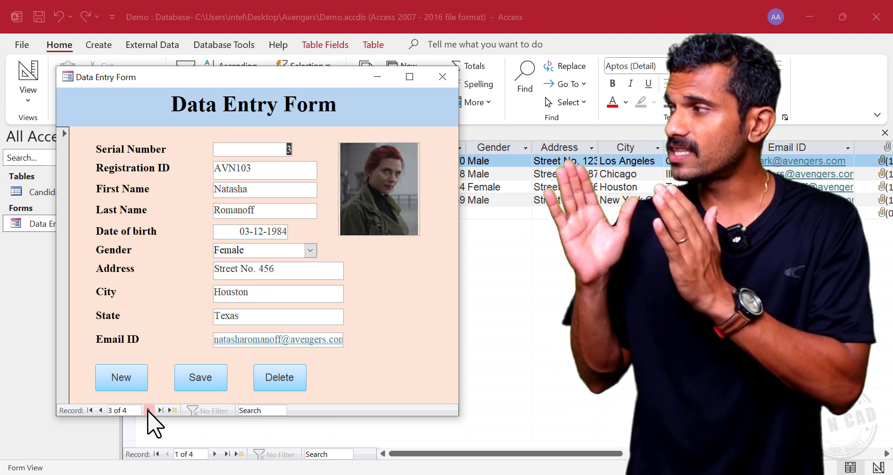
Launch Microsoft Access from the Windows Start menu search
left_click(149, 409)
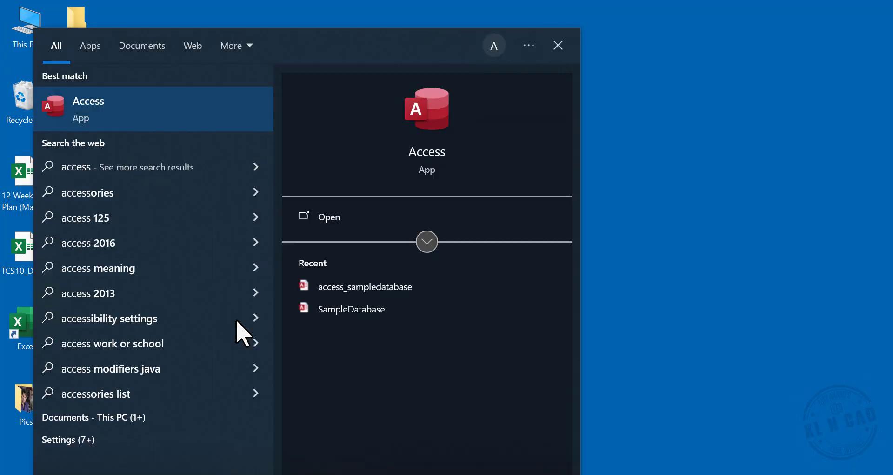
left_click(89, 108)
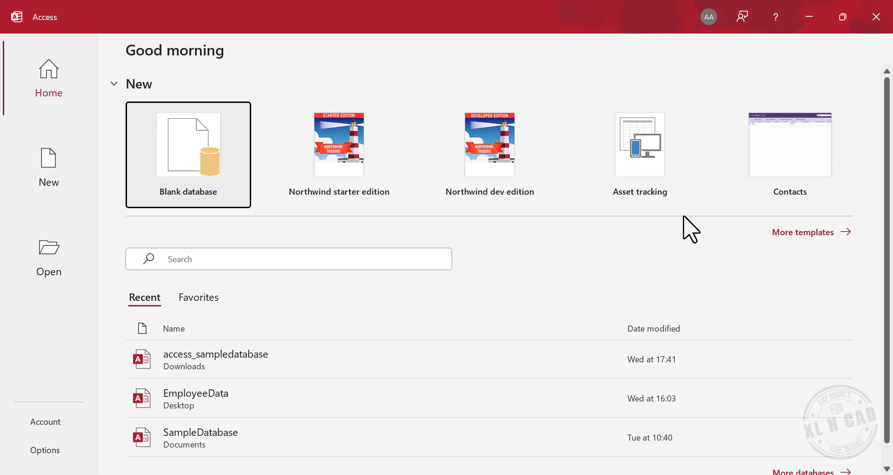
mouse_move(557, 250)
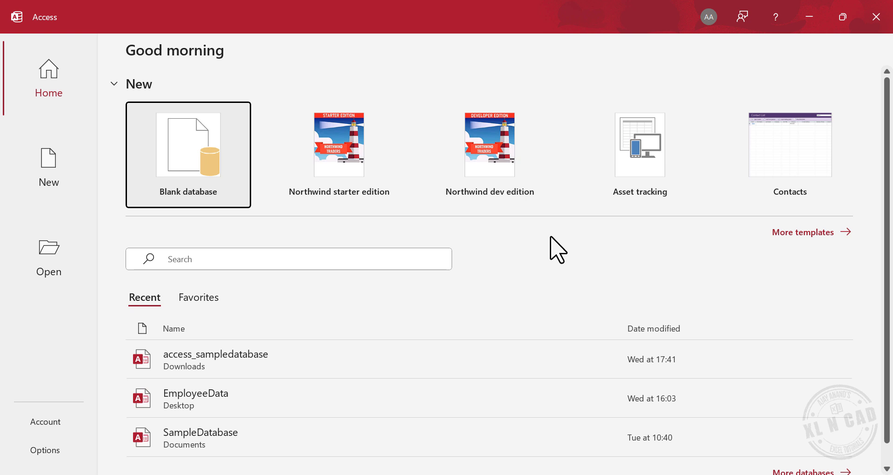
mouse_move(235, 191)
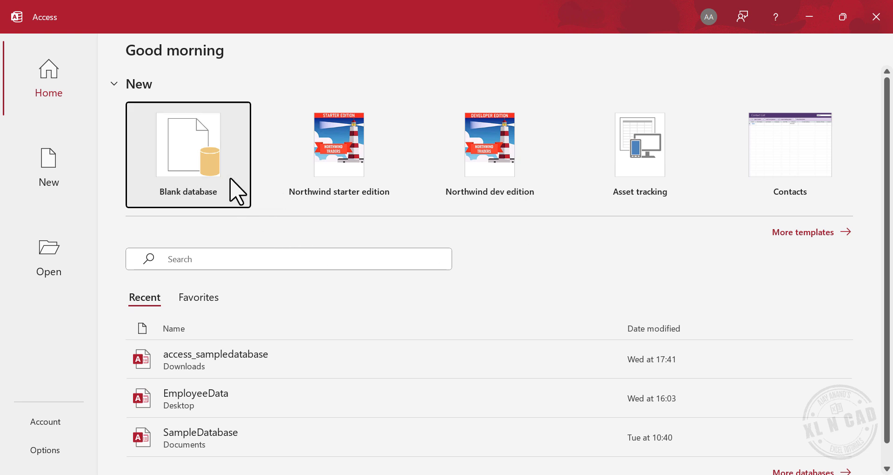
Start a new blank database and name it Demo
left_click(188, 144)
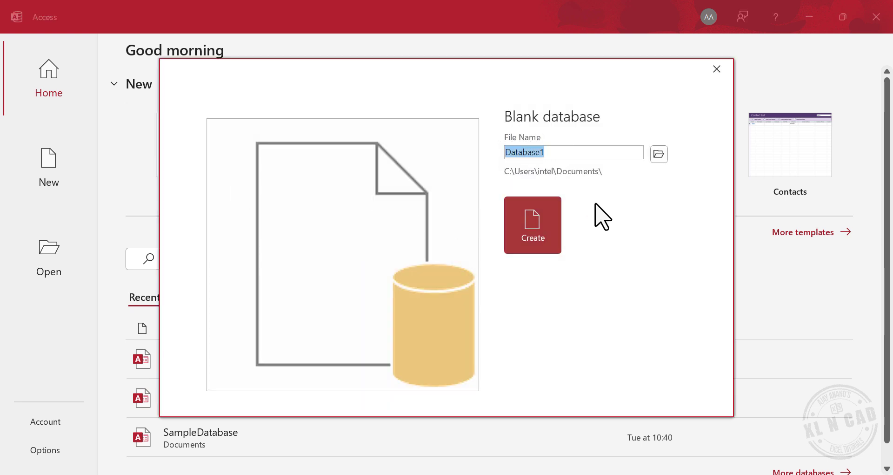
type("Demo")
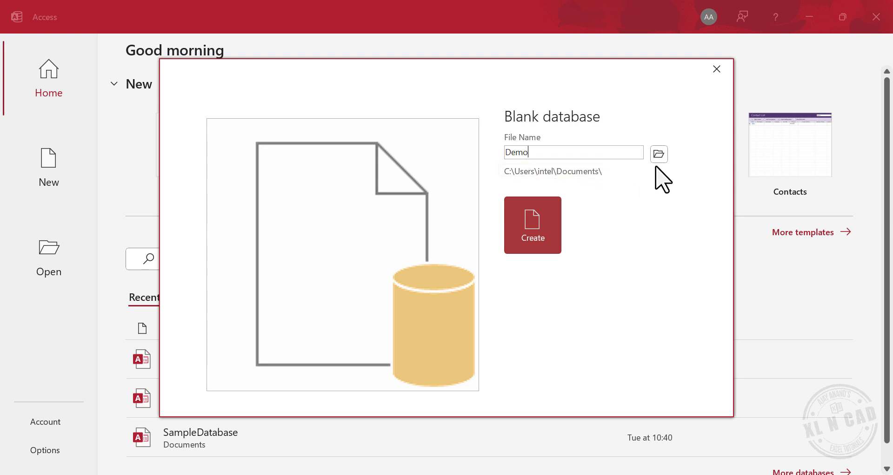
Set the save location to the Avengers folder on the Desktop and create the database
left_click(659, 153)
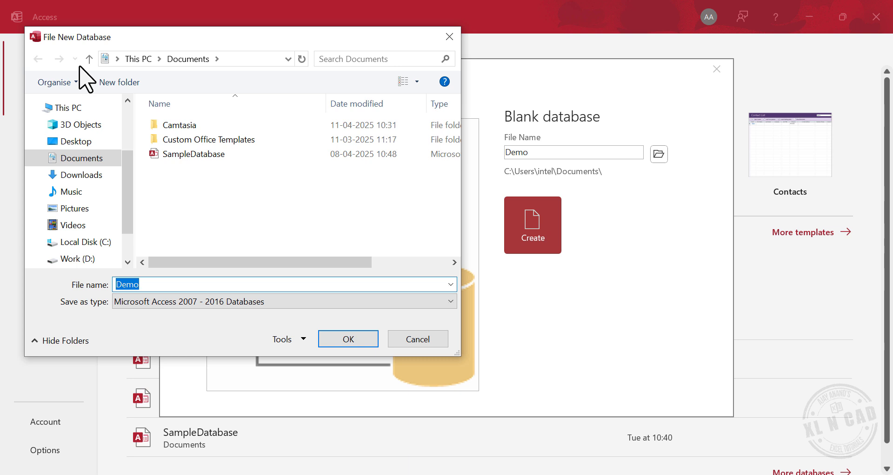
left_click(73, 140)
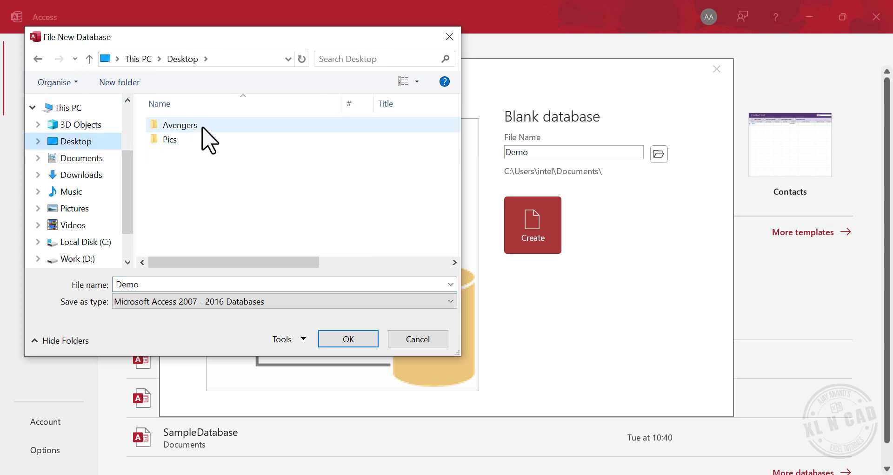
double_click(180, 125)
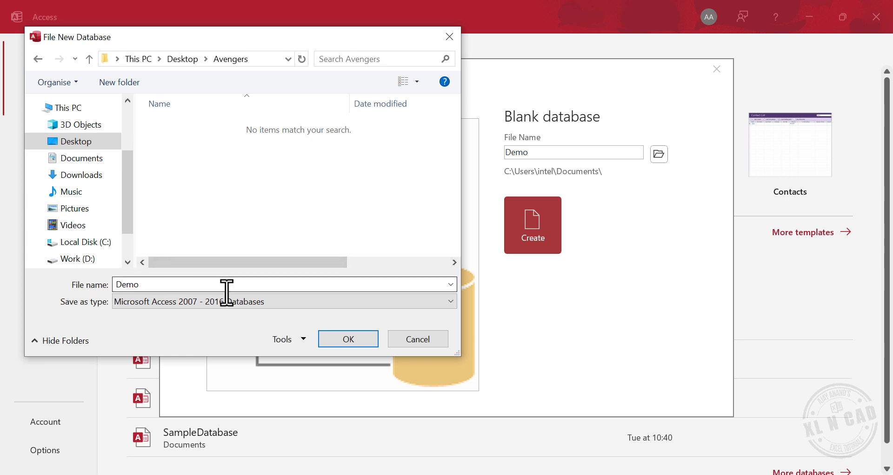
left_click(347, 339)
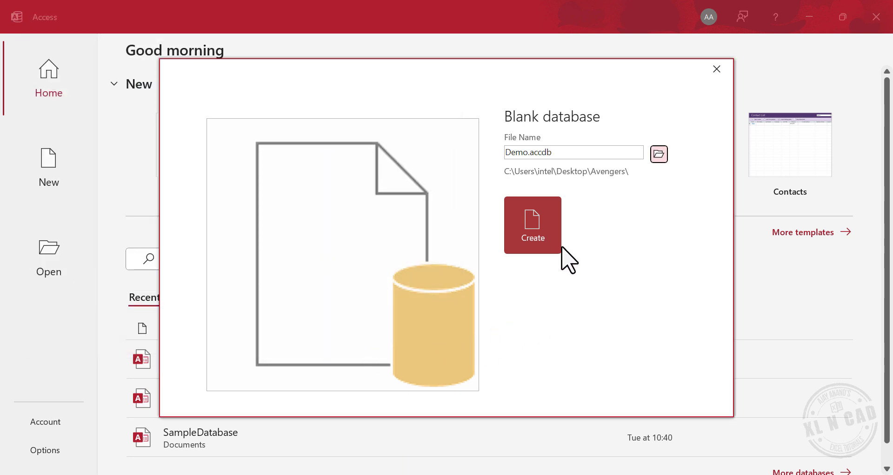
left_click(531, 224)
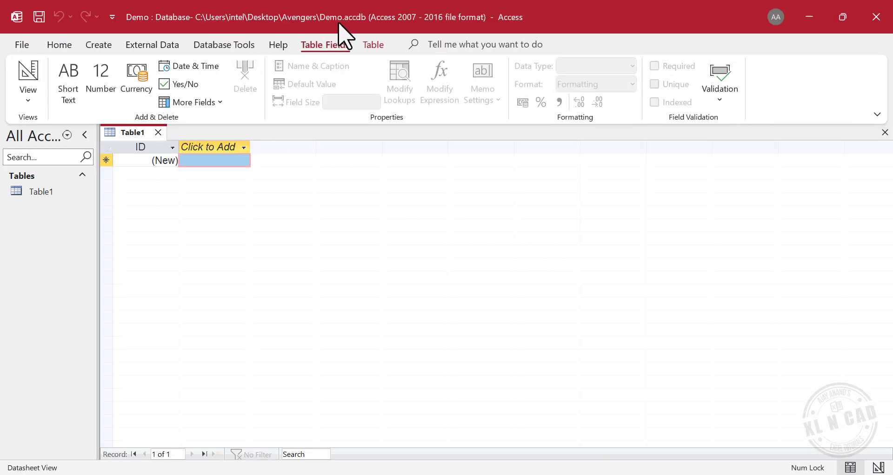
mouse_move(351, 38)
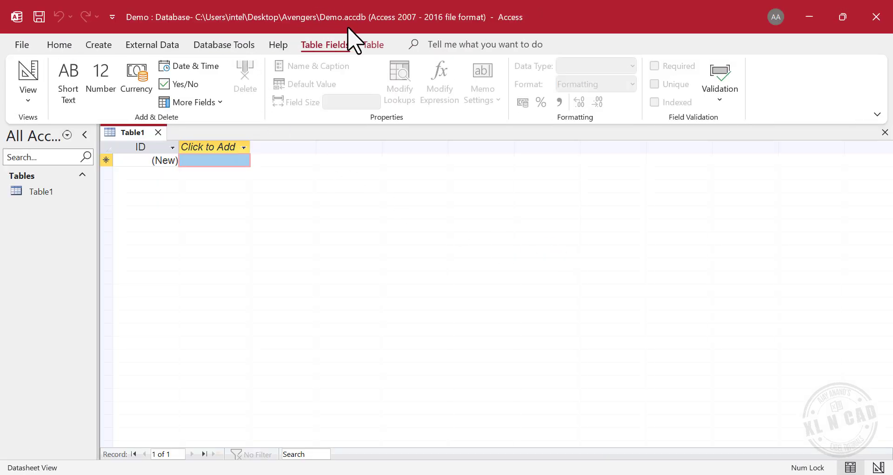
mouse_move(357, 37)
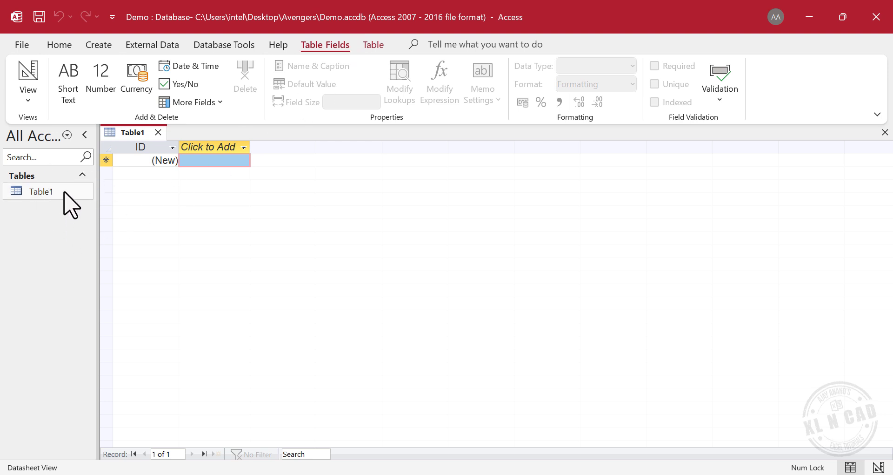
mouse_move(344, 148)
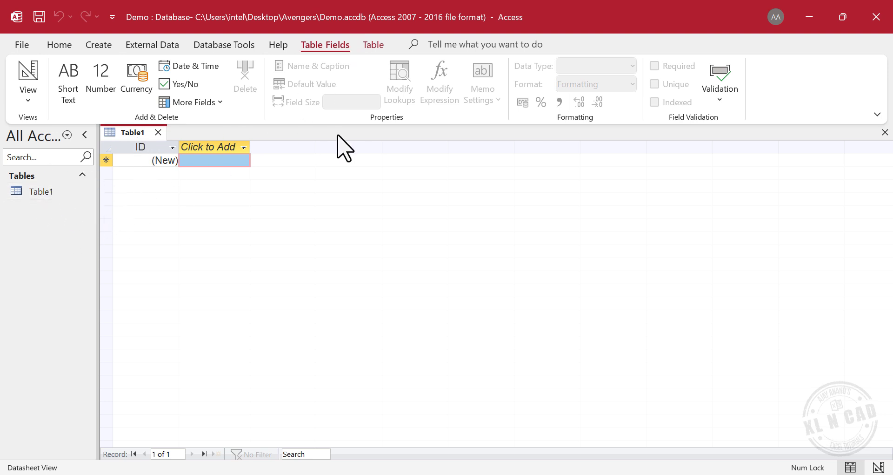
mouse_move(229, 222)
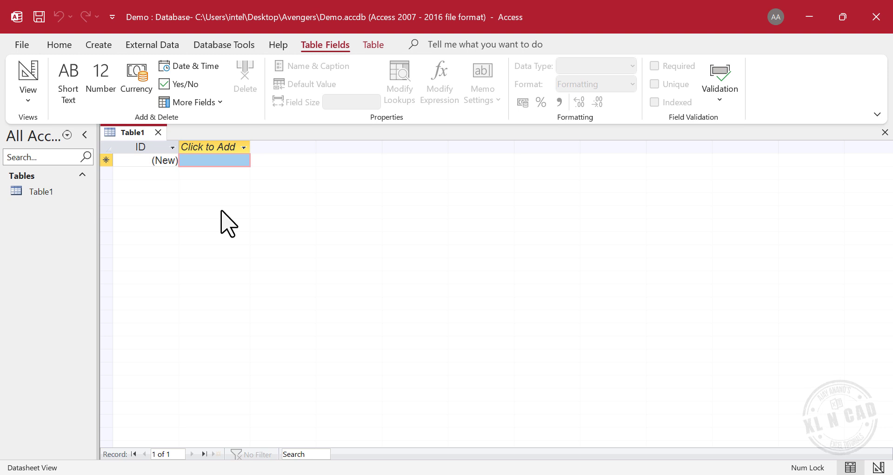
mouse_move(77, 193)
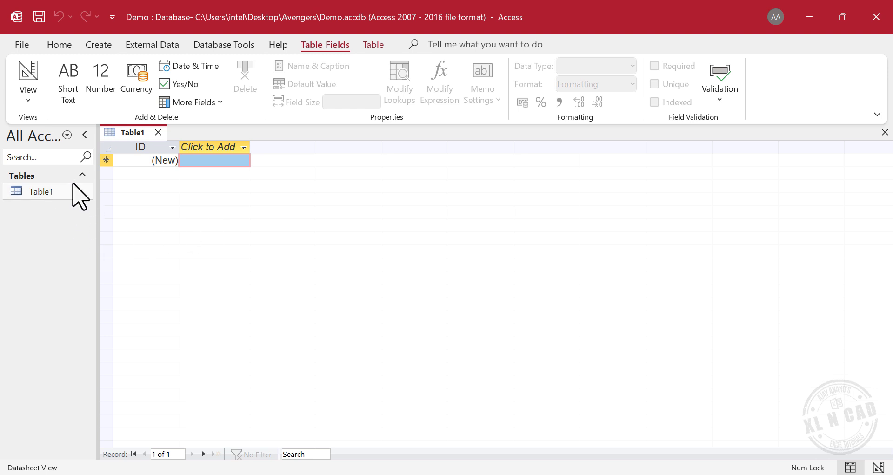
mouse_move(331, 184)
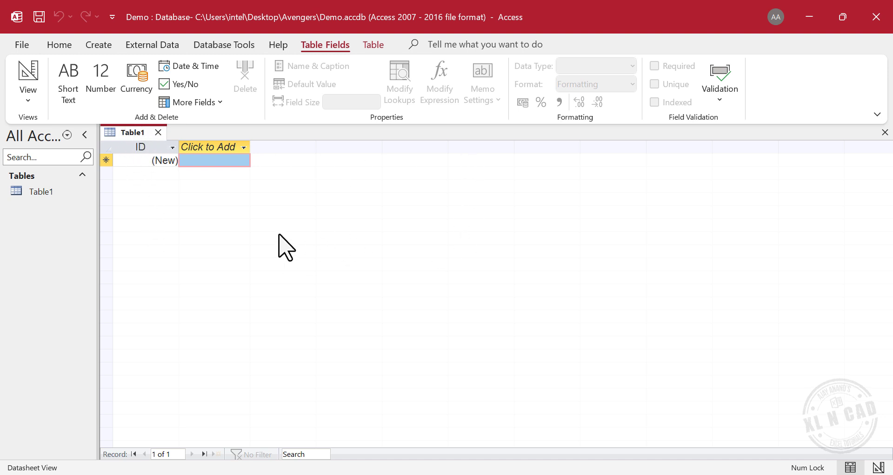
mouse_move(291, 252)
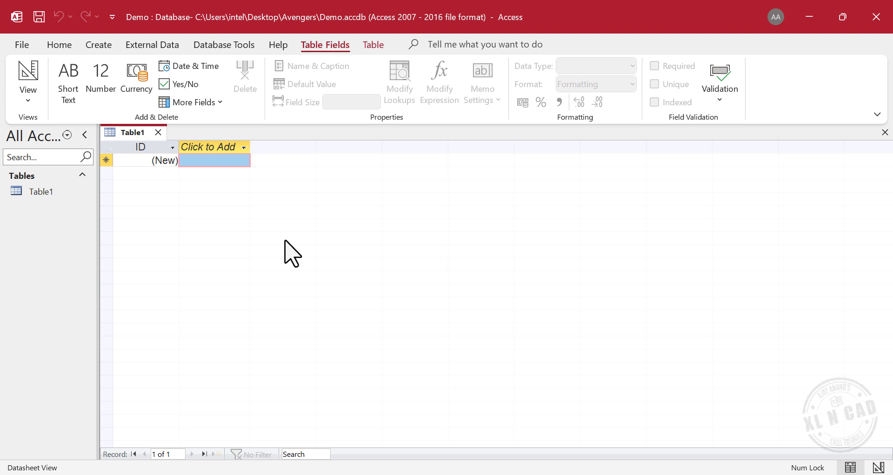
mouse_move(330, 137)
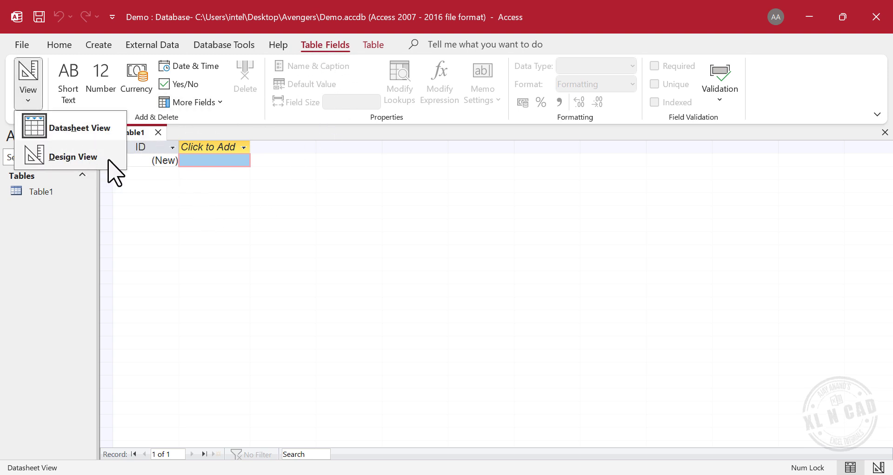
Switch Table1 to Design View, saving it as CandidateDetails
left_click(73, 156)
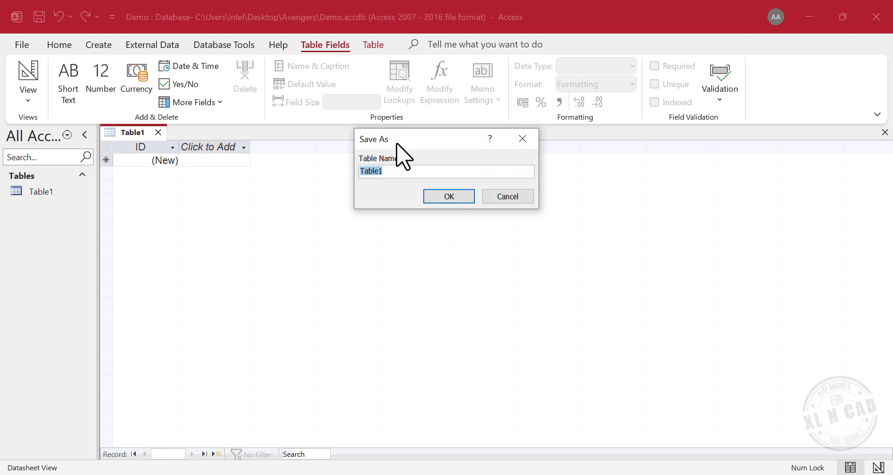
mouse_move(231, 180)
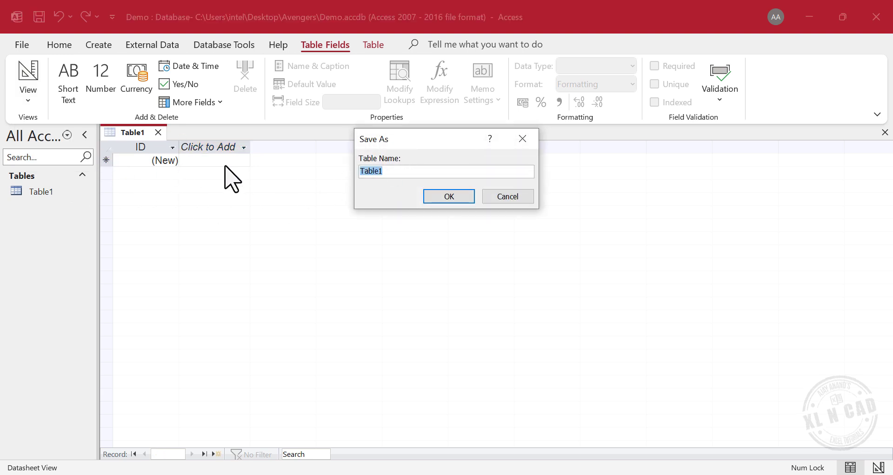
mouse_move(388, 194)
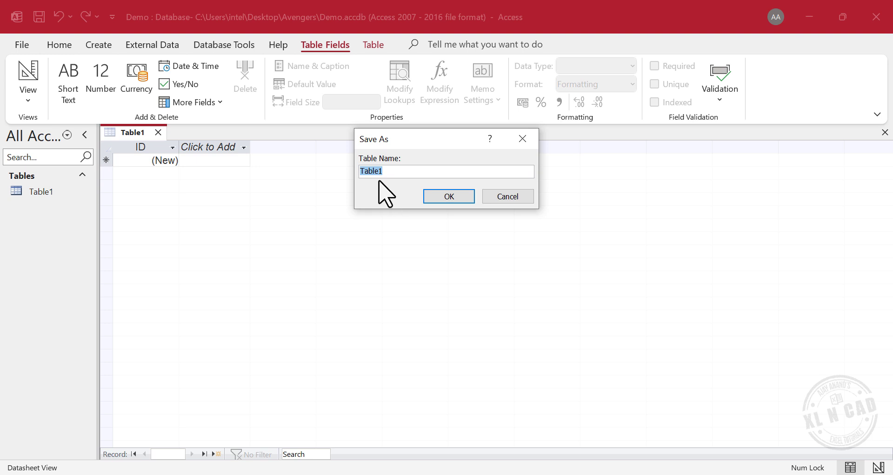
type("CandidateDetails")
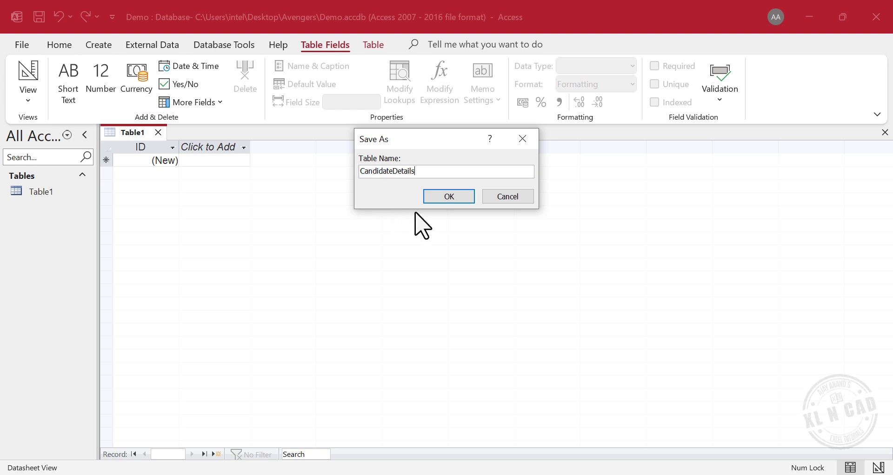
left_click(449, 196)
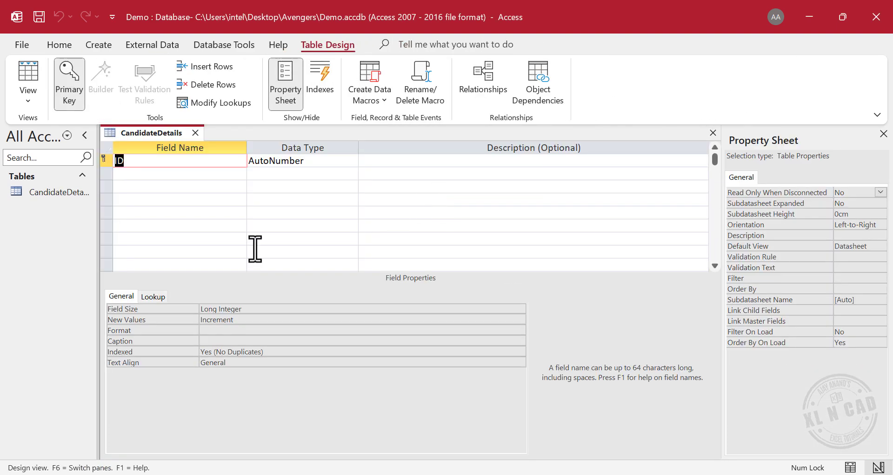
mouse_move(96, 211)
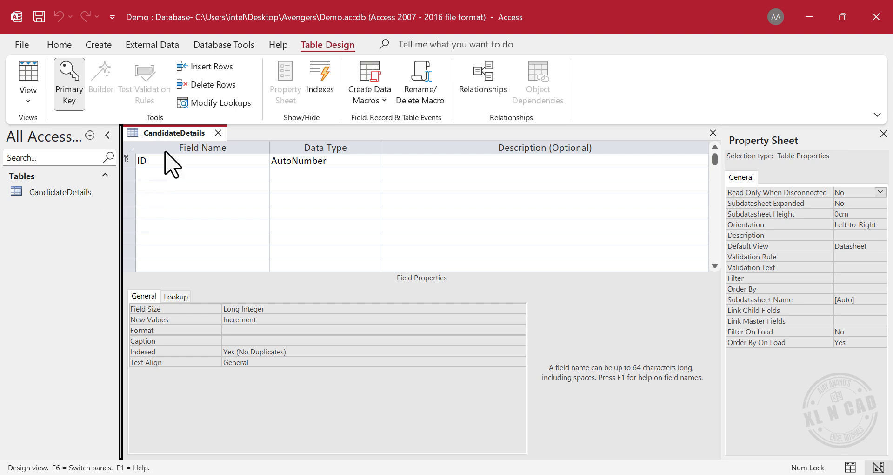
mouse_move(176, 168)
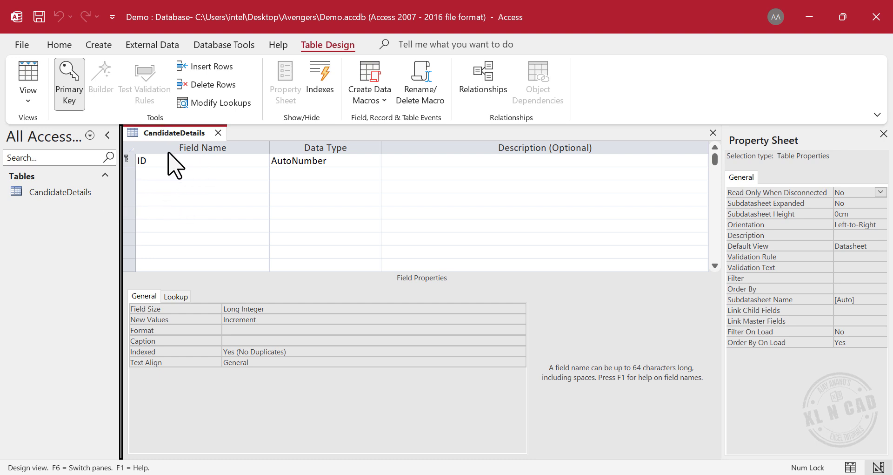
mouse_move(353, 215)
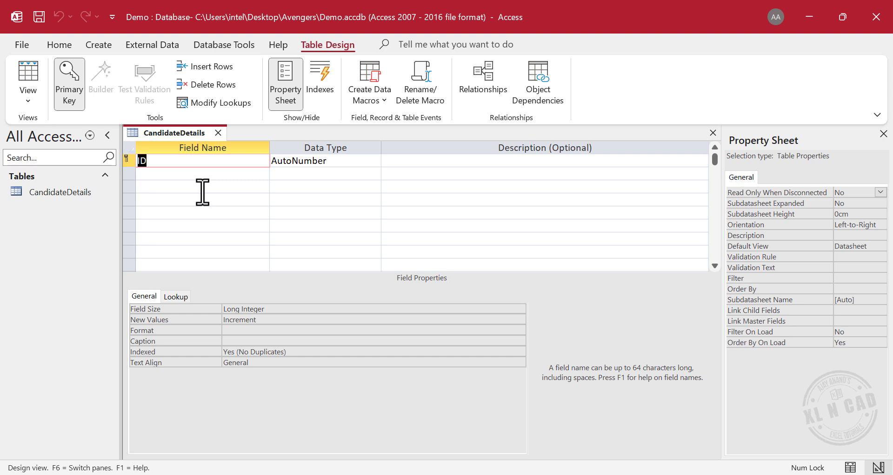
Rename the ID field to Serial Number and show its data type choices, leaving AutoNumber
type("Serial Number")
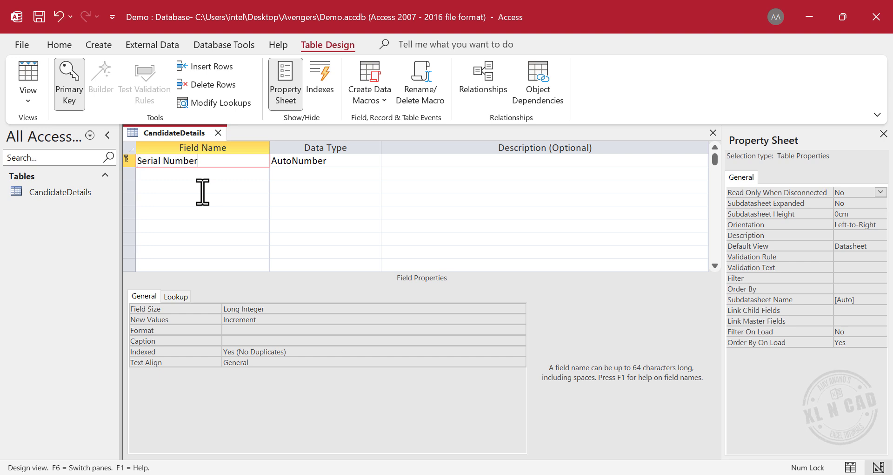
left_click(320, 160)
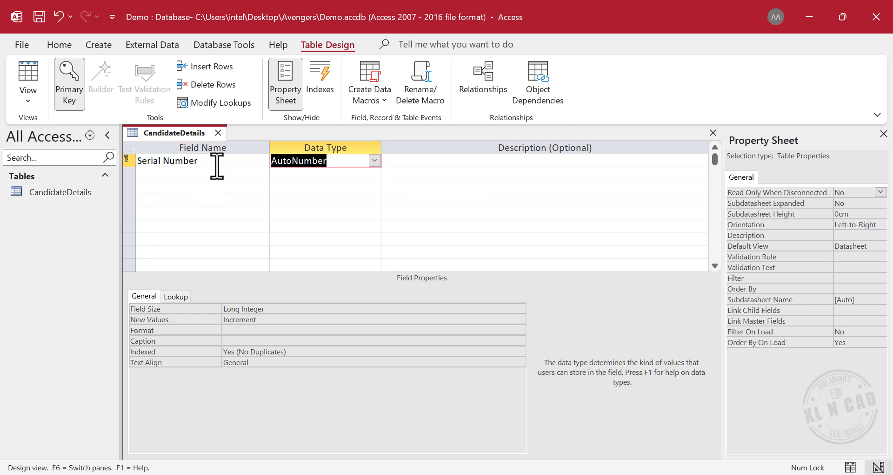
mouse_move(335, 174)
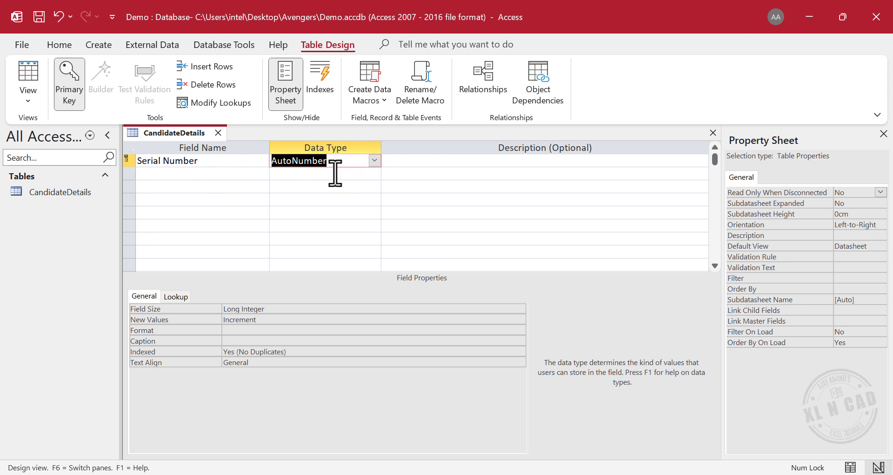
left_click(374, 160)
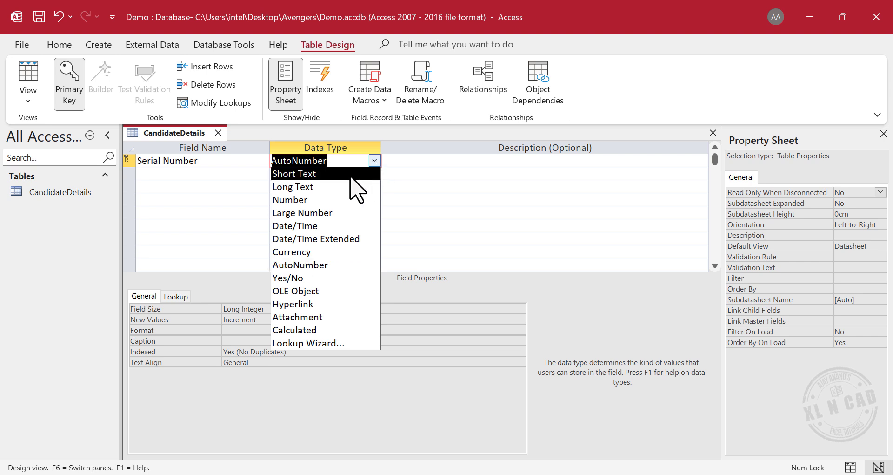
mouse_move(325, 225)
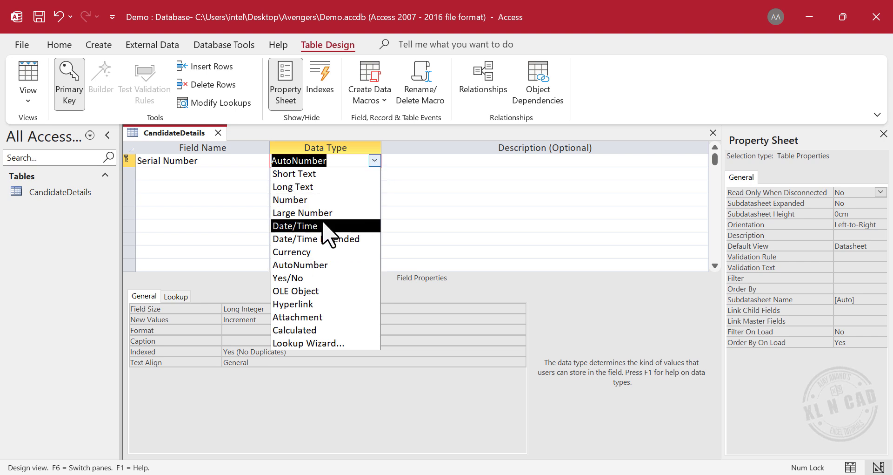
mouse_move(332, 277)
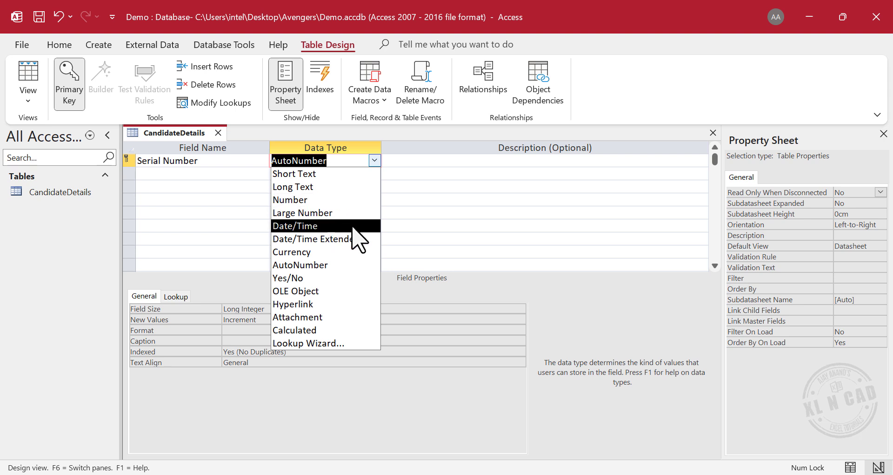
mouse_move(355, 264)
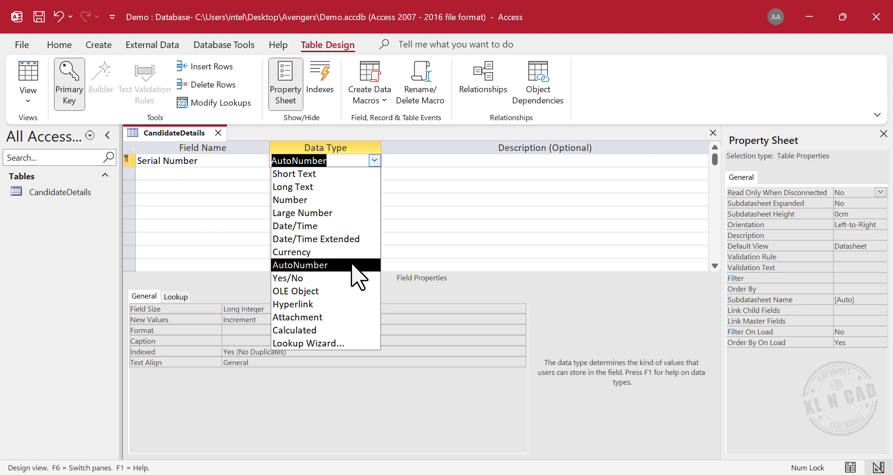
mouse_move(355, 279)
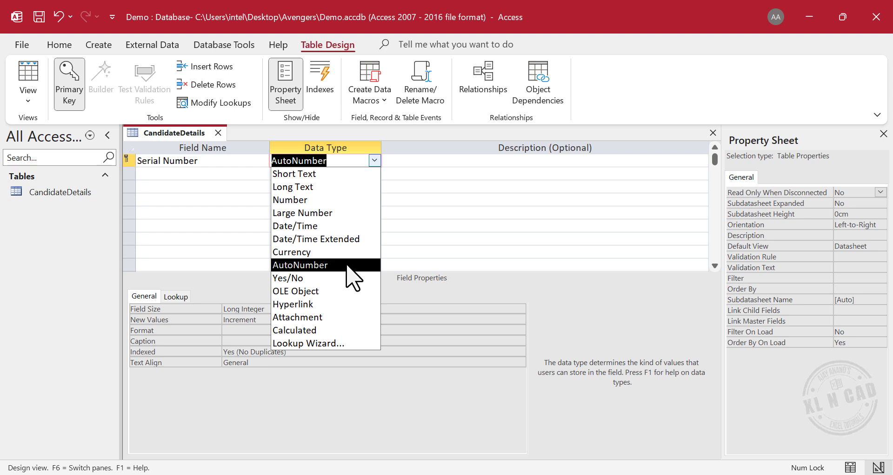
mouse_move(351, 279)
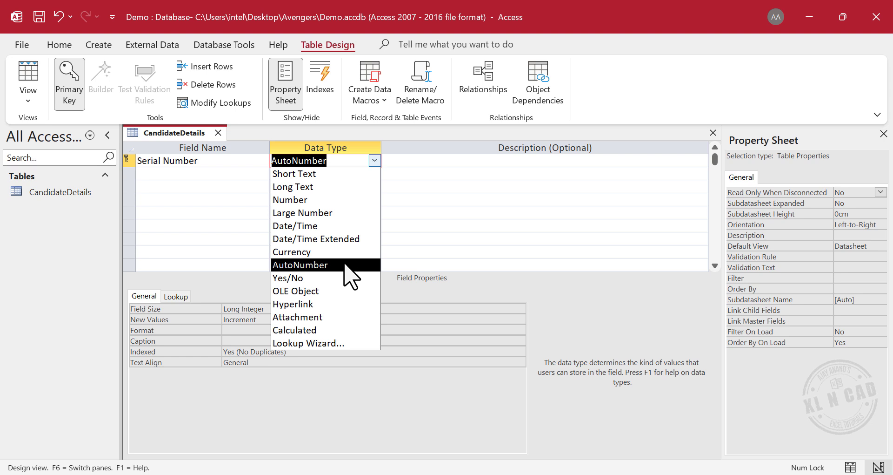
Add Registration ID, First Name and Last Name as Short Text fields
left_click(299, 265)
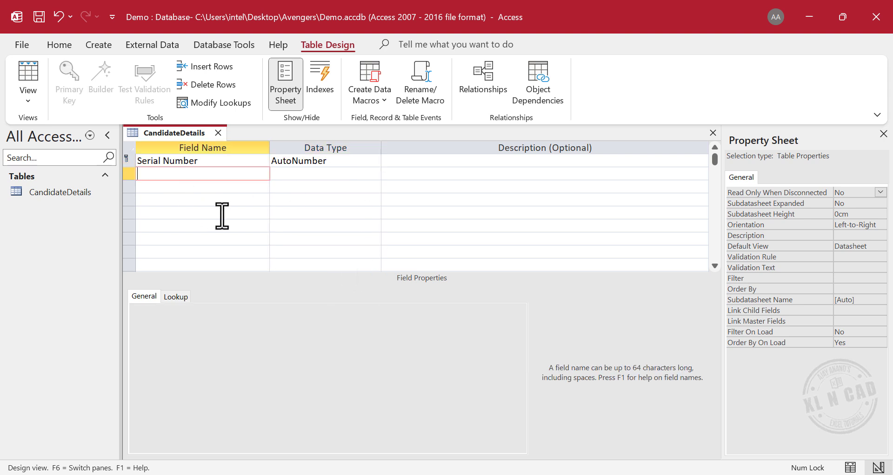
type("Registration ID")
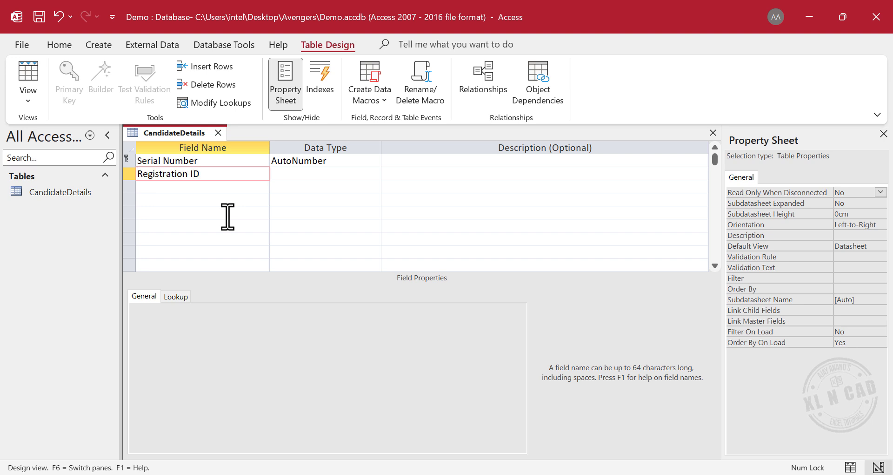
left_click(319, 173)
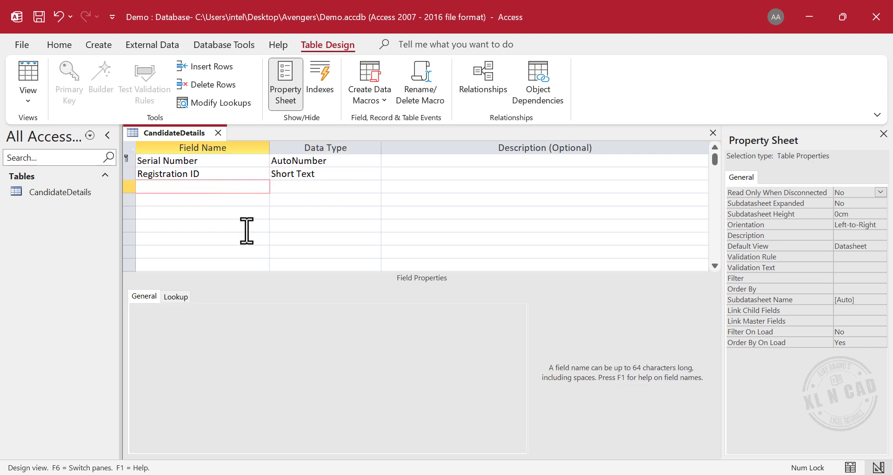
type("First Name")
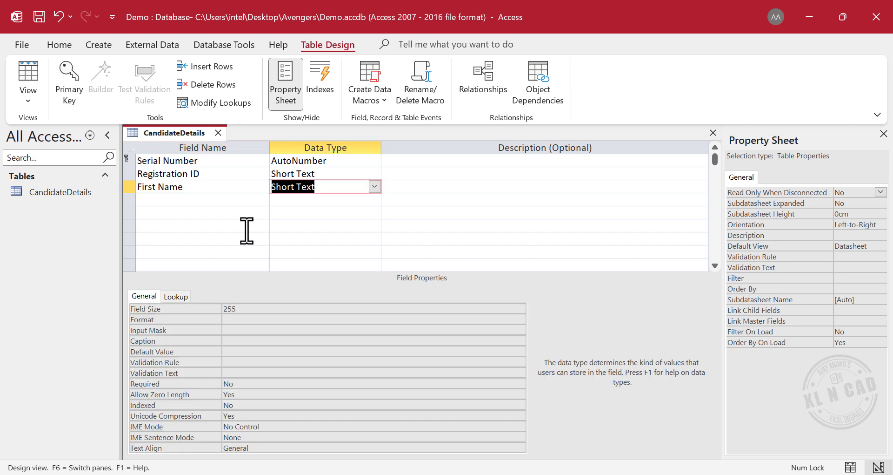
left_click(374, 186)
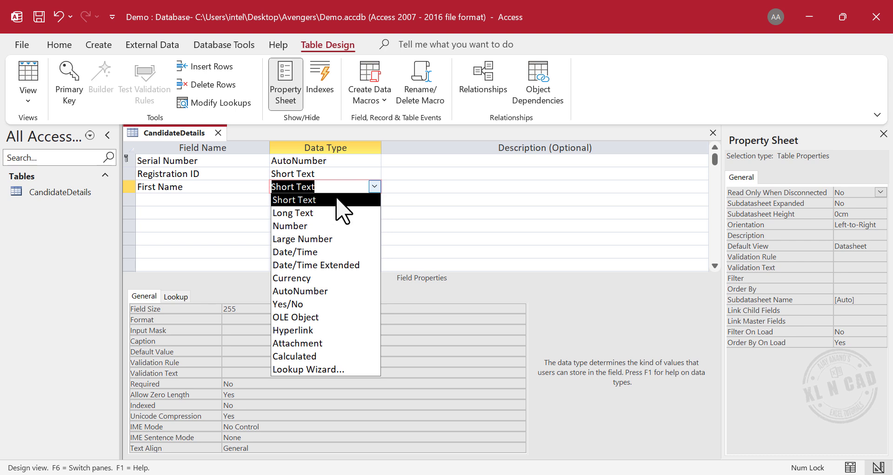
left_click(294, 199)
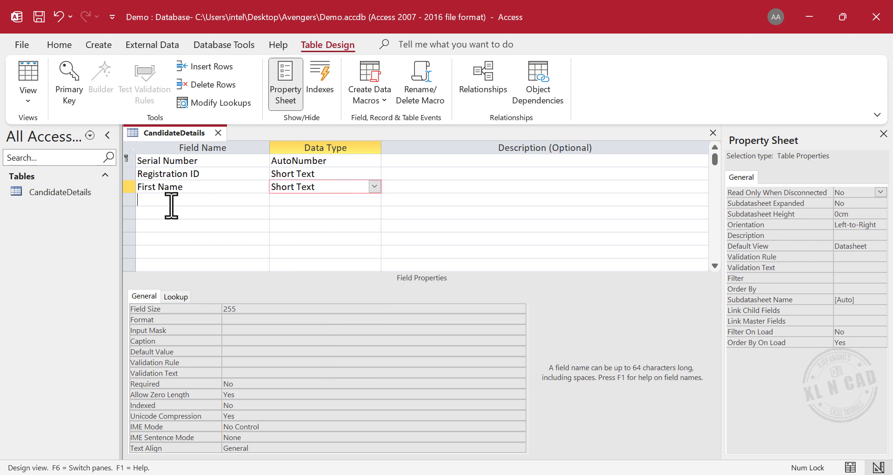
type("Last Name")
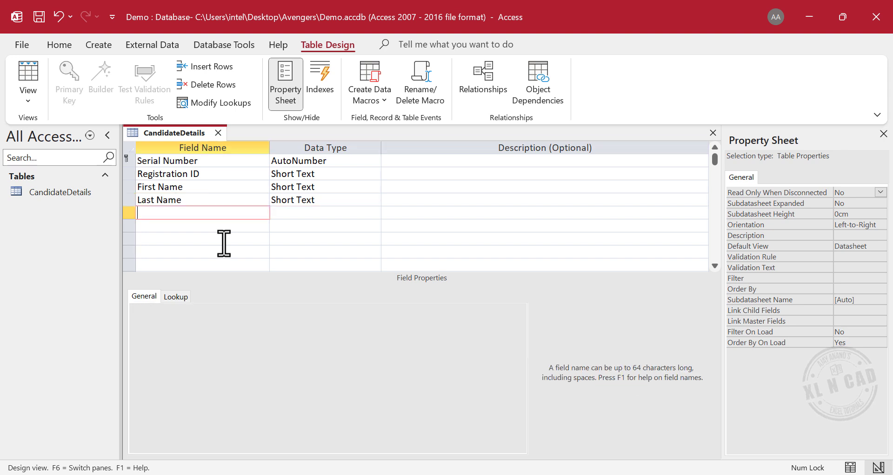
Add Date of birth as a Date/Time field and a new Gender field
type("Date of birth")
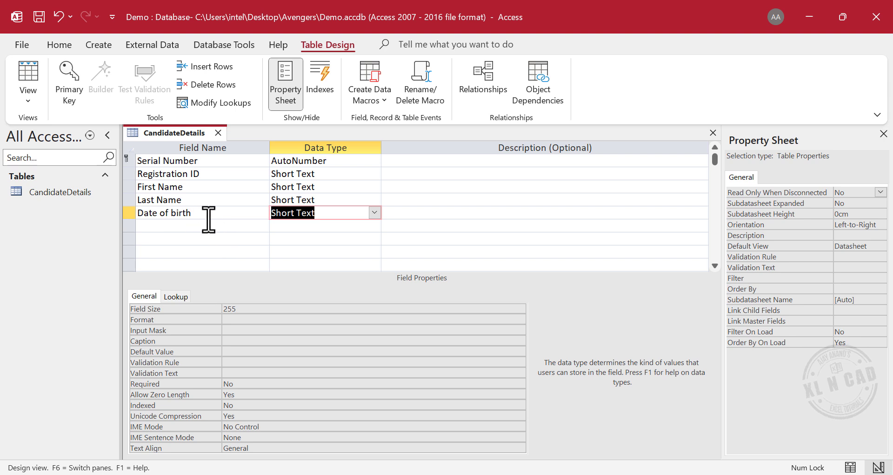
left_click(374, 212)
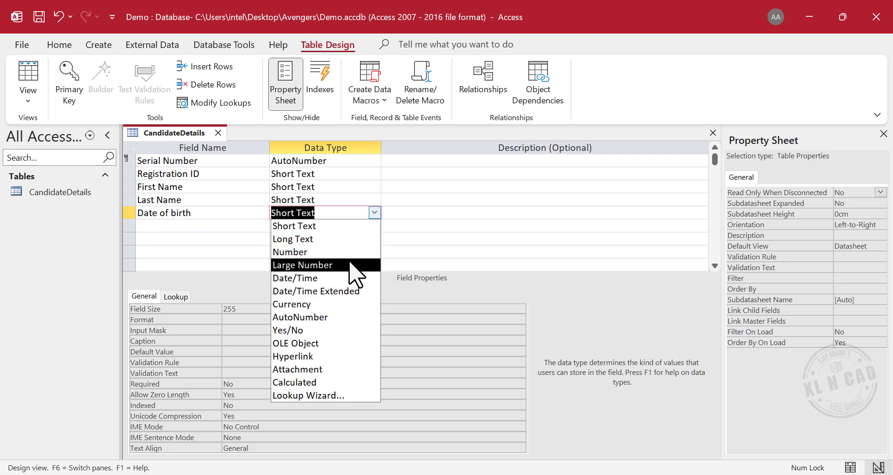
left_click(295, 277)
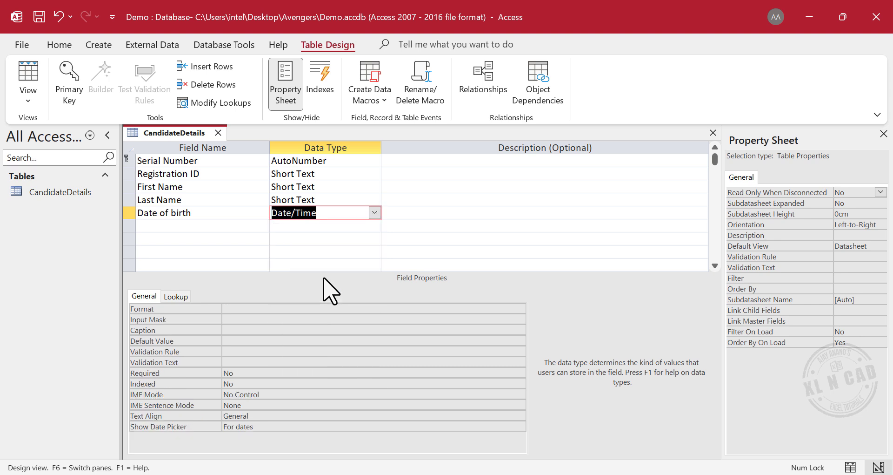
left_click(203, 225)
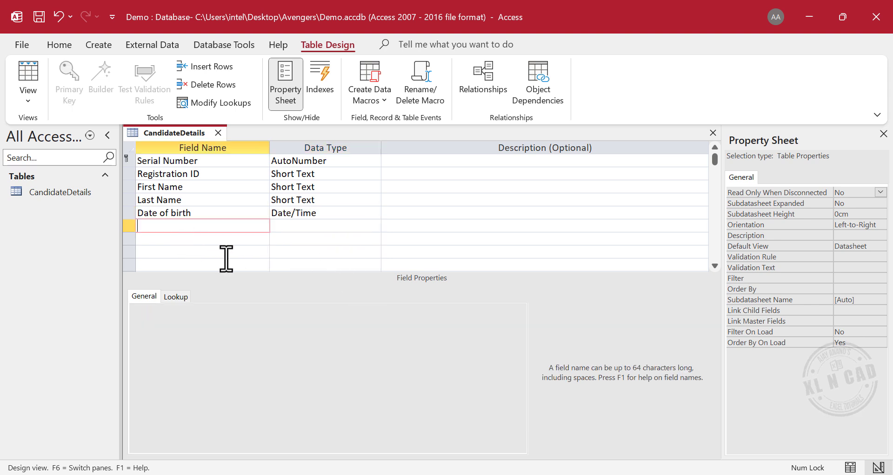
type("Gender")
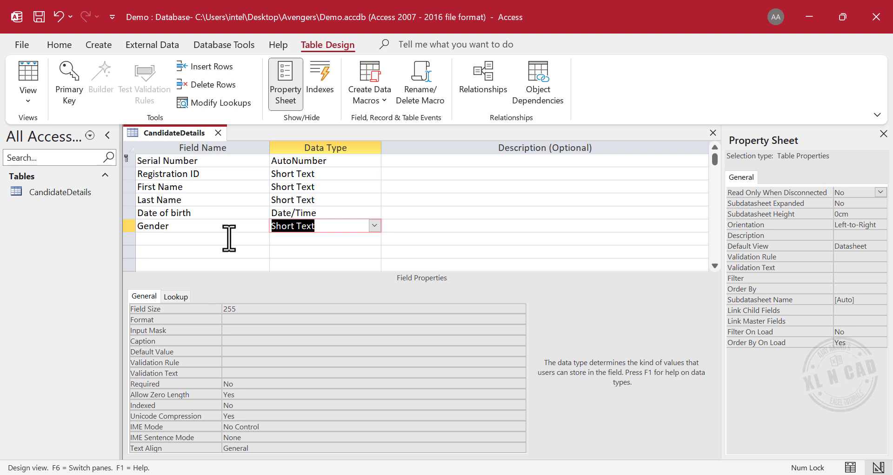
mouse_move(222, 237)
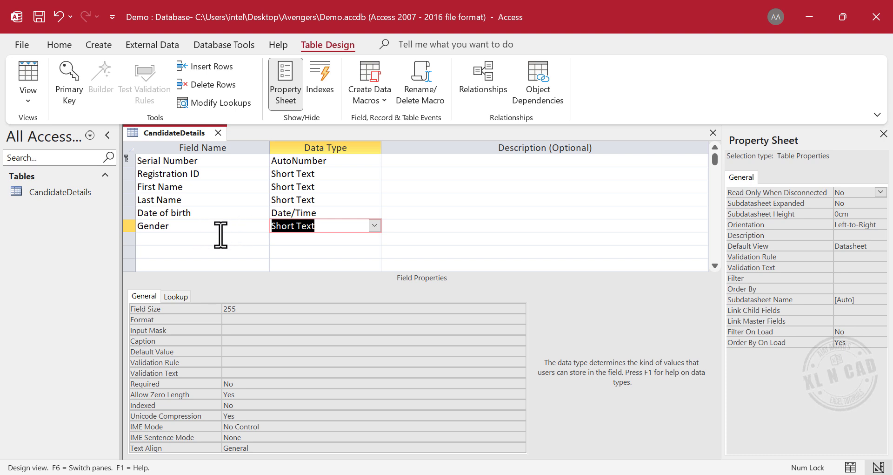
Make Gender a lookup field offering Male, Female and Other via the Lookup Wizard
left_click(374, 225)
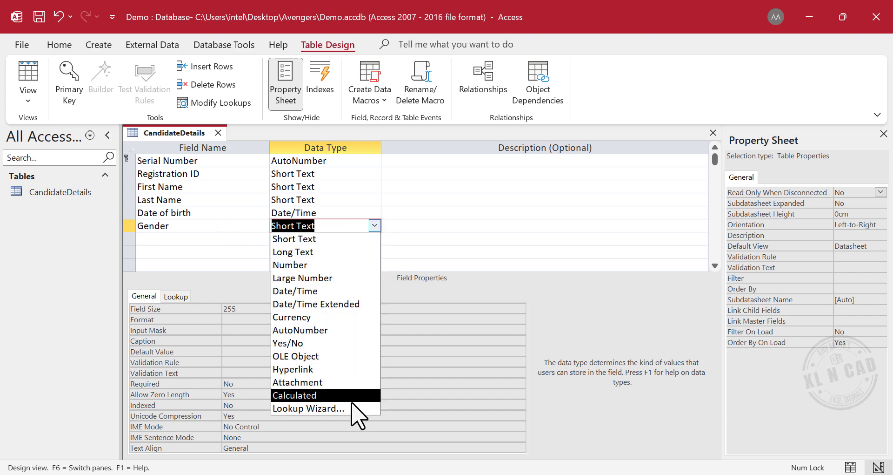
left_click(308, 407)
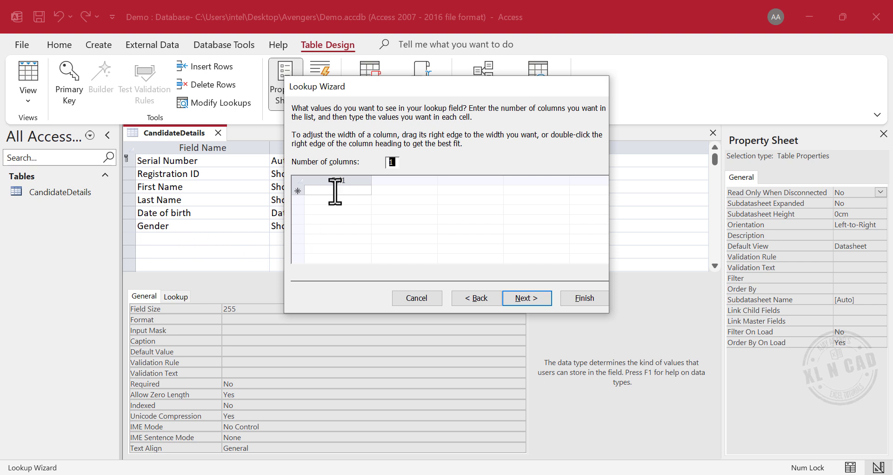
left_click(337, 189)
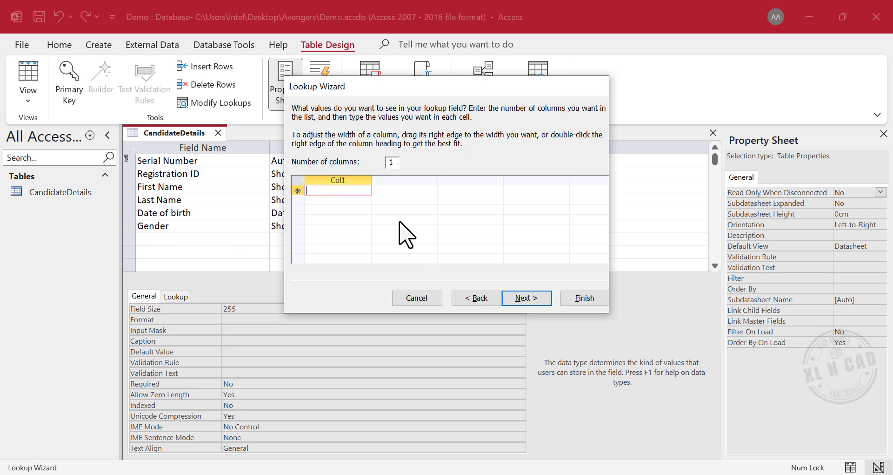
type("Male")
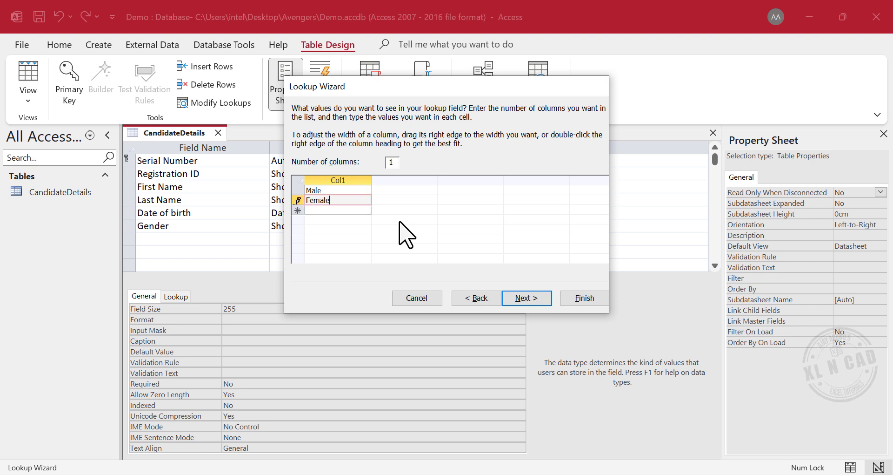
type("Ot")
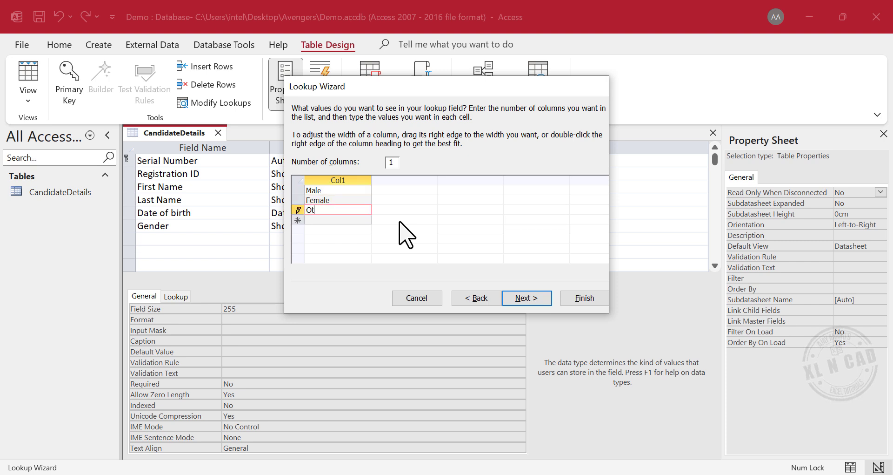
left_click(526, 297)
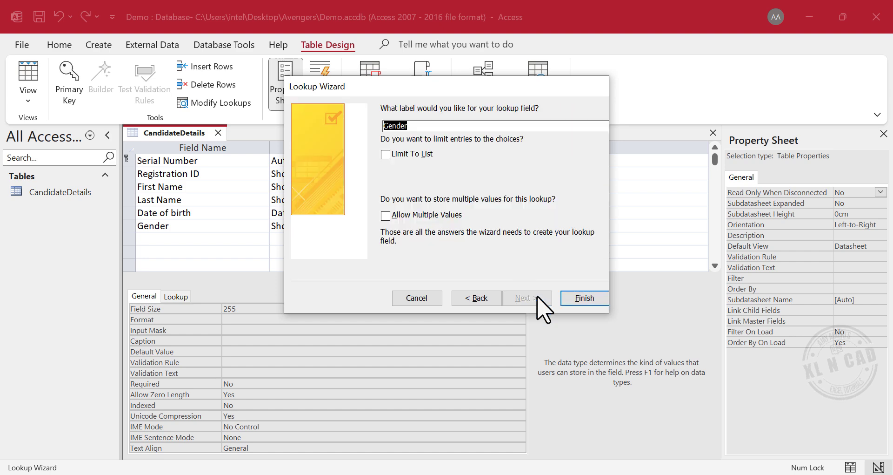
left_click(583, 298)
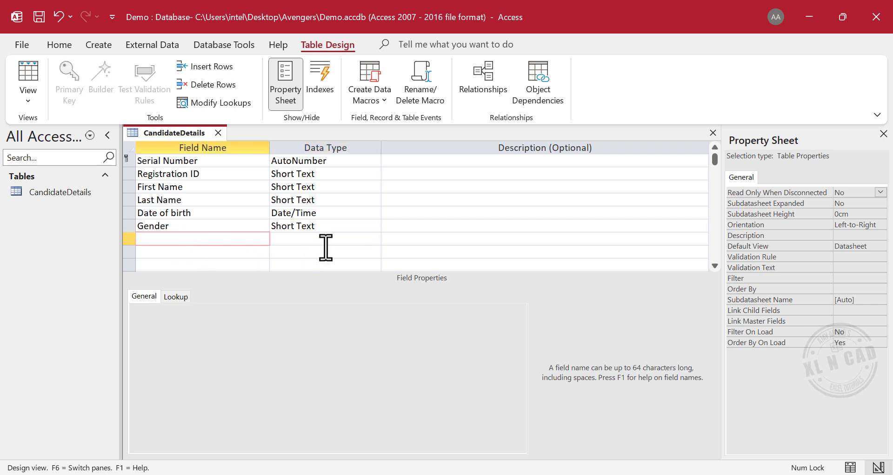
Add Address, City and State text fields and an Email ID Hyperlink field
type("Address")
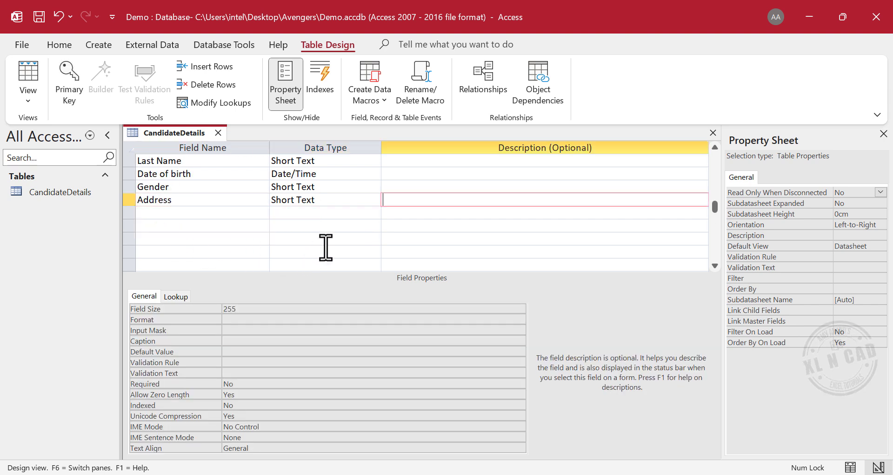
type("City")
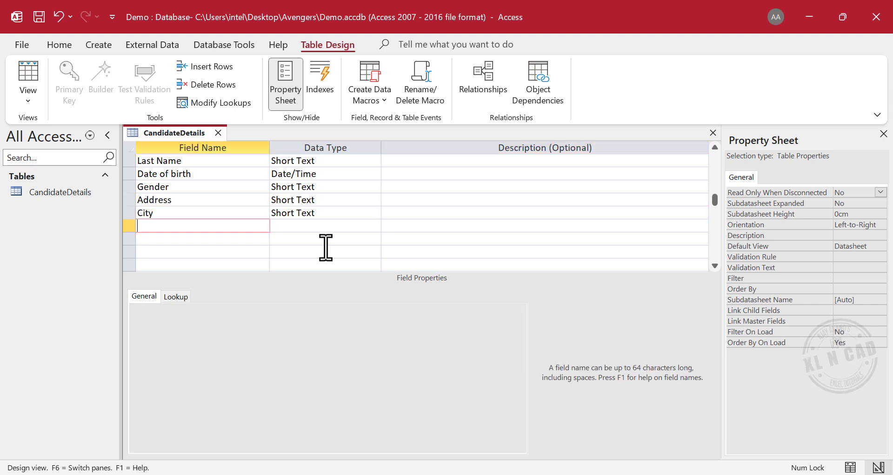
type("State")
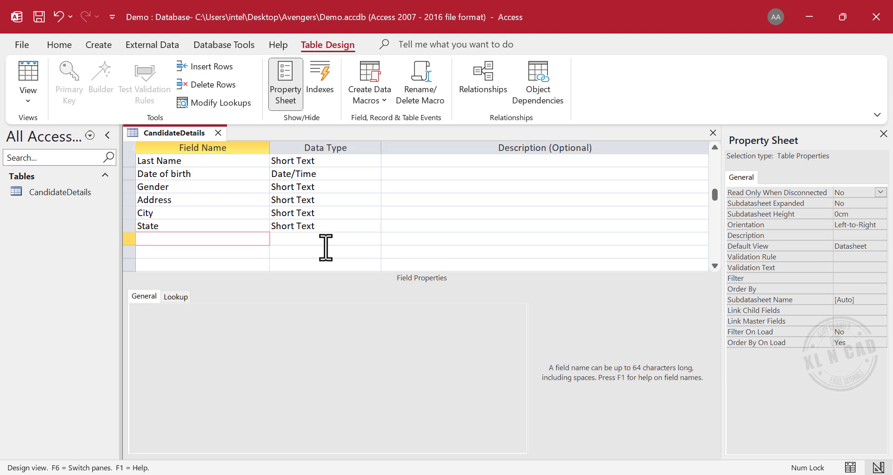
type("Email ID")
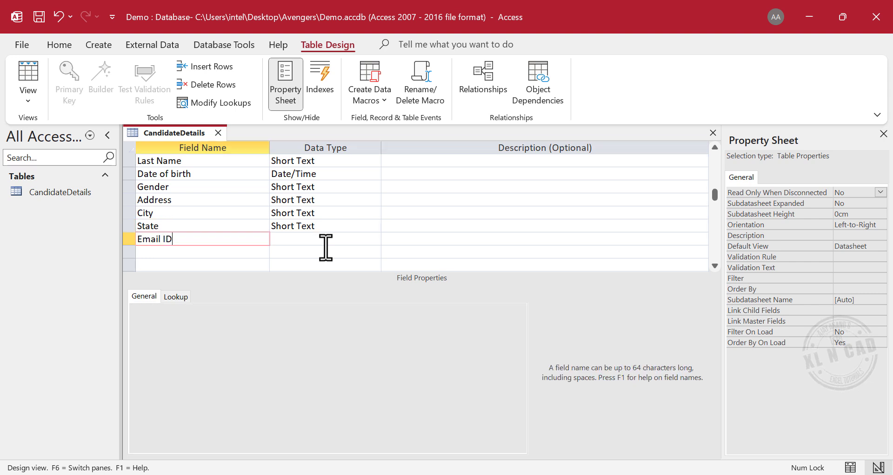
left_click(319, 239)
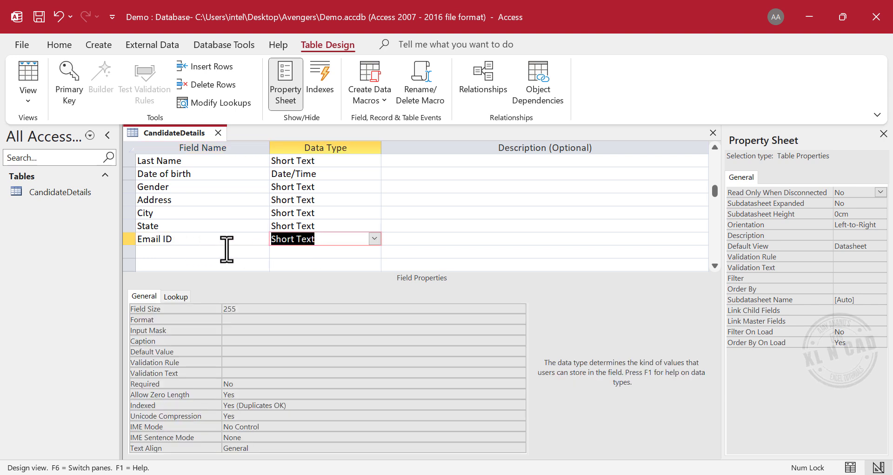
left_click(374, 238)
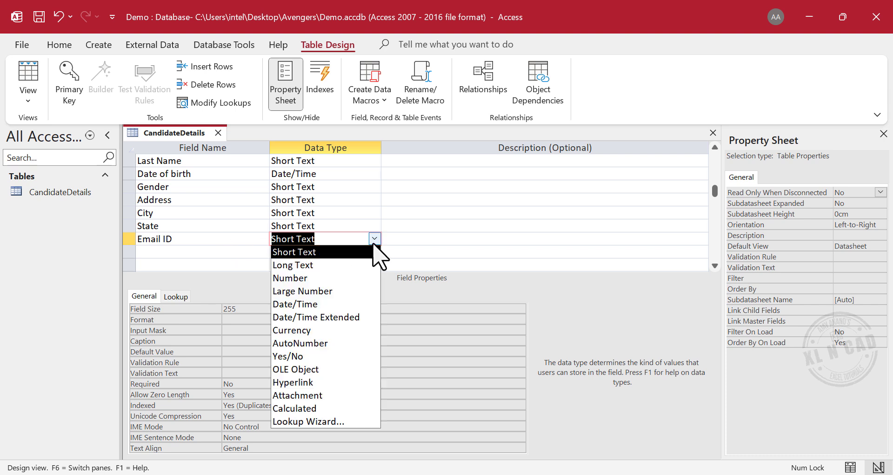
left_click(293, 381)
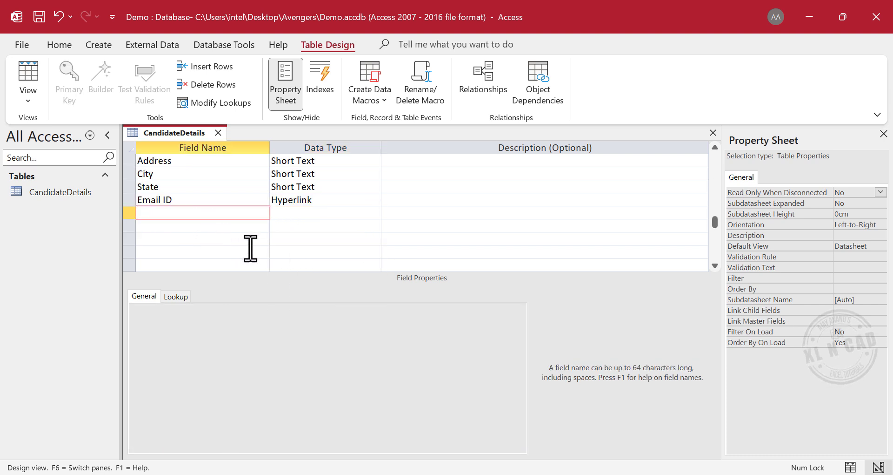
Add a Picture field with the Attachment data type
left_click(203, 212)
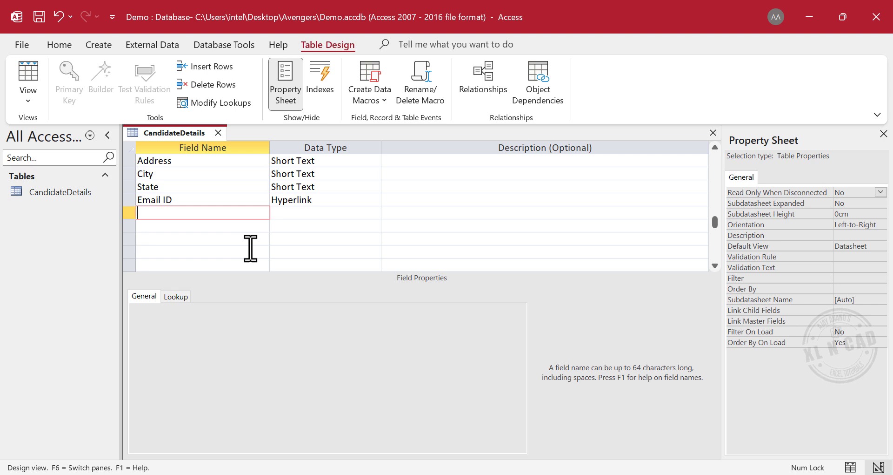
type("Picture")
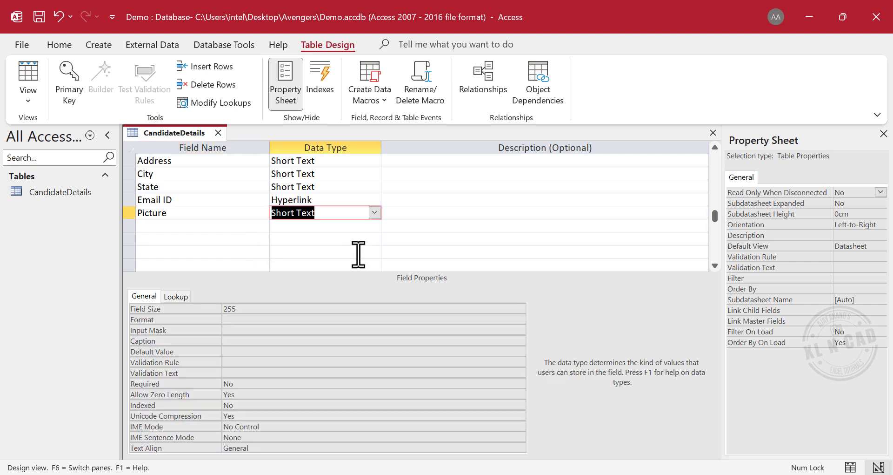
left_click(374, 212)
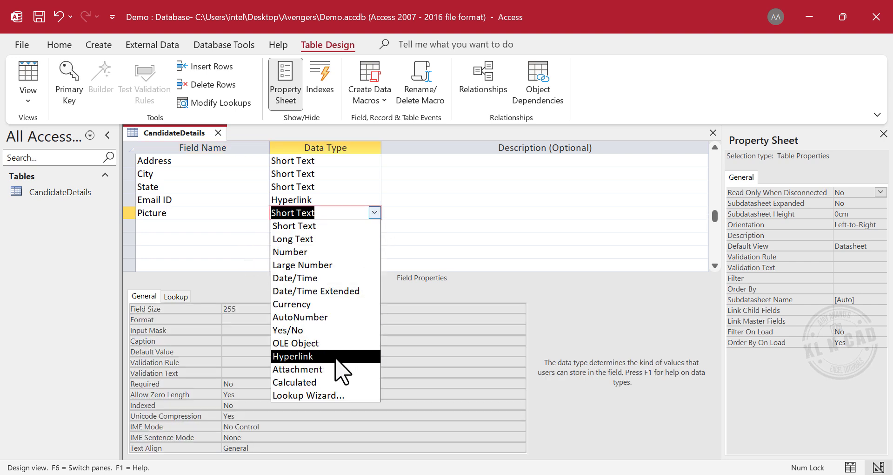
left_click(298, 369)
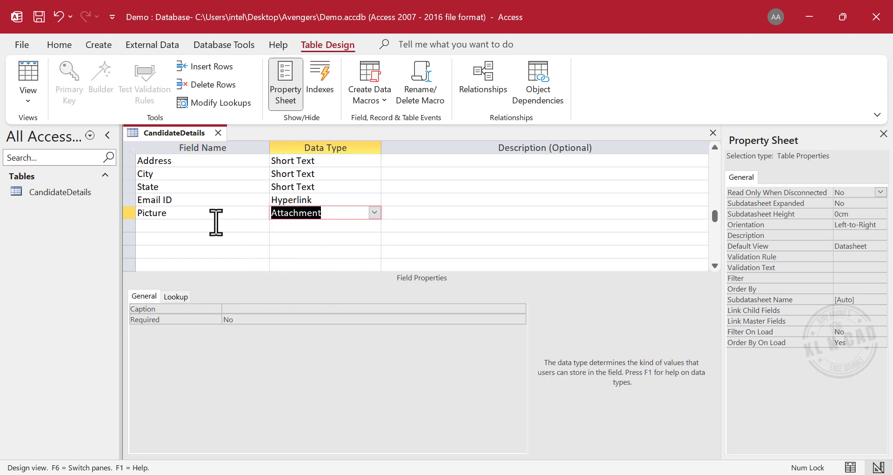
scroll("up", 3)
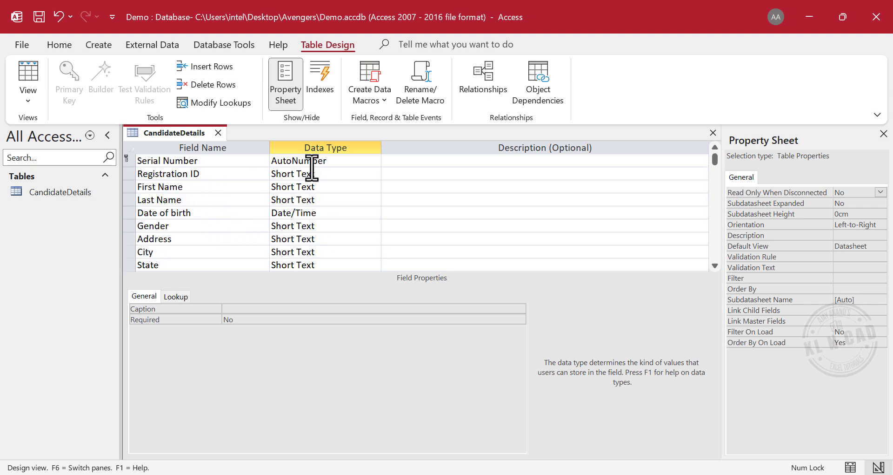
mouse_move(234, 199)
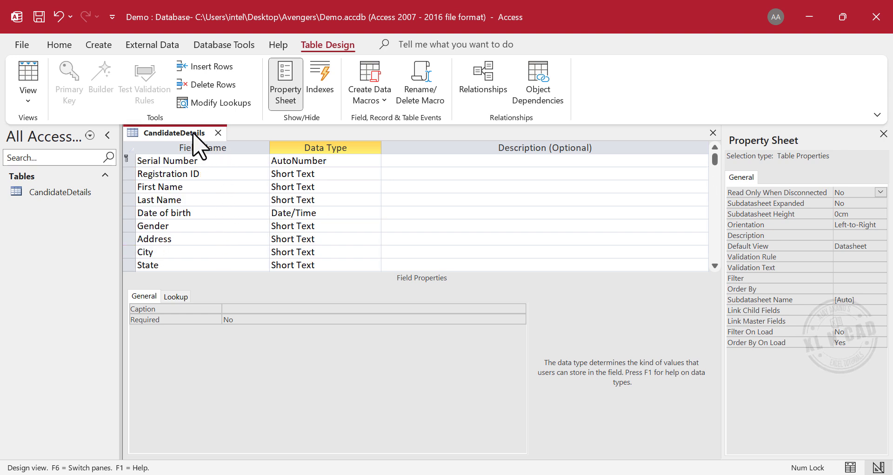
Save the CandidateDetails design and switch it to Datasheet View
right_click(176, 133)
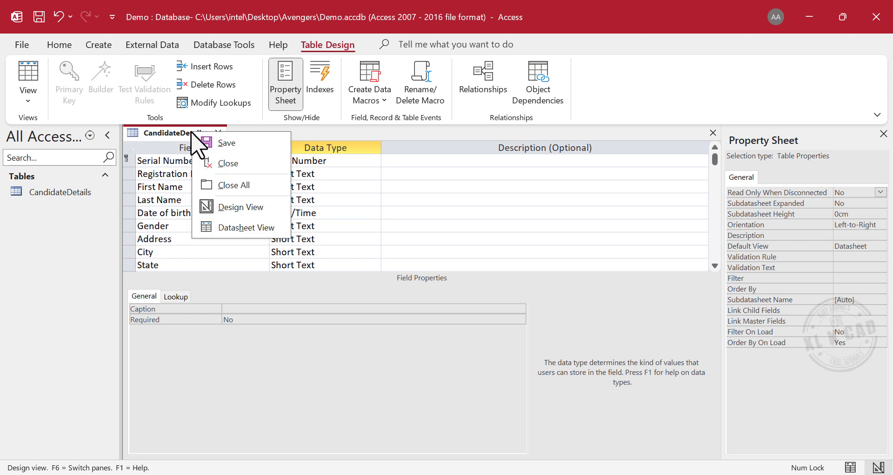
left_click(227, 143)
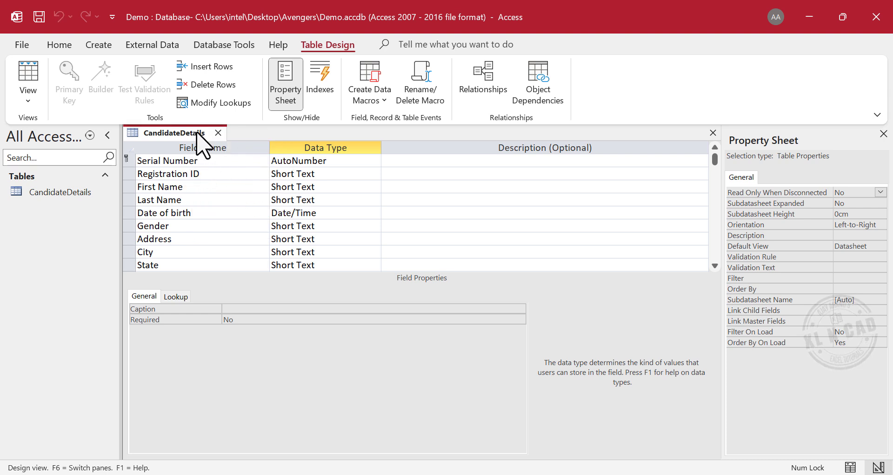
right_click(174, 132)
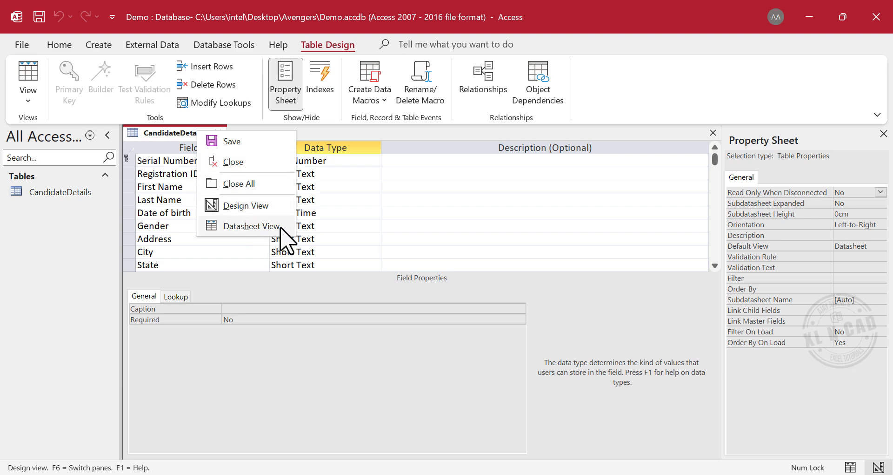
left_click(250, 225)
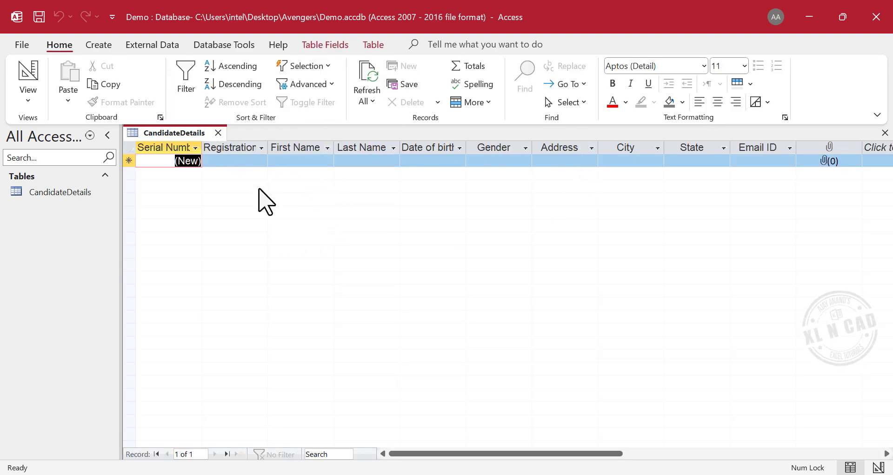
mouse_move(516, 161)
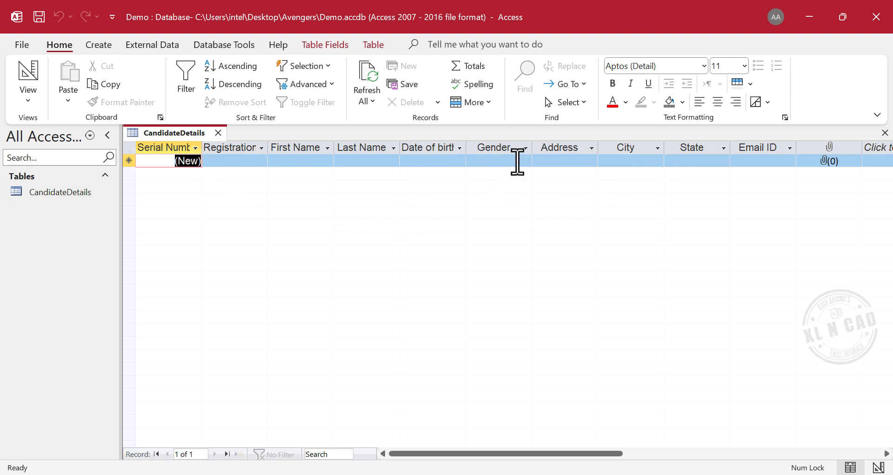
left_click(524, 160)
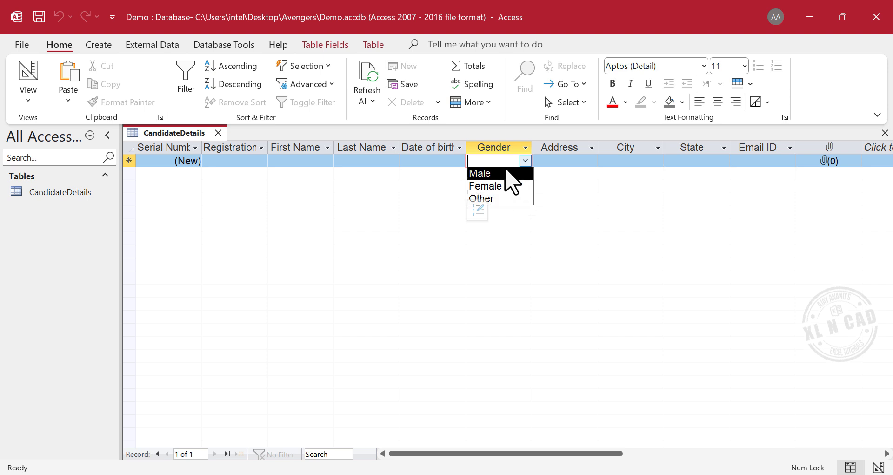
left_click(430, 161)
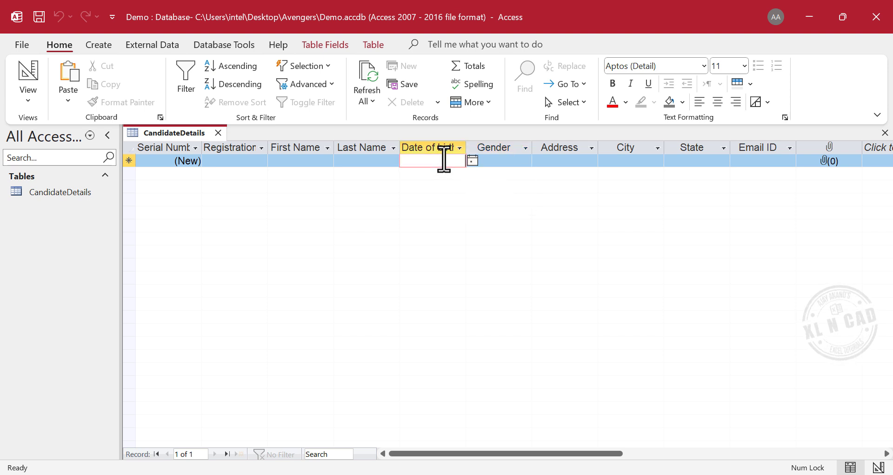
left_click(472, 161)
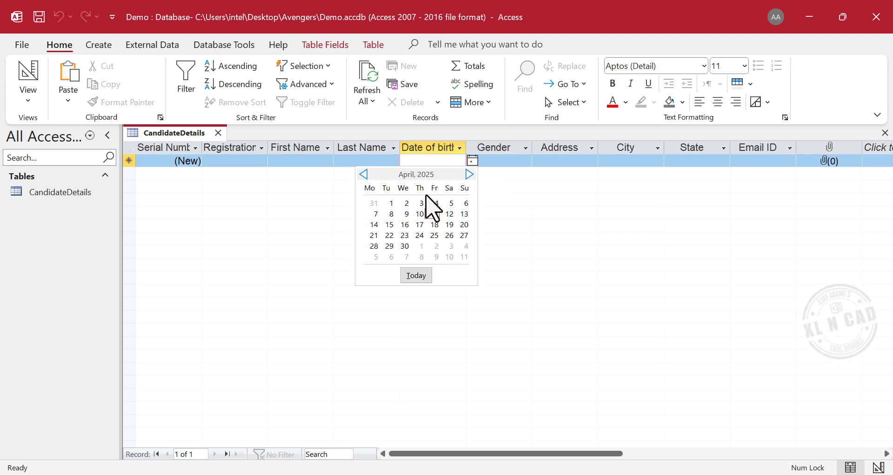
left_click(469, 174)
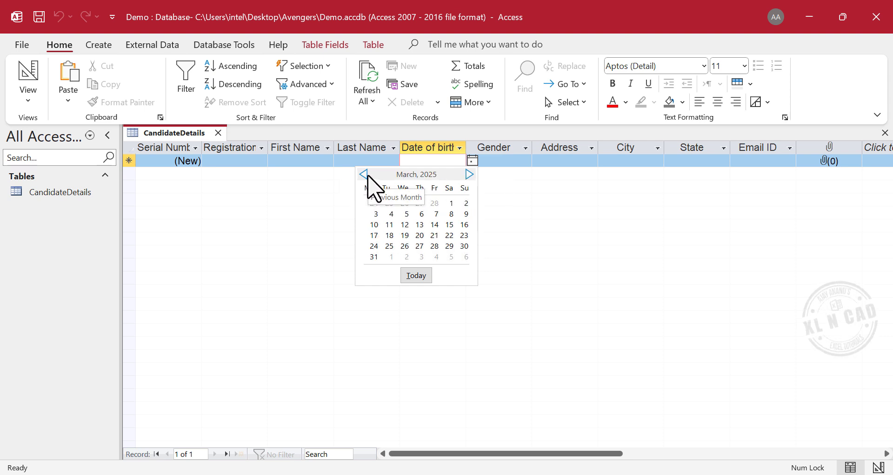
left_click(238, 191)
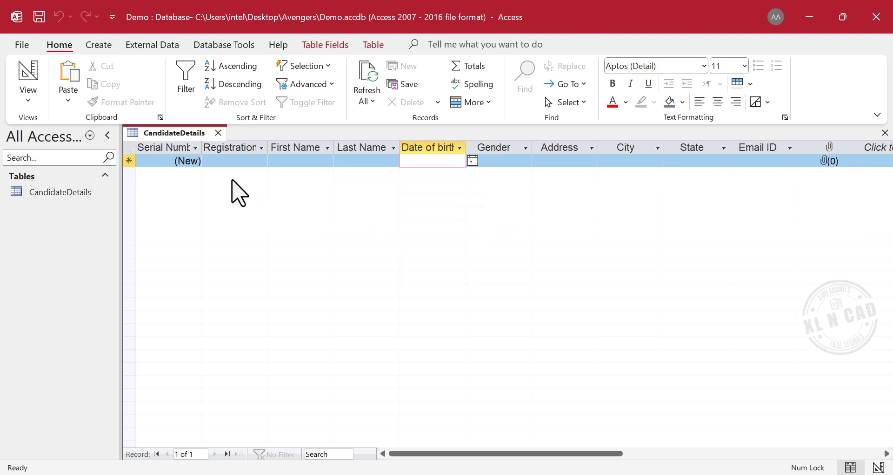
mouse_move(268, 190)
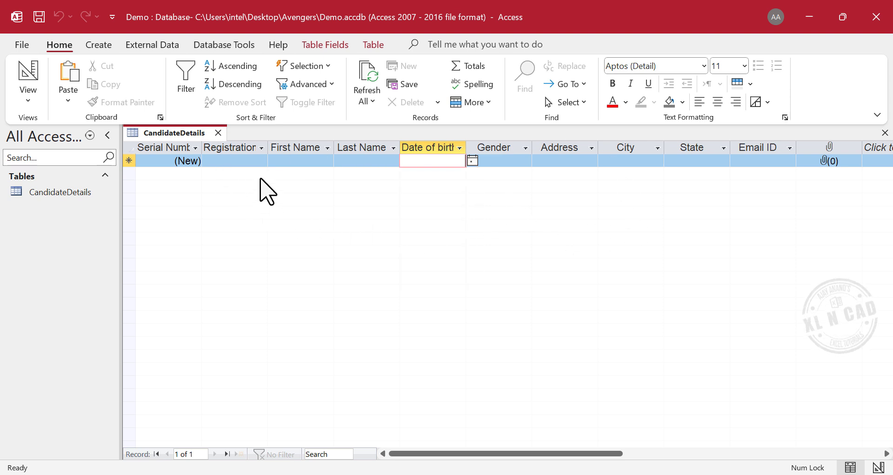
mouse_move(528, 229)
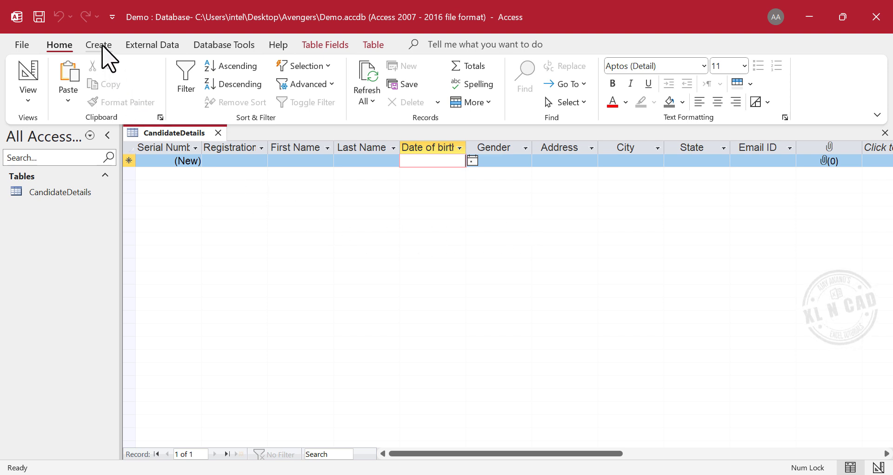
Start the Form Wizard and add every CandidateDetails field to the new form
left_click(97, 44)
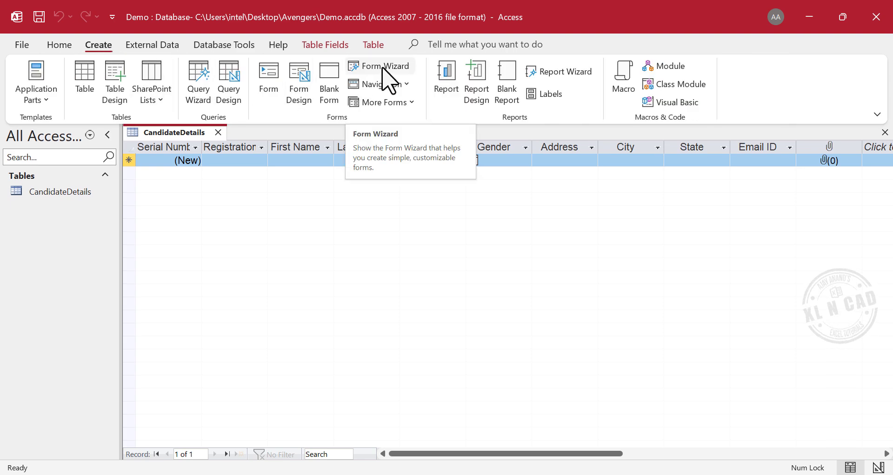
left_click(378, 65)
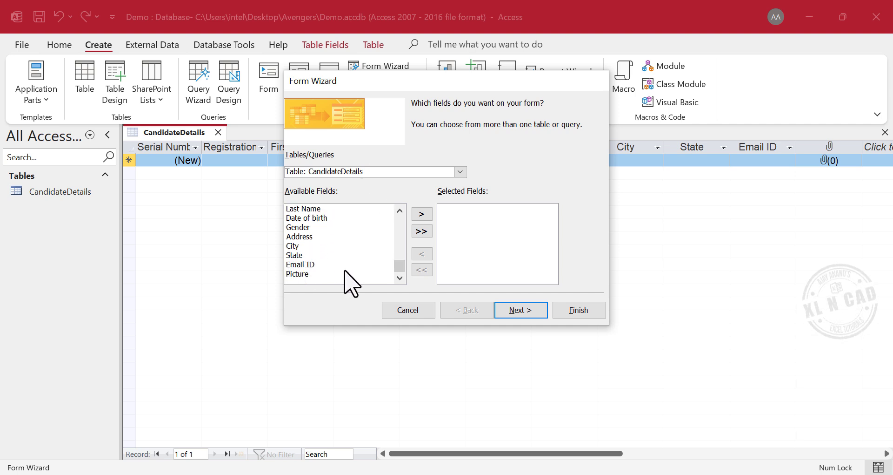
mouse_move(343, 268)
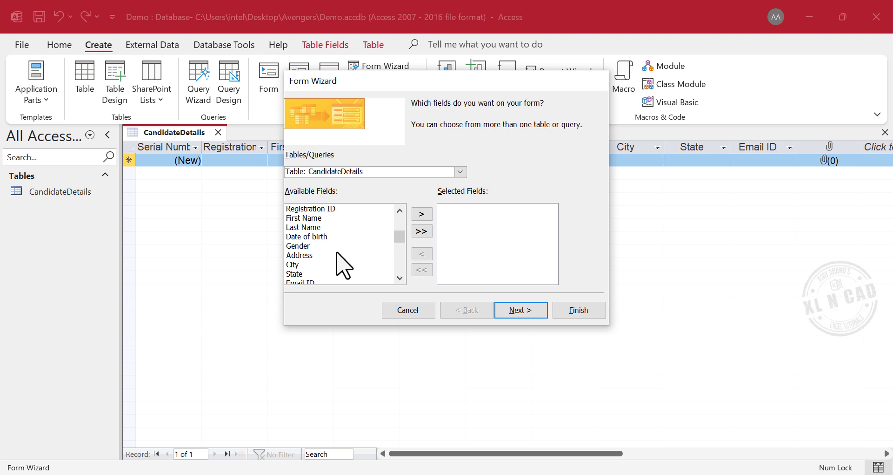
left_click(421, 231)
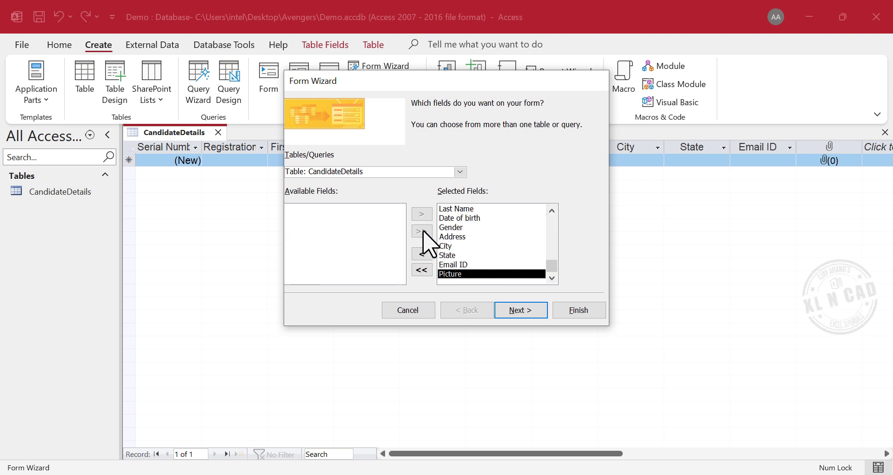
left_click(518, 309)
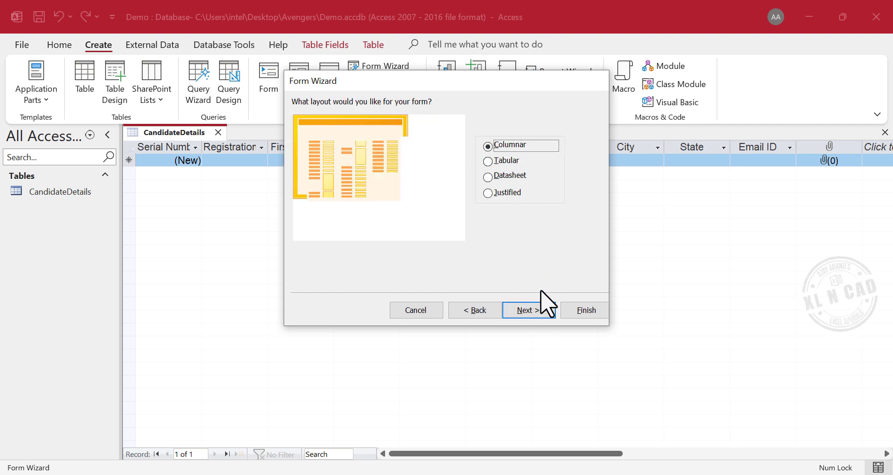
left_click(527, 309)
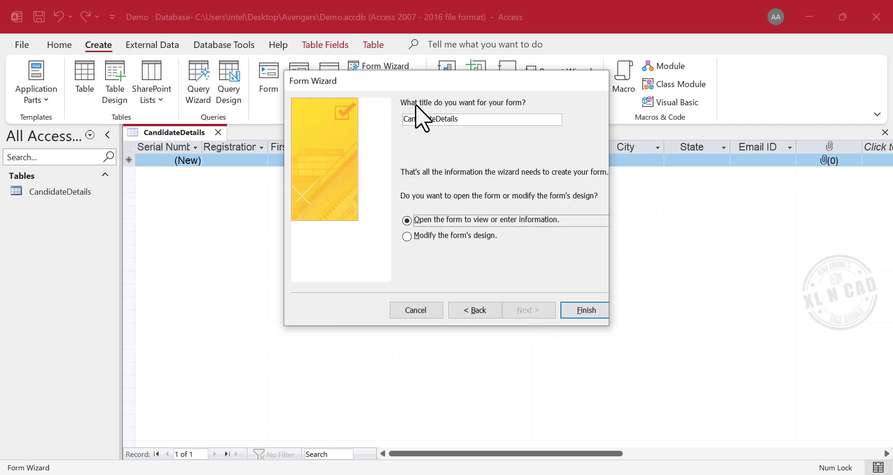
mouse_move(478, 142)
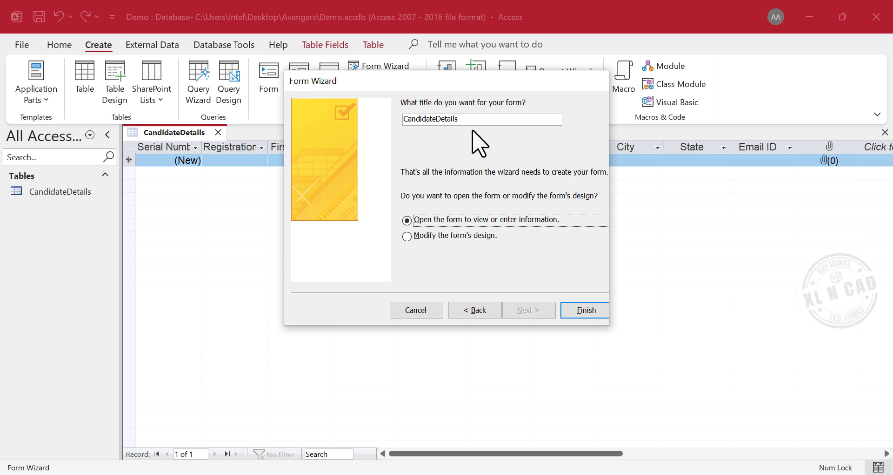
Title the form Data Entry Form and finish, opening it to modify its design
type("Data Entry Form")
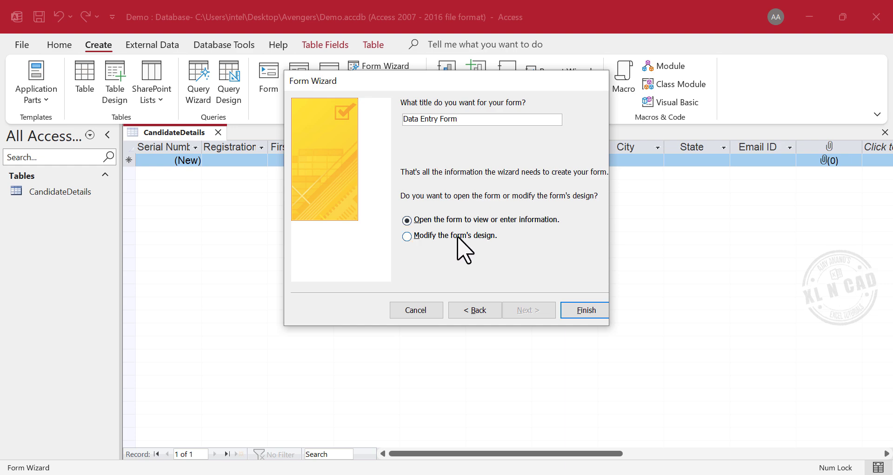
left_click(407, 235)
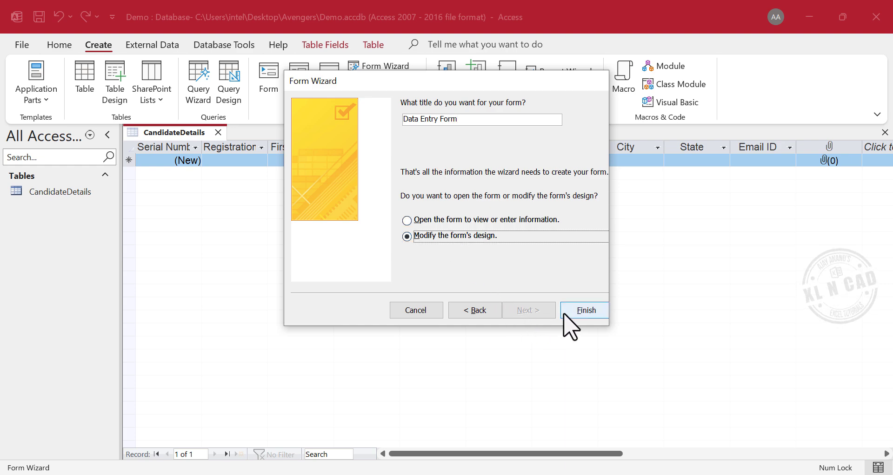
left_click(584, 309)
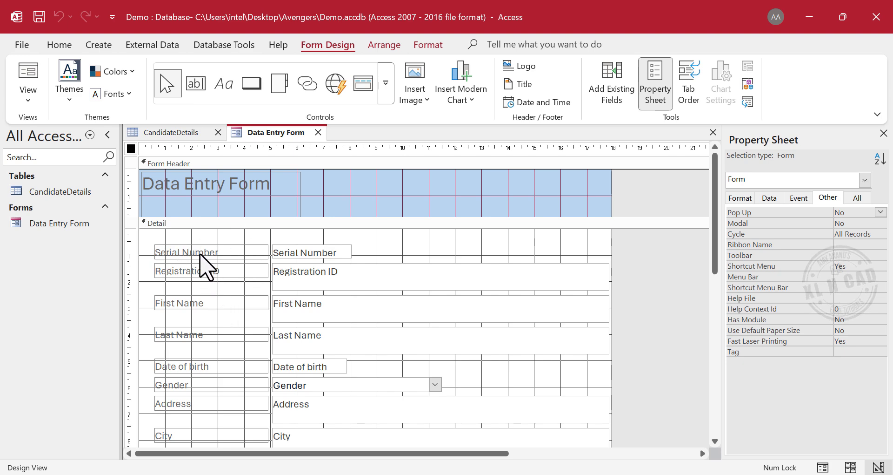
Scroll down the Data Entry Form in Design View toward the field labels
scroll("down", 3)
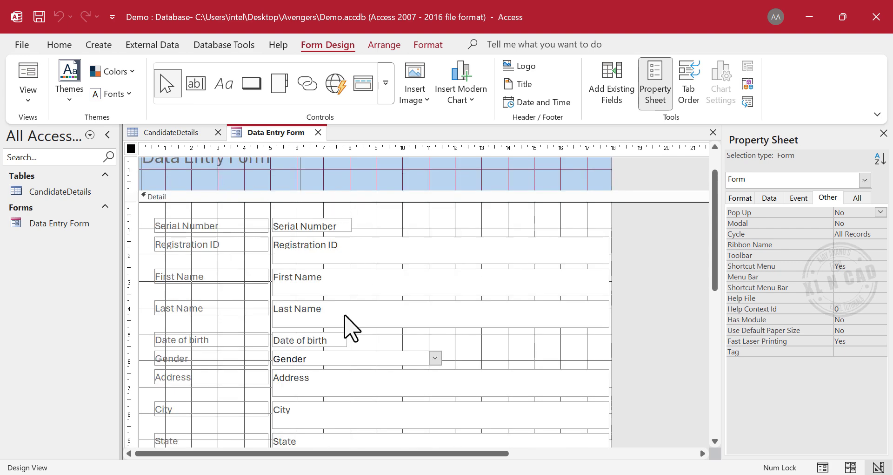
scroll("down", 3)
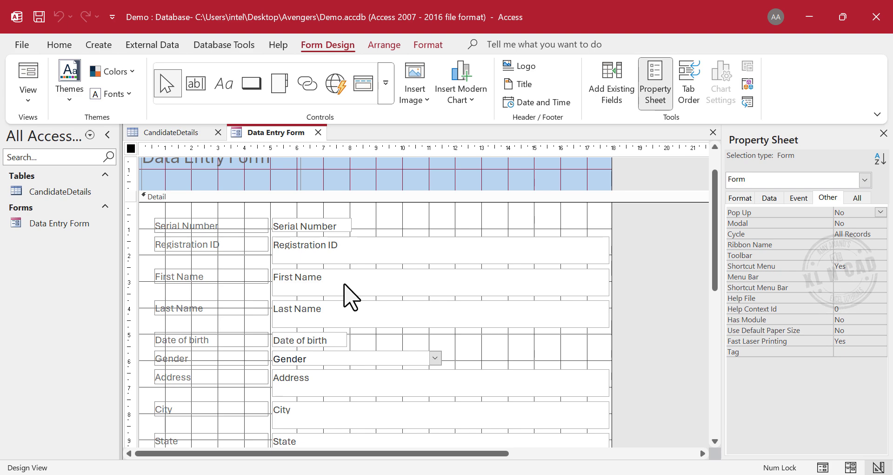
mouse_move(245, 222)
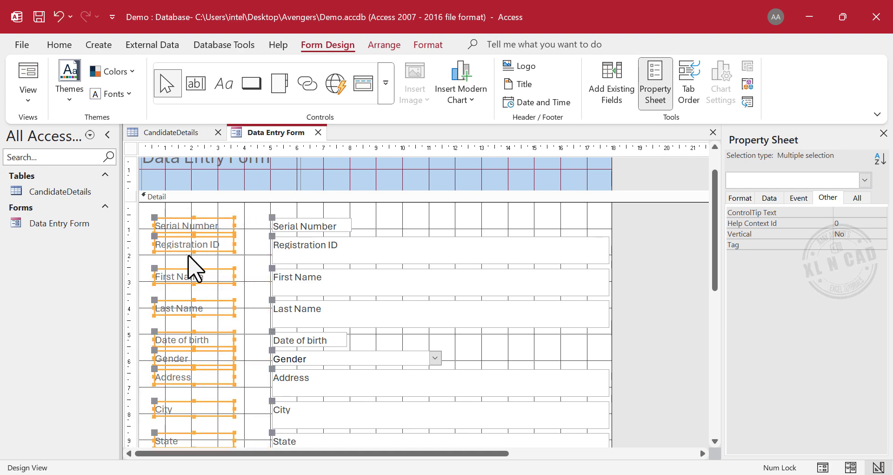
Make the selected field labels on the Data Entry Form bold from the Home ribbon
left_click(59, 45)
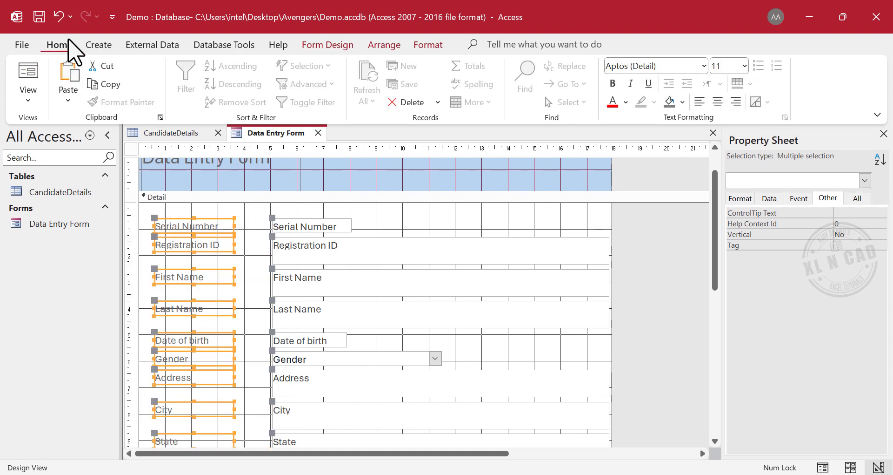
left_click(625, 103)
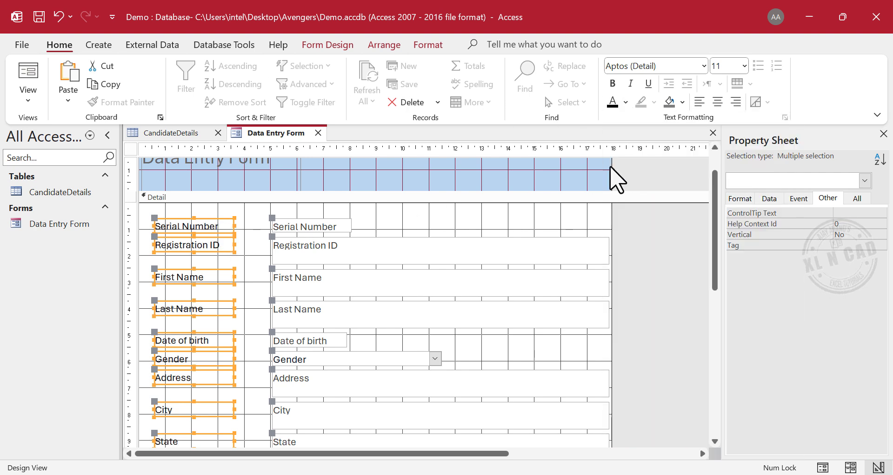
left_click(612, 82)
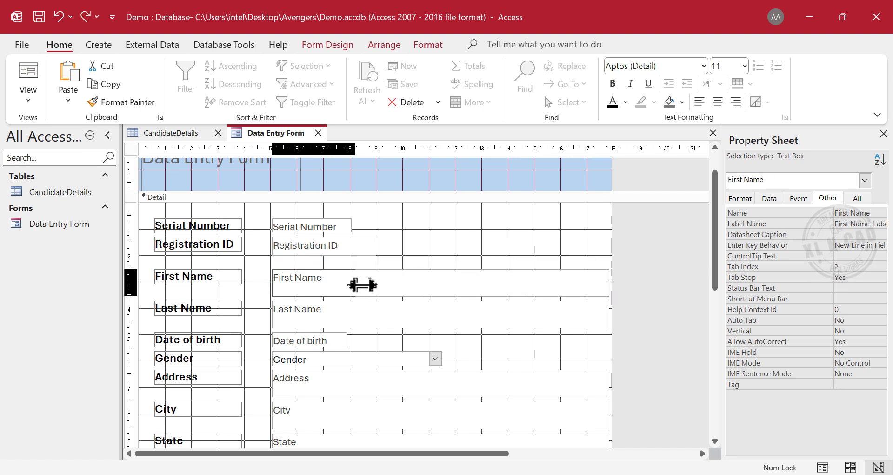
Narrow the Last Name, Address, State and Email ID boxes to match First Name
left_click(438, 313)
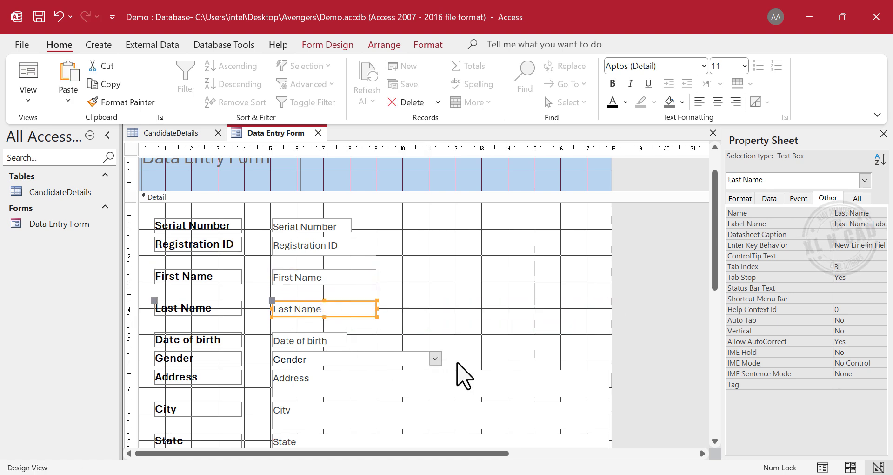
left_click(320, 306)
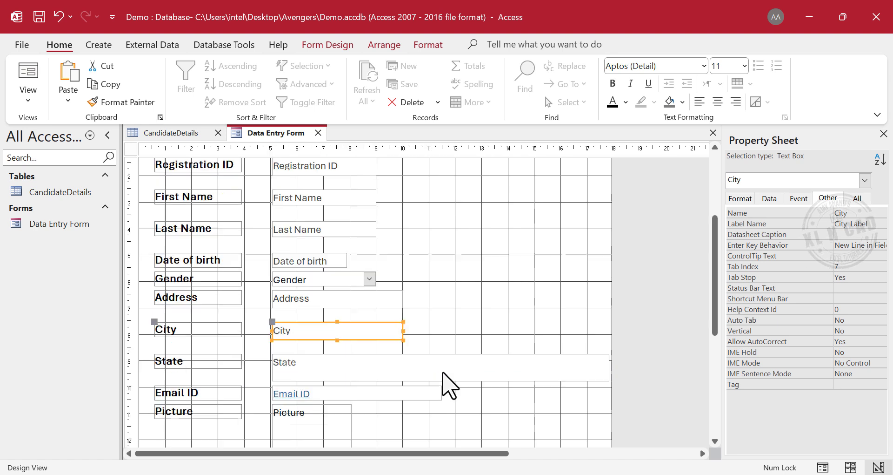
left_click(335, 363)
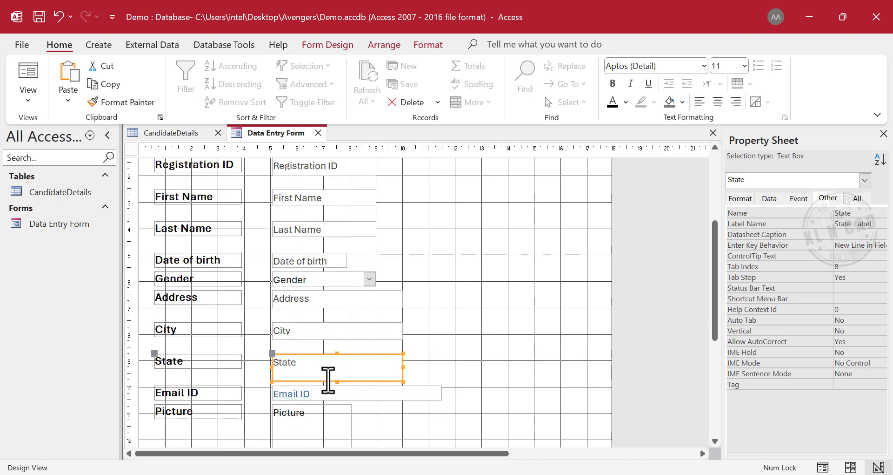
left_click(342, 393)
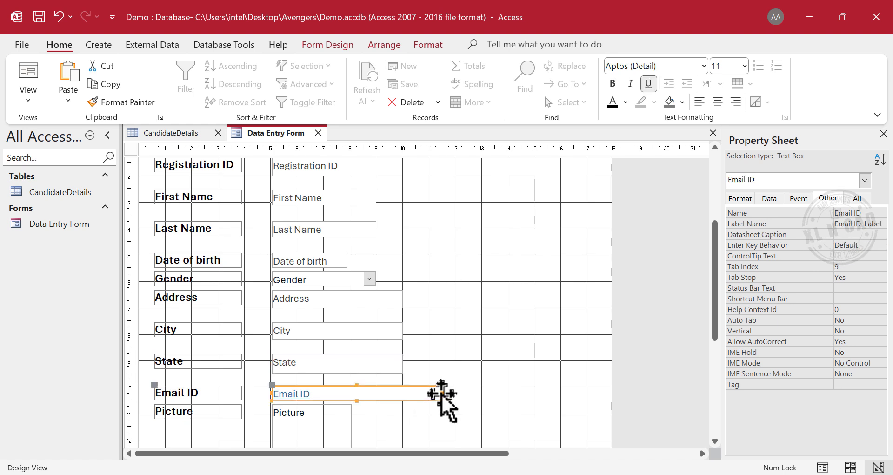
scroll("down", 3)
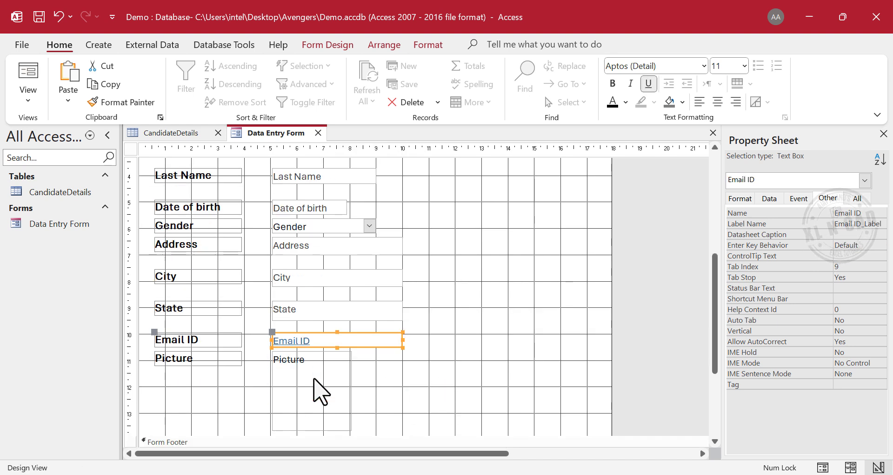
mouse_move(217, 375)
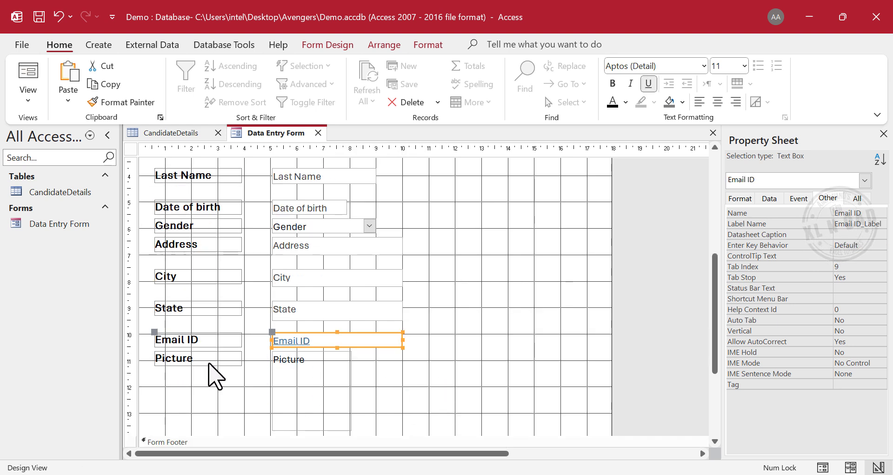
Move the Picture box beside the top fields and shift City, State and Email ID up
left_click(174, 357)
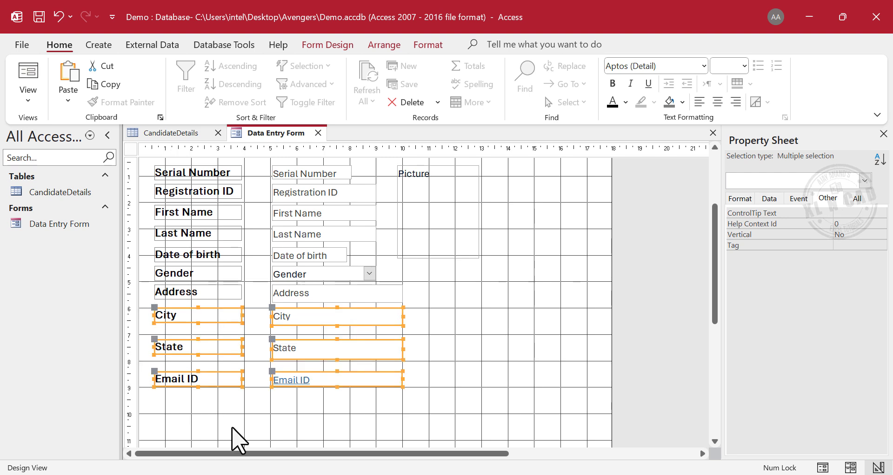
left_click(335, 347)
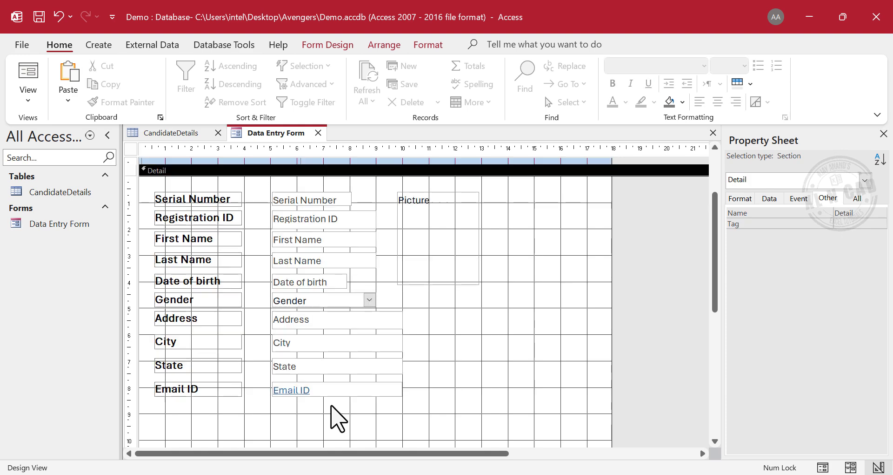
scroll("up", 3)
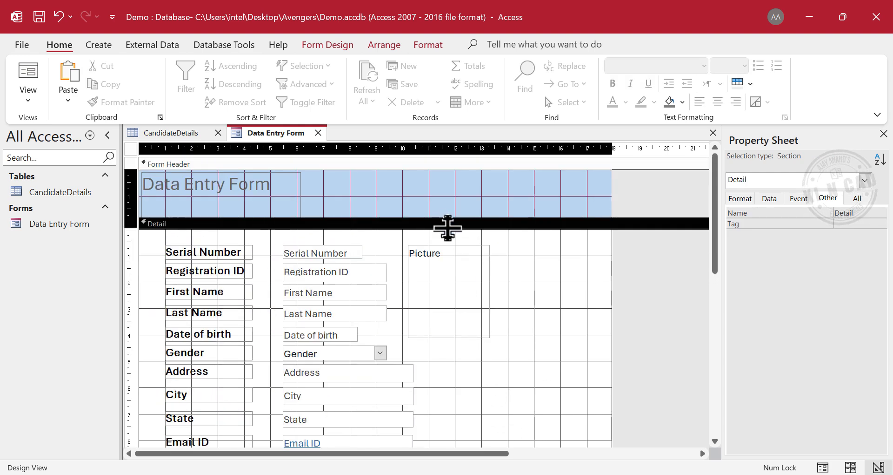
Give the title font size 24, centred and bold, then shorten the header band to fit
left_click_drag(447, 223, 448, 238)
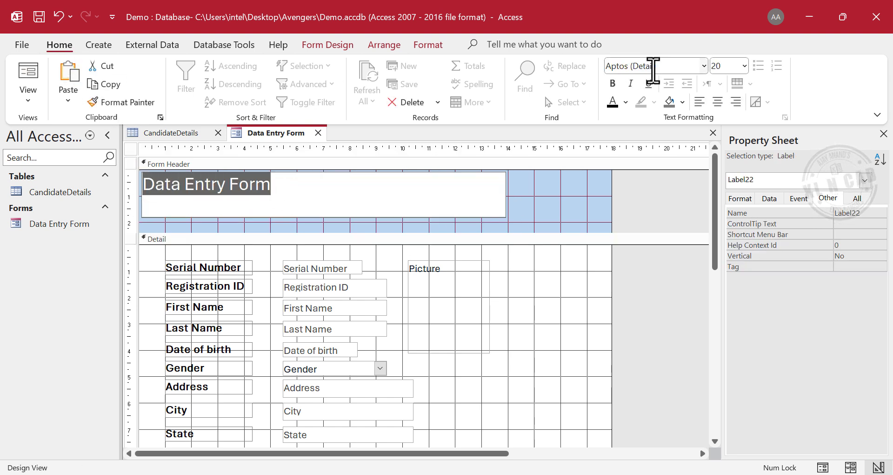
left_click(748, 65)
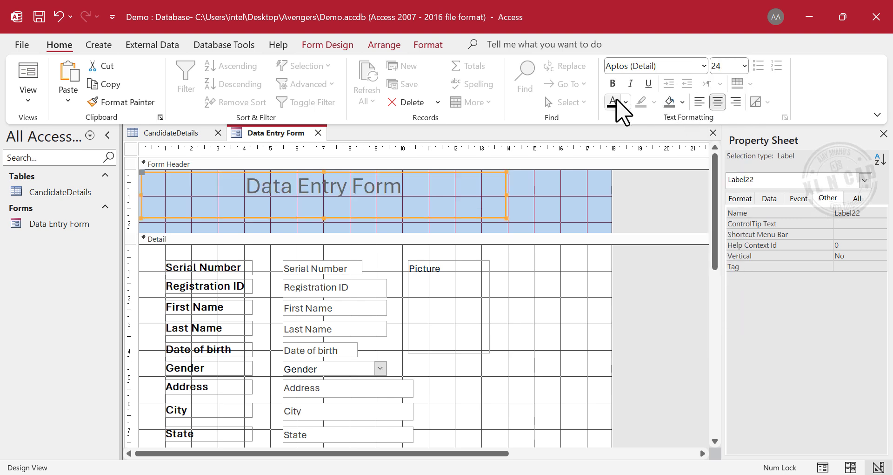
left_click(613, 82)
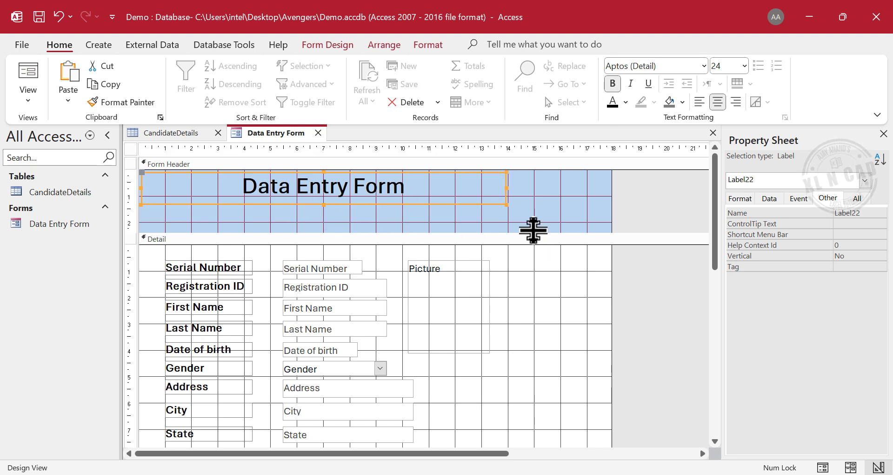
left_click_drag(534, 231, 534, 214)
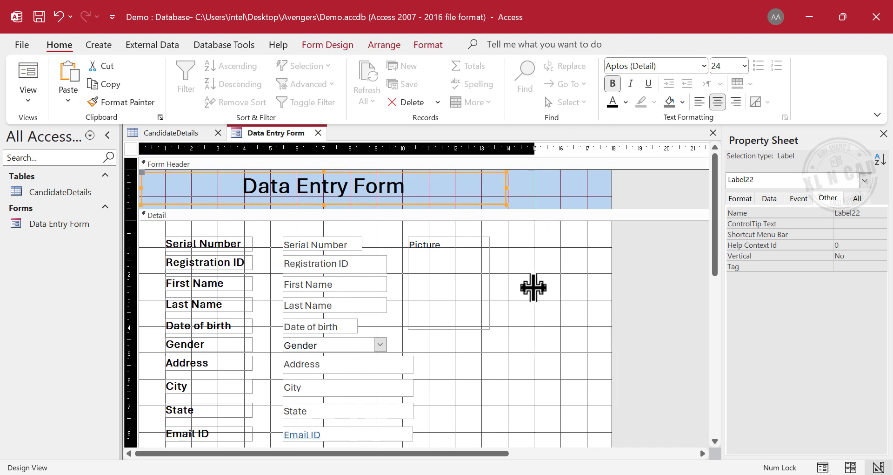
scroll("down", 3)
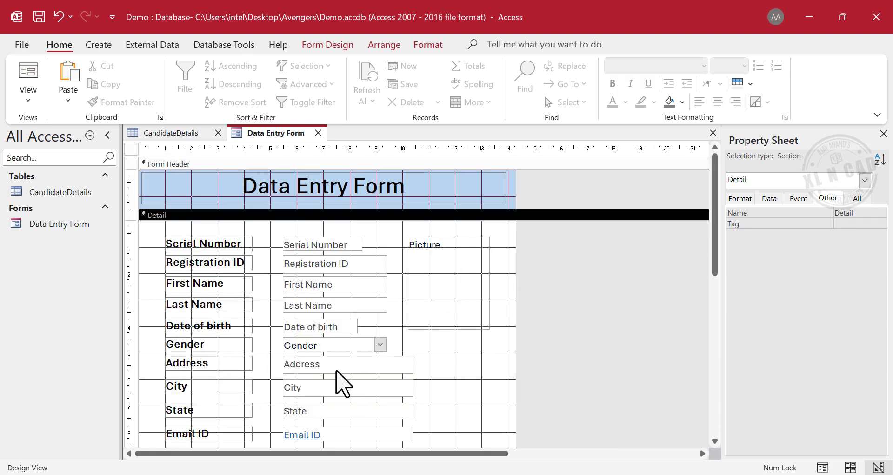
mouse_move(375, 380)
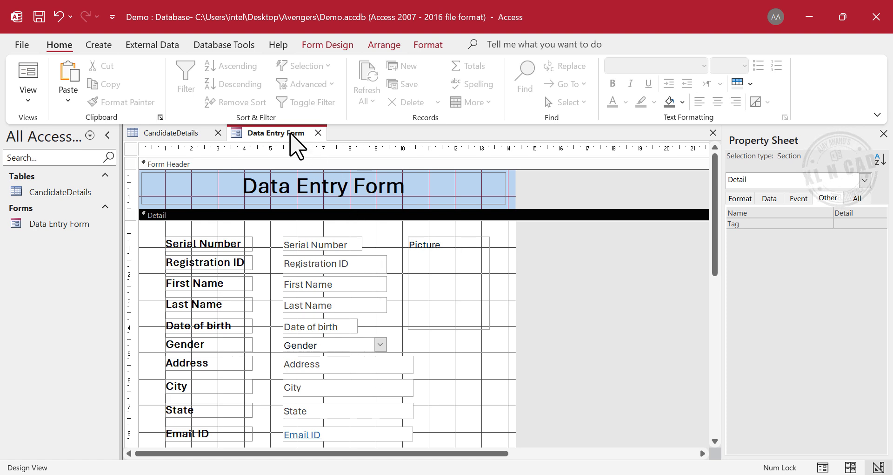
mouse_move(305, 148)
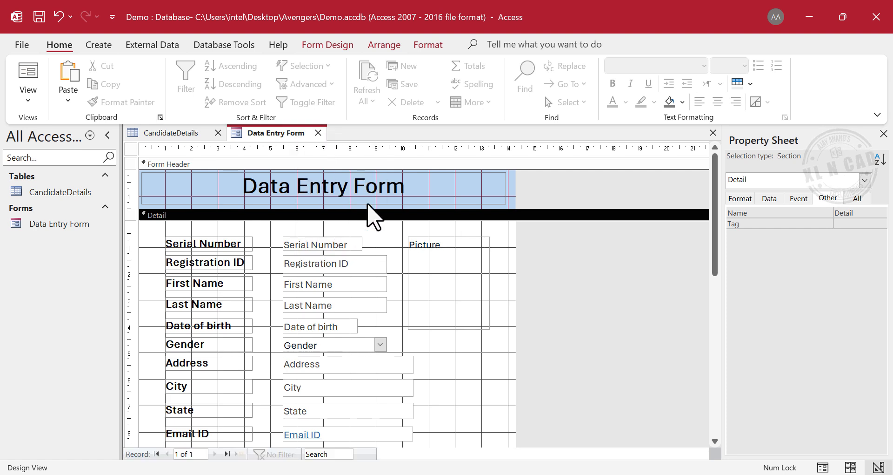
left_click(27, 86)
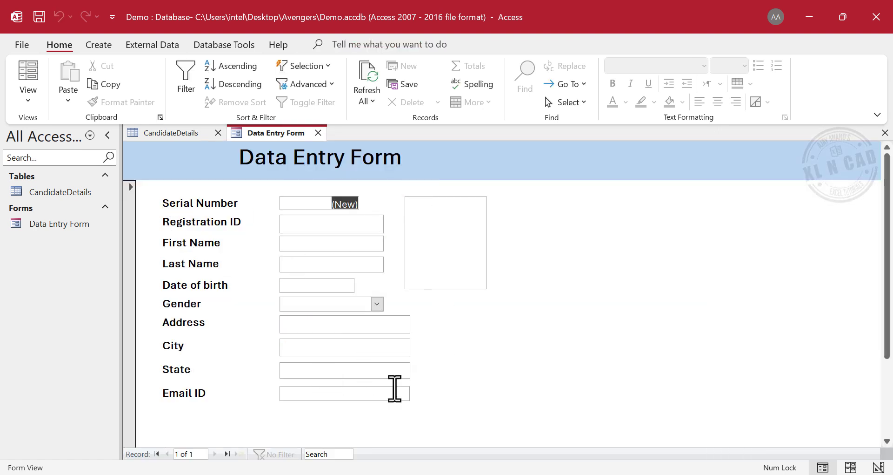
right_click(276, 133)
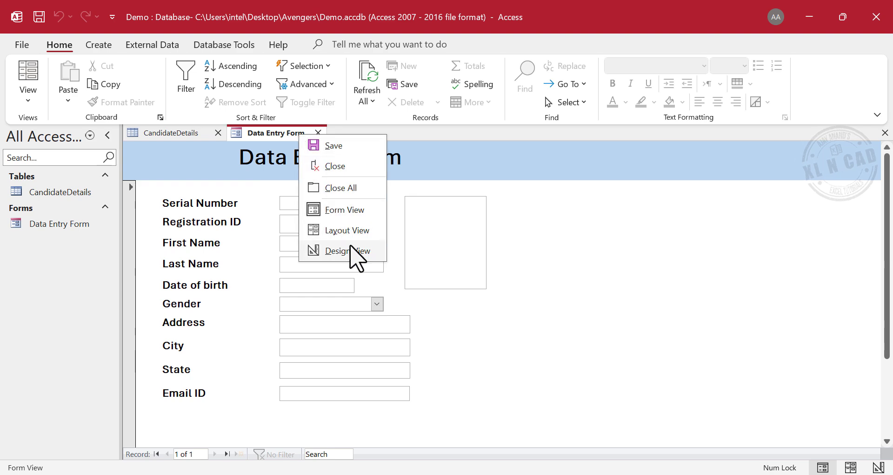
left_click(344, 250)
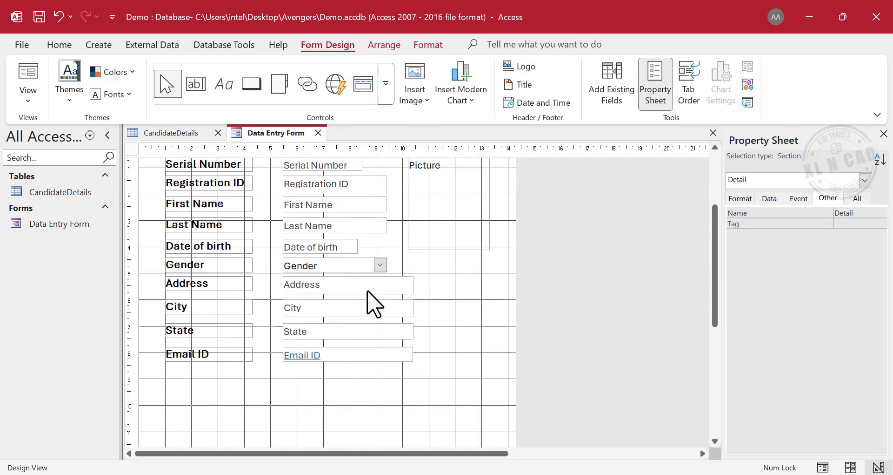
mouse_move(473, 302)
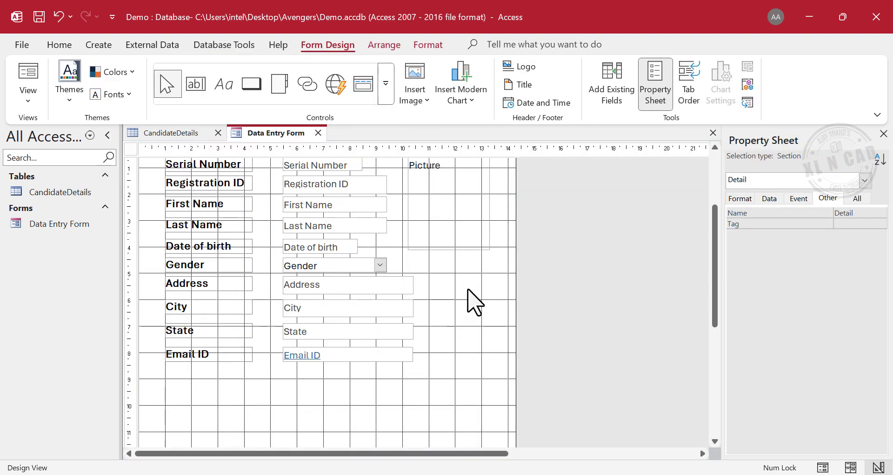
Select the form's controls and browse the font list toward a serif Times New Roman style
right_click(473, 296)
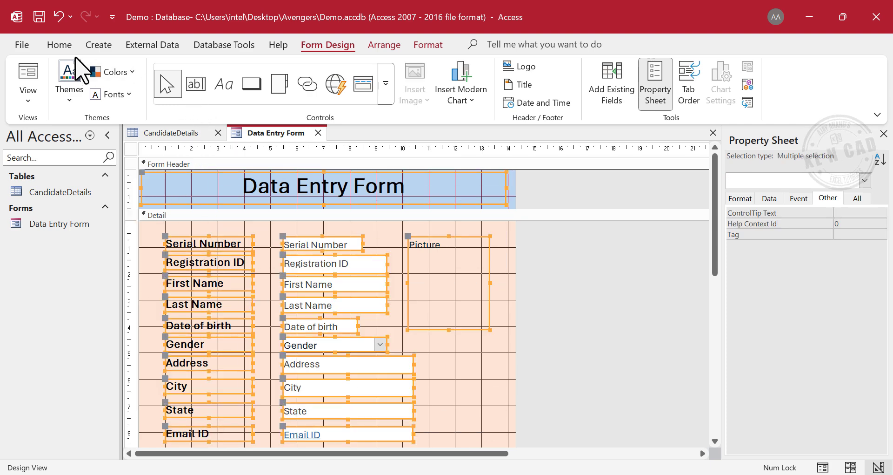
left_click(704, 65)
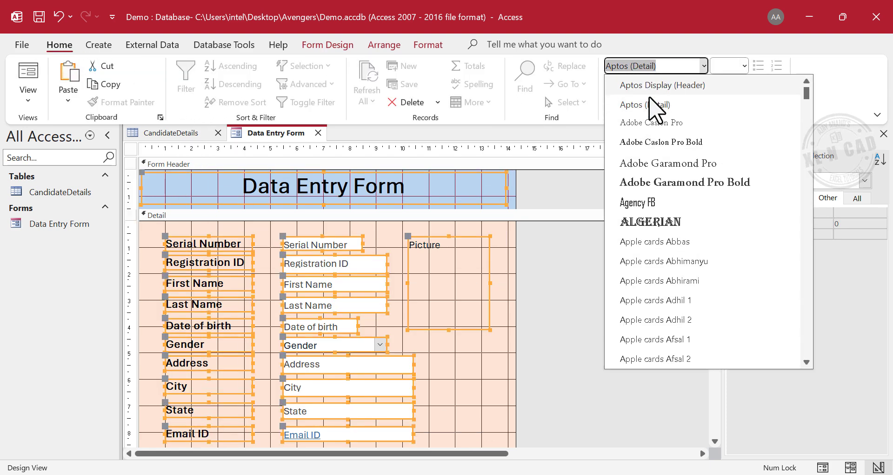
scroll("down", 3)
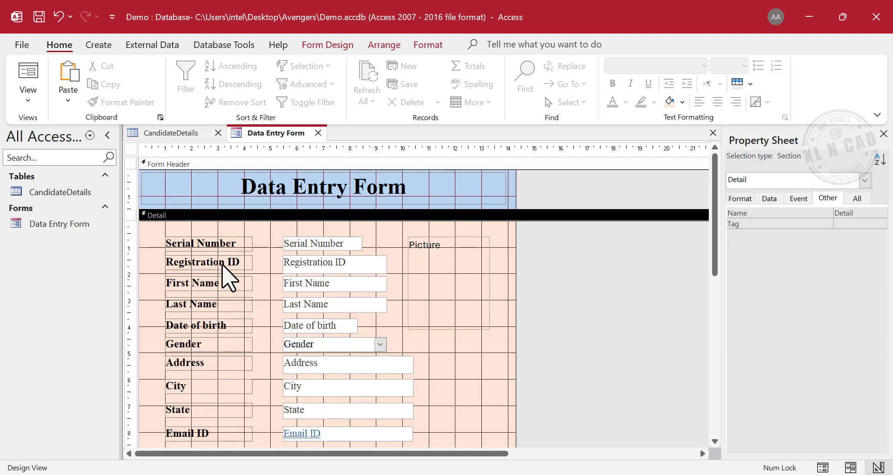
mouse_move(136, 159)
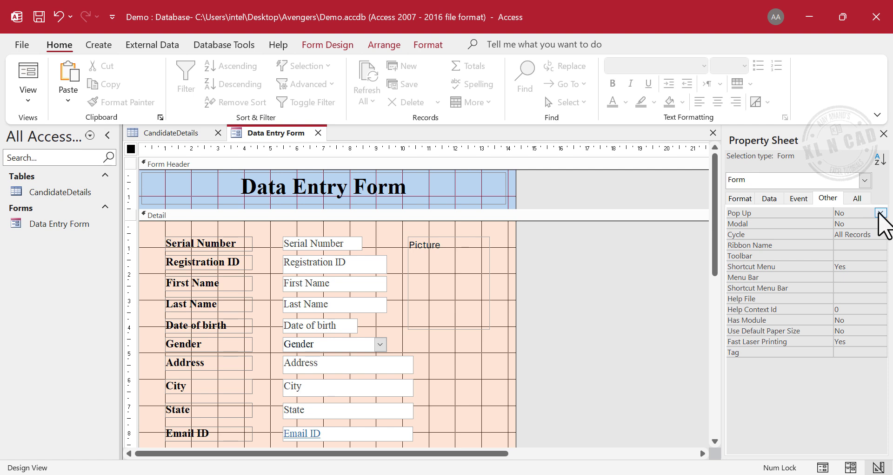
Set Pop Up to Yes, then reopen the Data Entry Form to test the pop-up window and close it
left_click(881, 212)
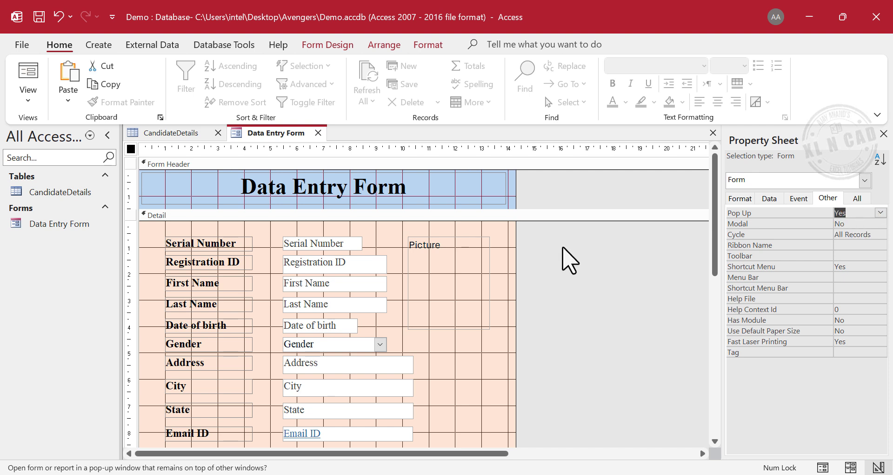
mouse_move(312, 158)
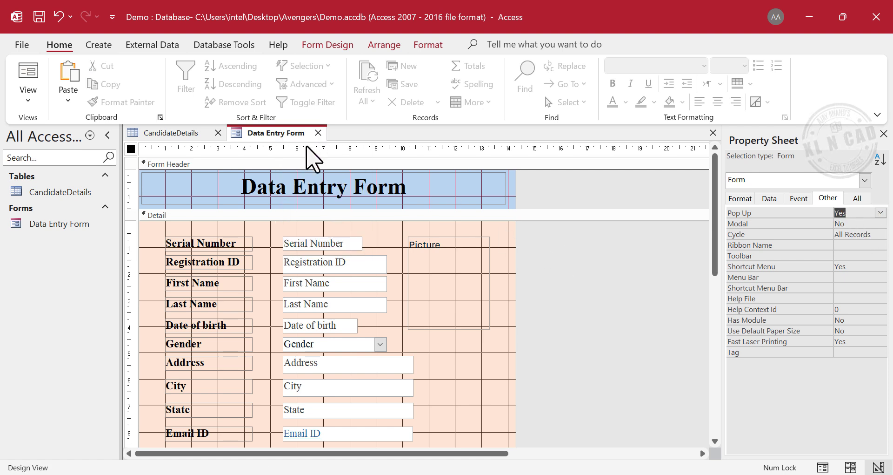
left_click(174, 132)
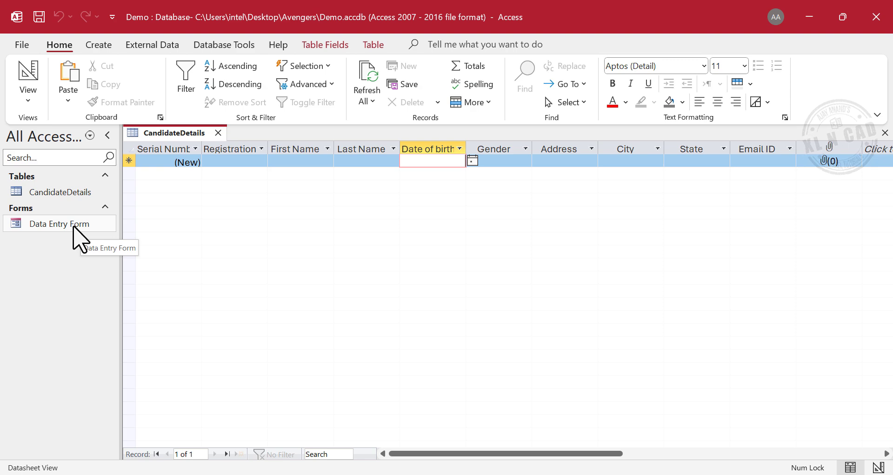
double_click(57, 223)
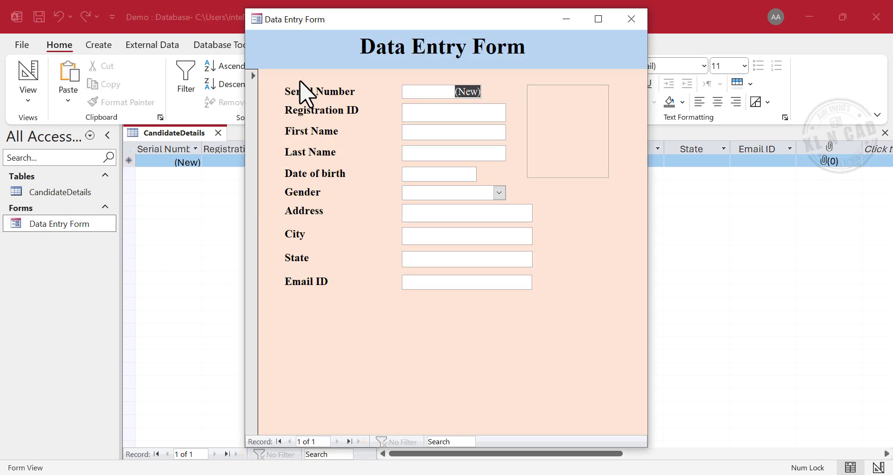
mouse_move(455, 329)
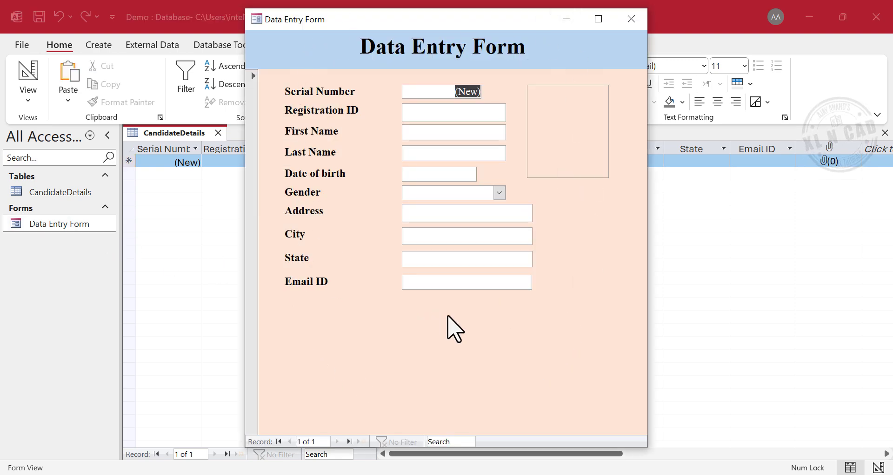
left_click(630, 18)
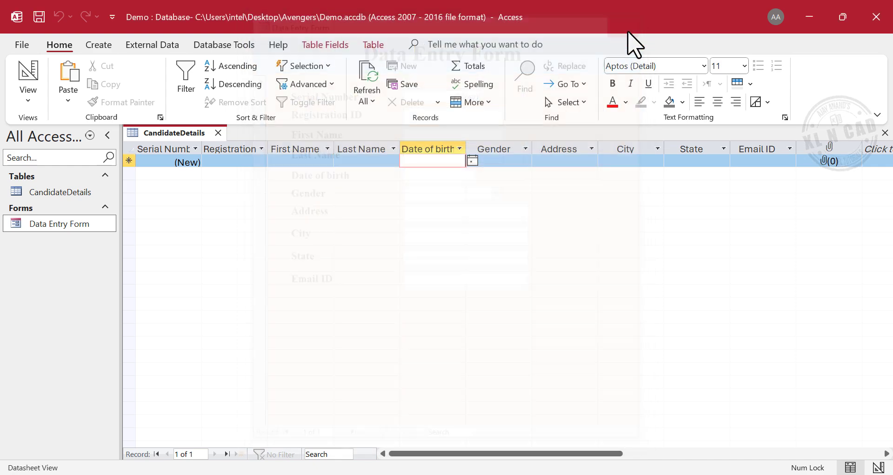
Reopen the form in Design View and add a Record Operations button for Add New Record labelled New
right_click(58, 223)
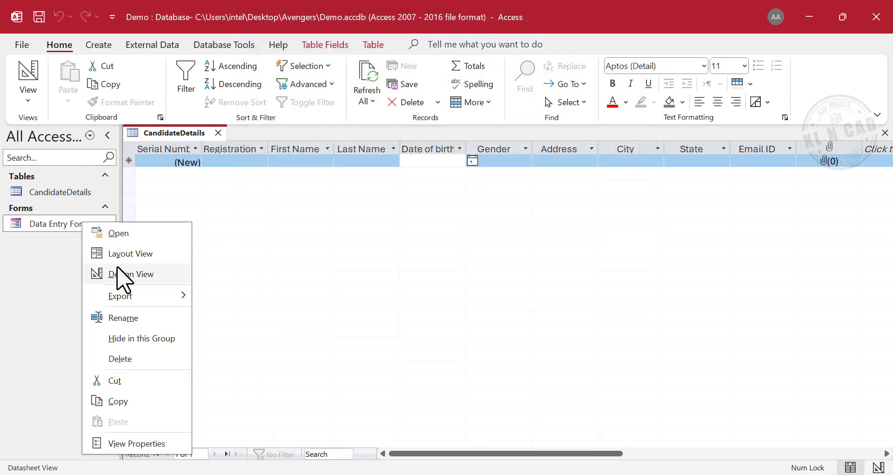
left_click(135, 274)
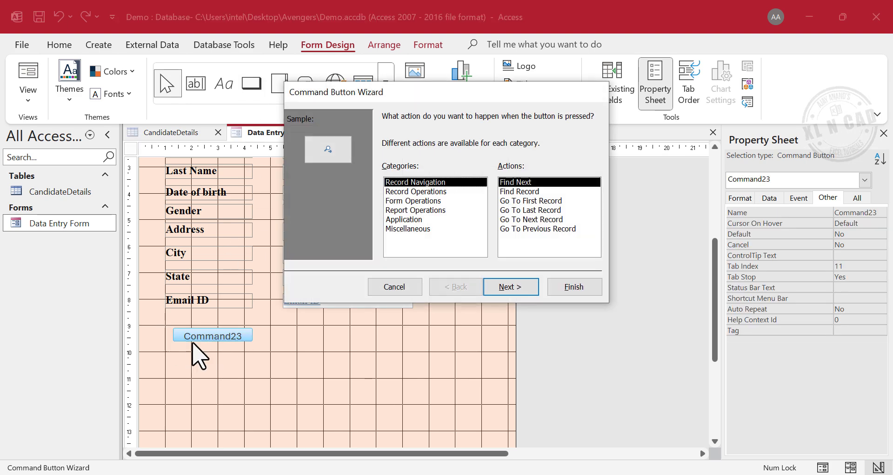
left_click(416, 190)
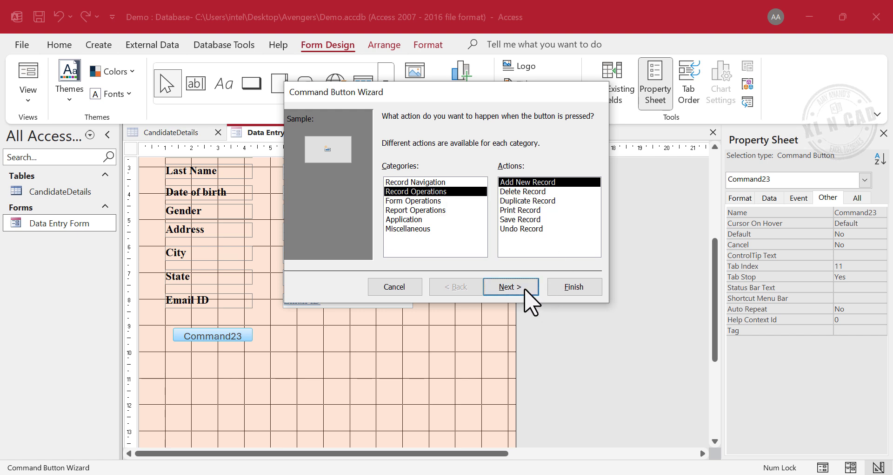
left_click(511, 286)
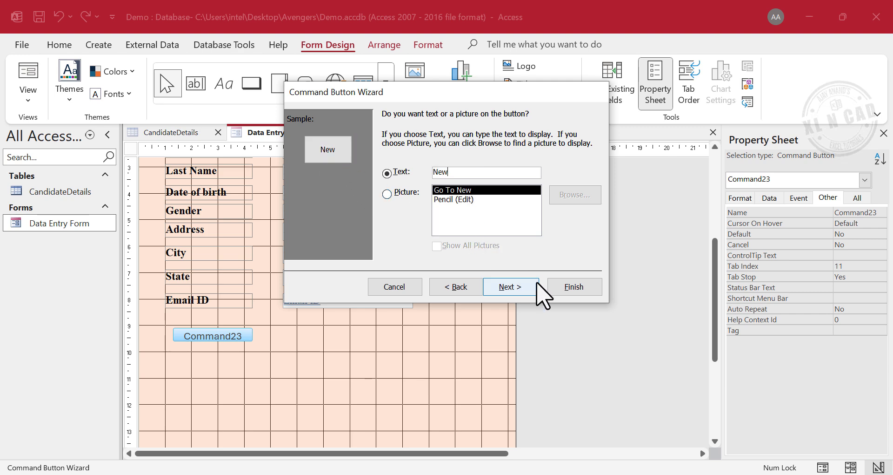
left_click(574, 287)
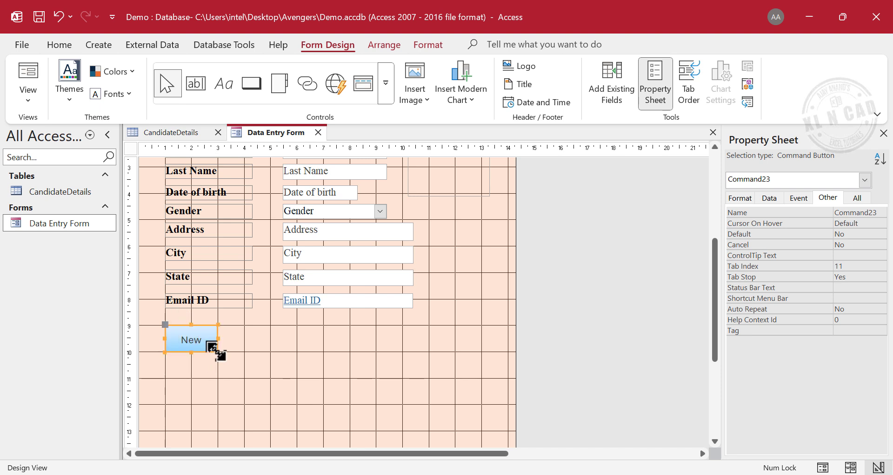
Add a second Record Operations button beside New that saves the record
left_click(251, 83)
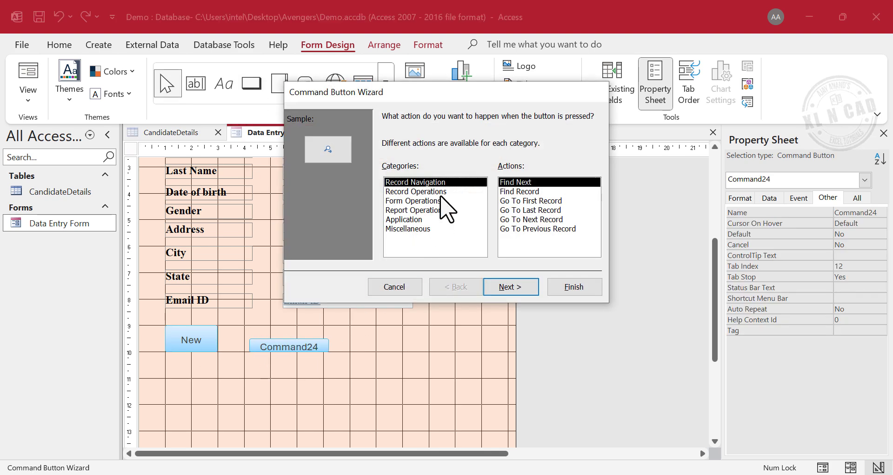
left_click(417, 191)
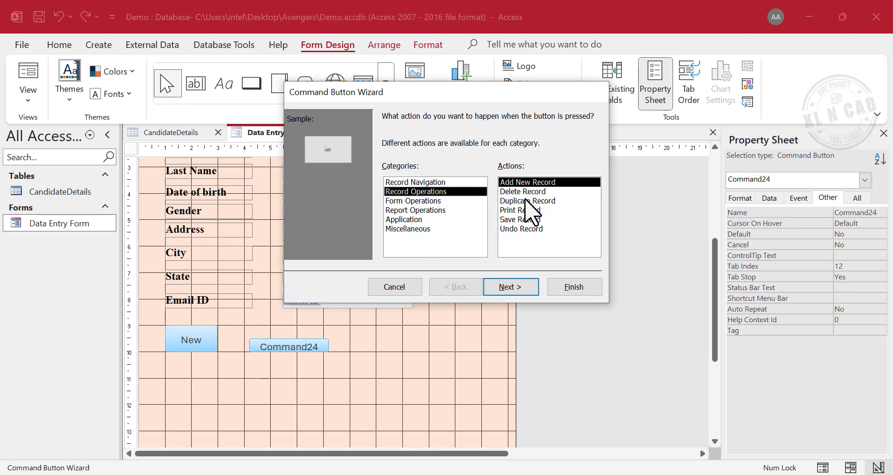
left_click(519, 219)
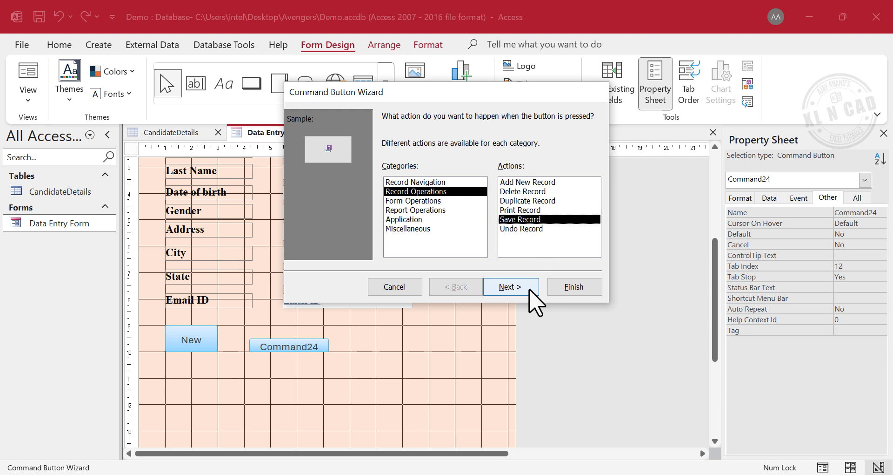
left_click(510, 286)
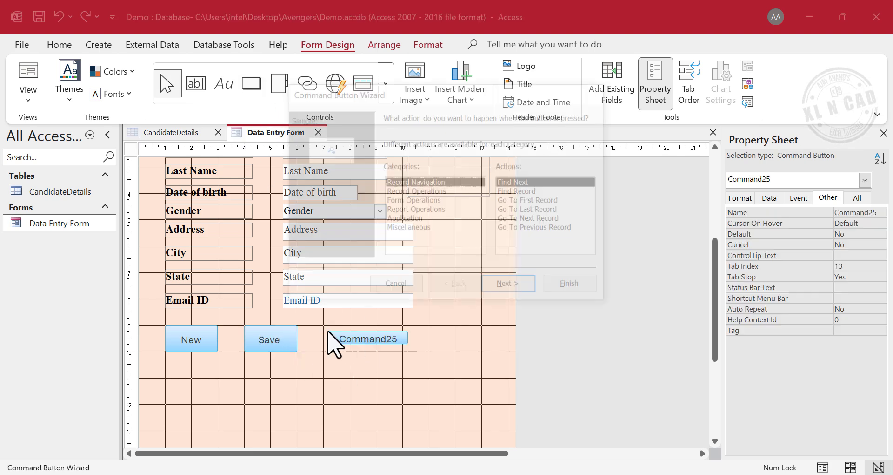
Add a third Record Operations button that deletes the record, labelled Delete
left_click(416, 190)
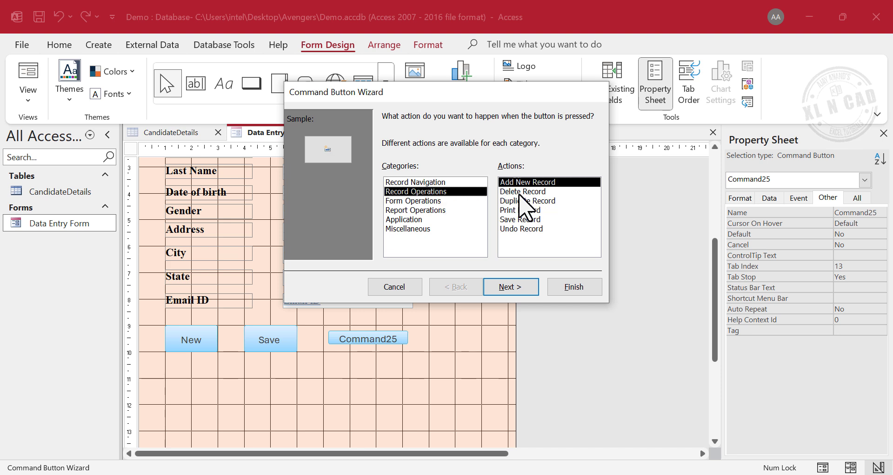
left_click(522, 191)
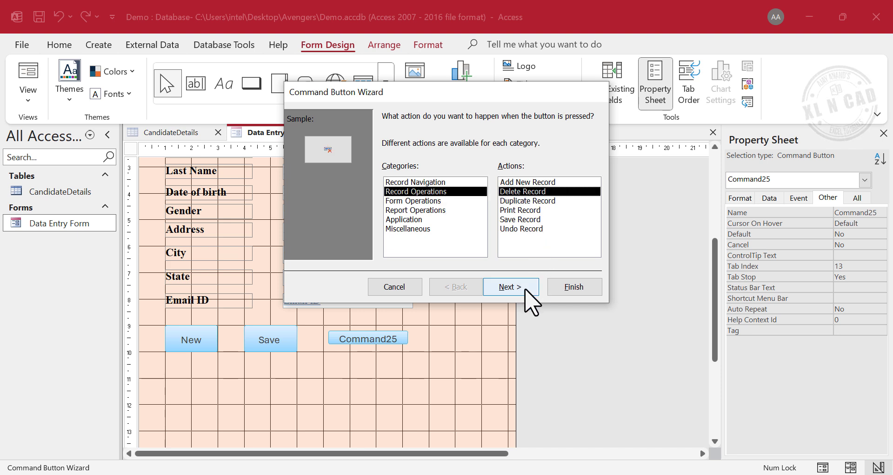
left_click(510, 286)
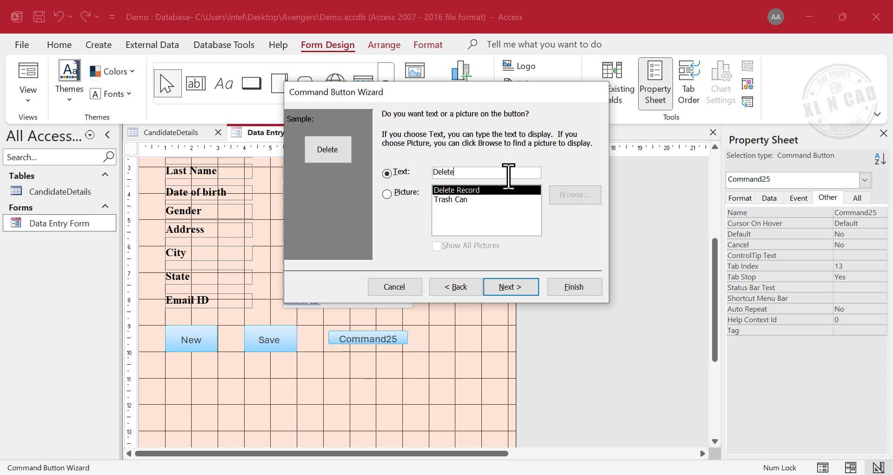
left_click(574, 287)
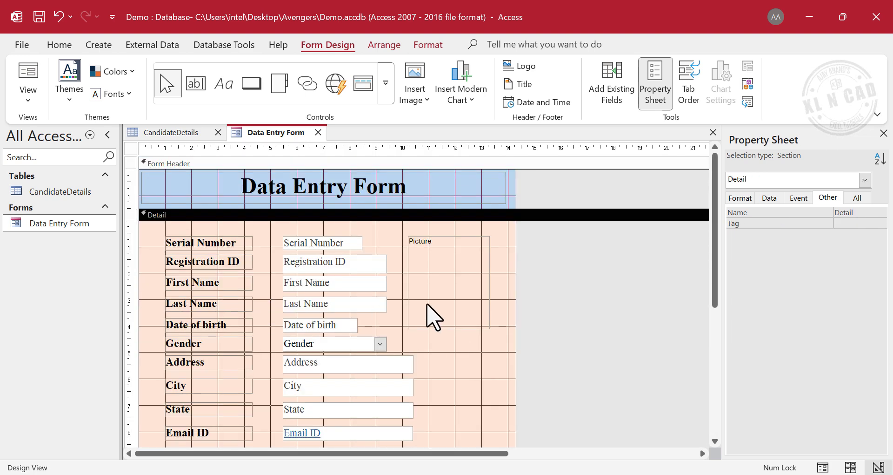
mouse_move(308, 154)
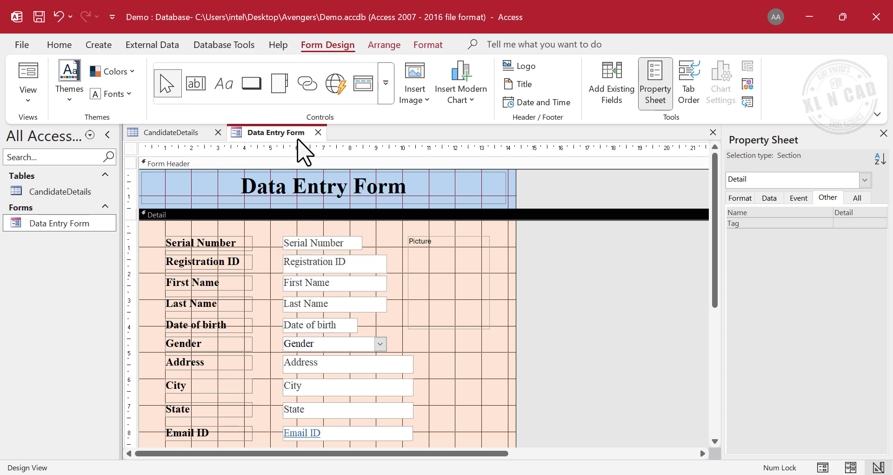
Close the form's Design View, keeping the changes
left_click(27, 77)
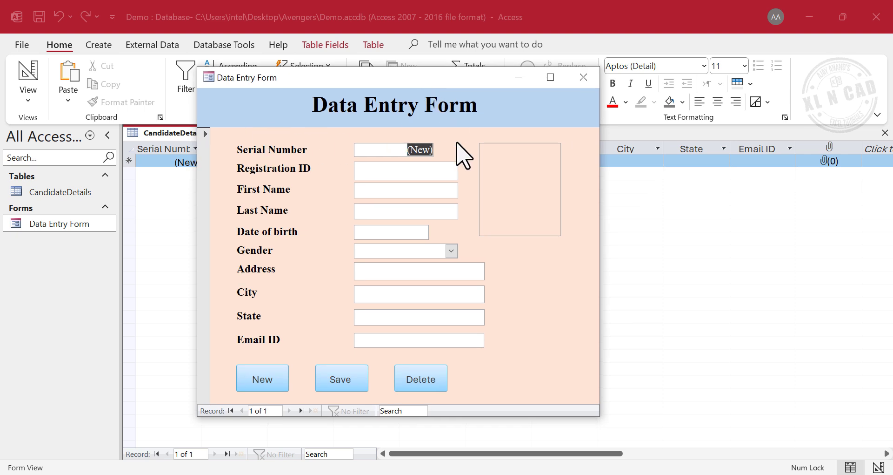
mouse_move(514, 290)
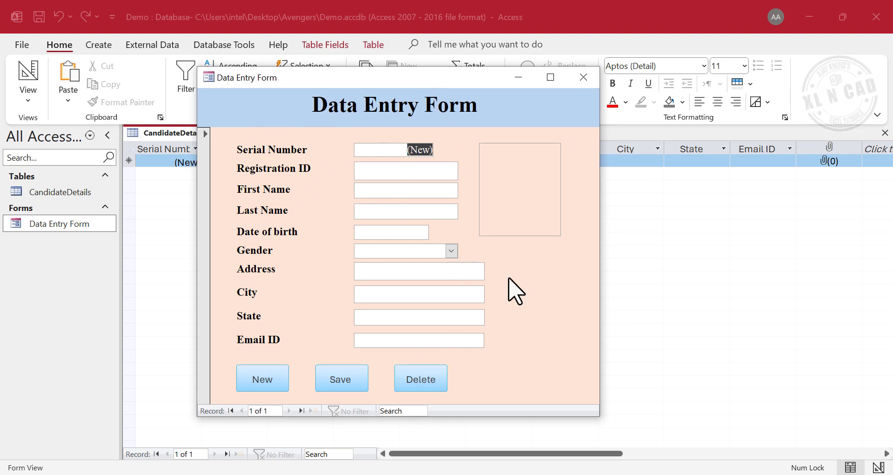
mouse_move(299, 162)
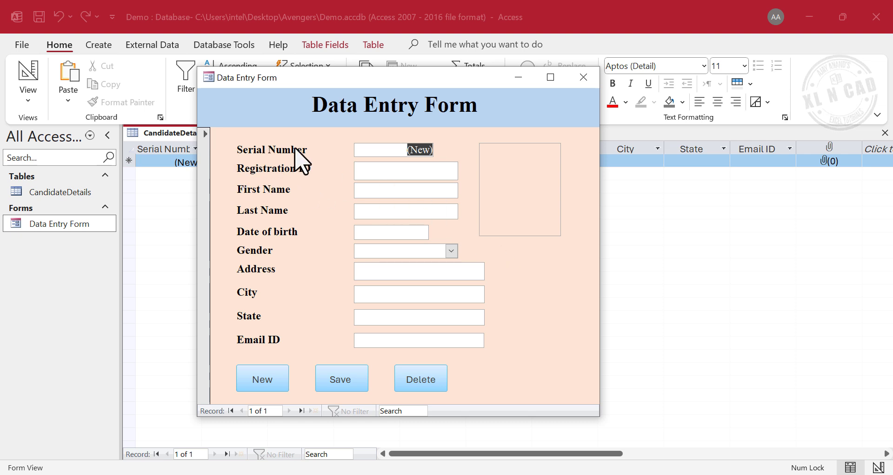
mouse_move(430, 174)
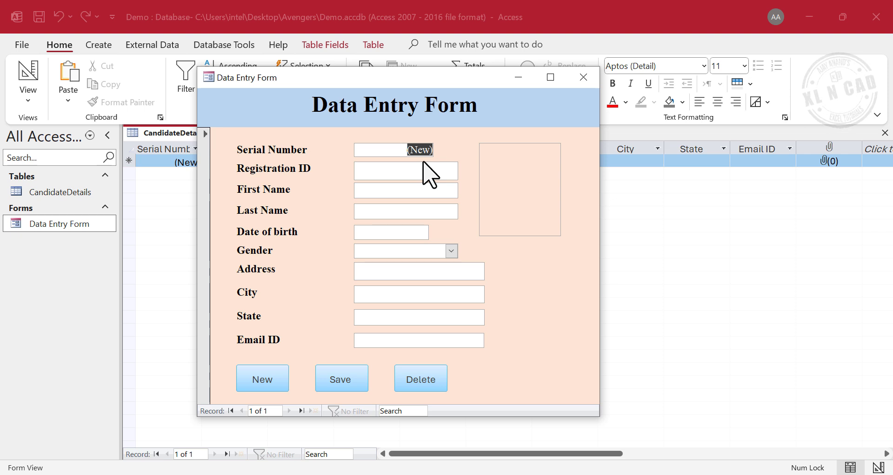
mouse_move(325, 188)
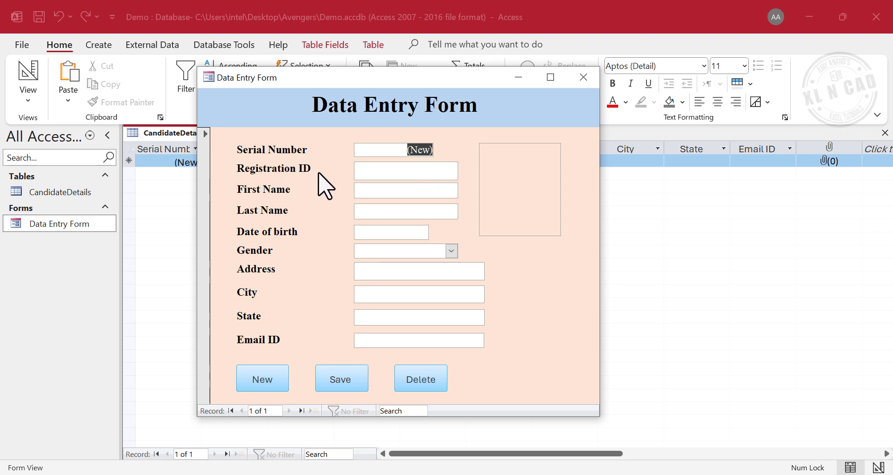
Enter Registration ID AVN101, Tony Stark's names and his gender
type("AVN101")
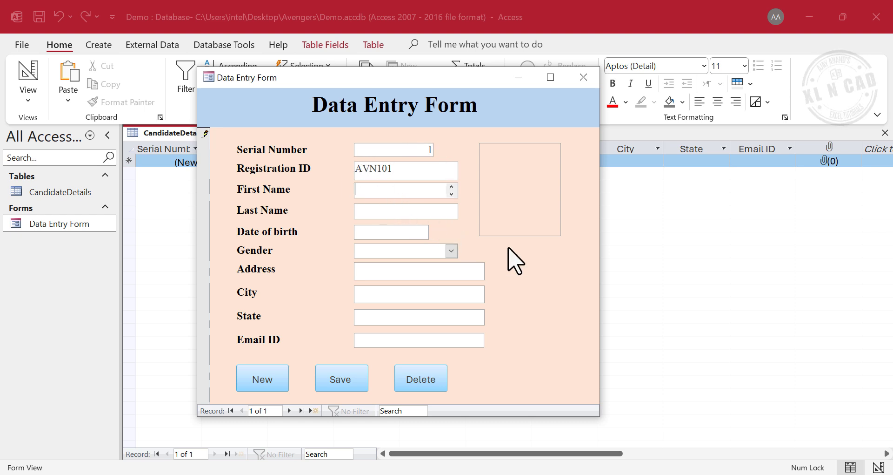
type("Tony")
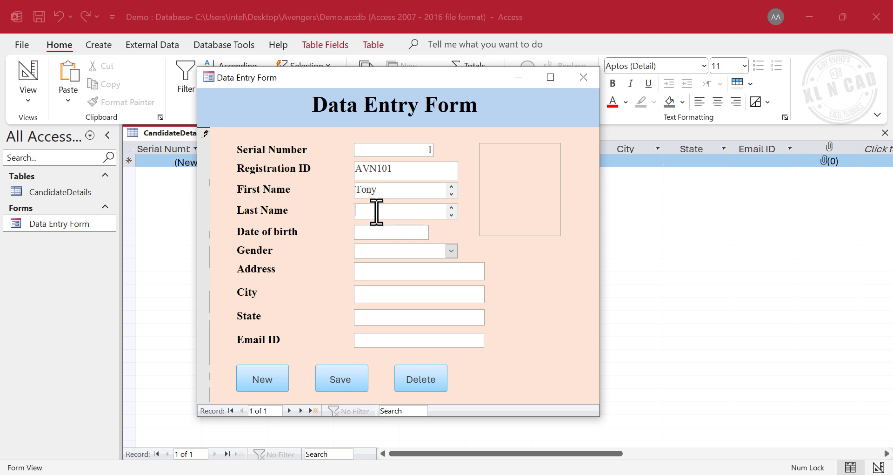
type("Stark")
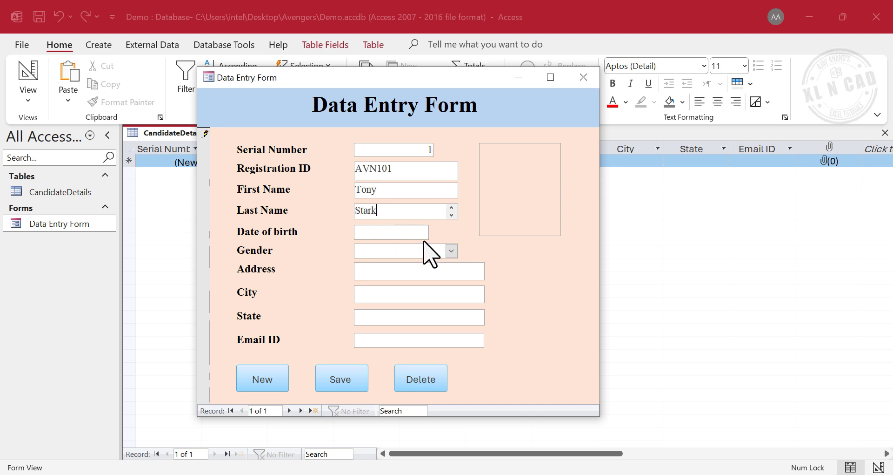
left_click(436, 230)
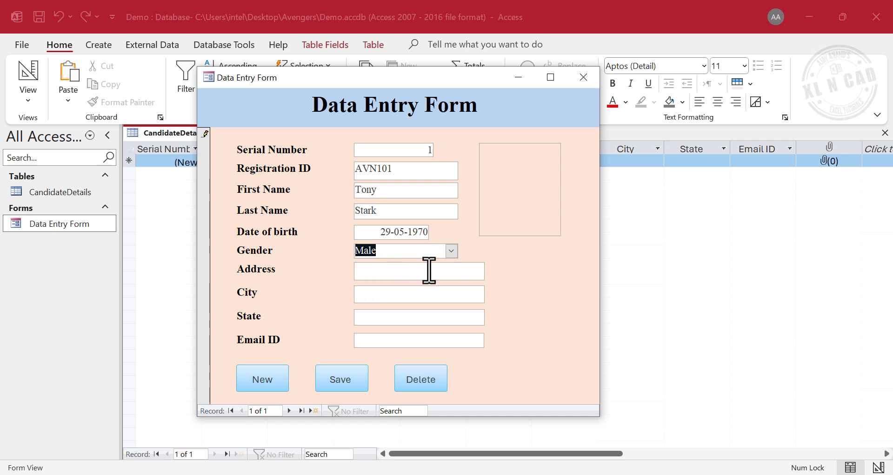
Fill in Street No. 123, Los Angeles, California and the tonystark@avengers email
type("Street No. 12")
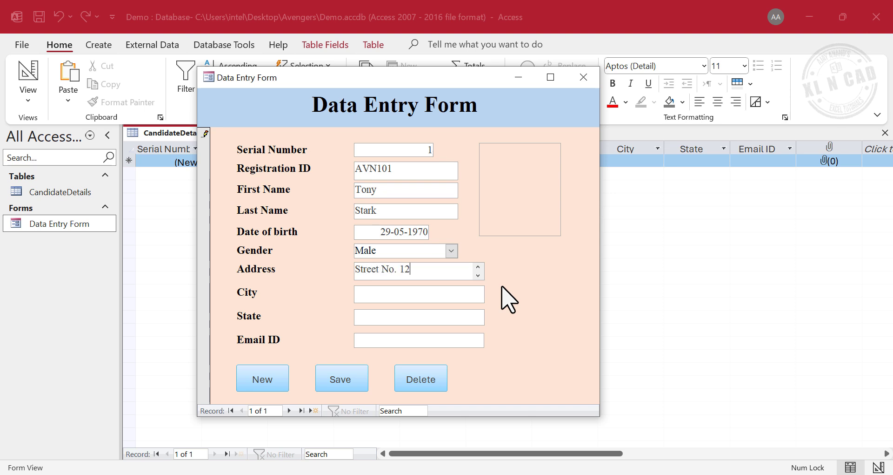
type("Los Angeles")
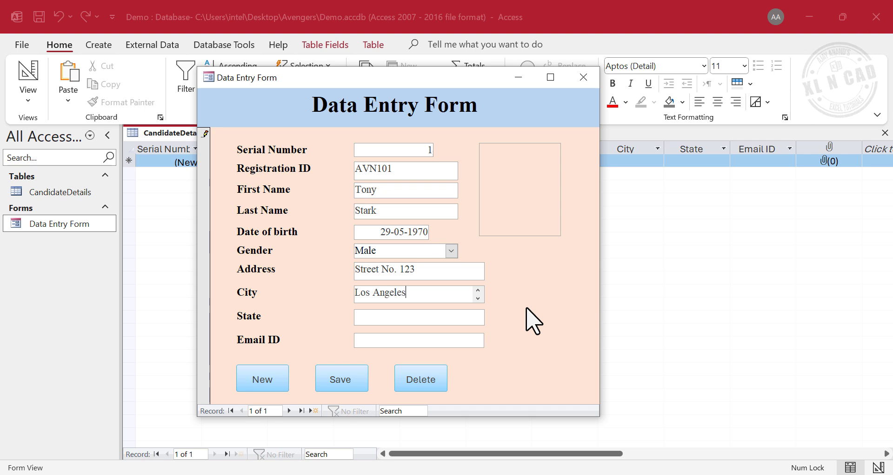
type("California")
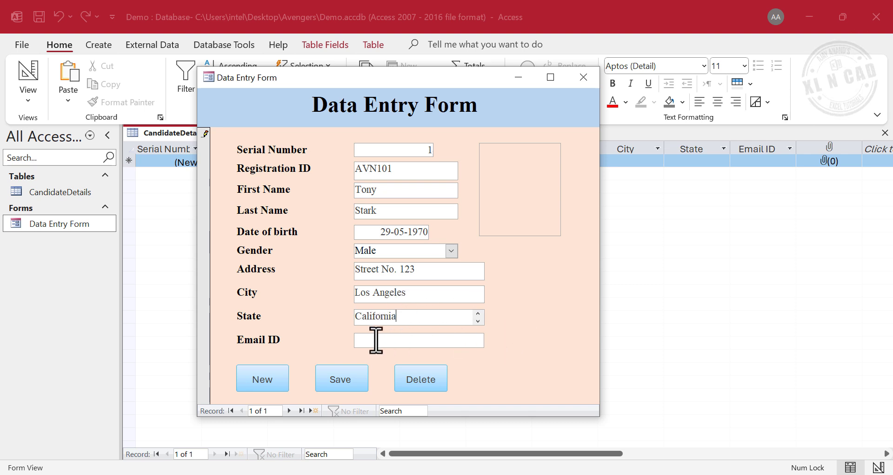
type("tonystar")
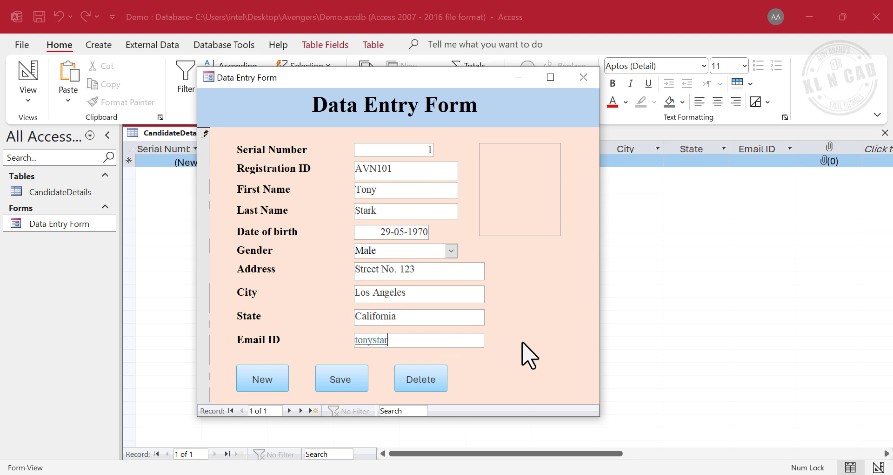
type("k@avenge")
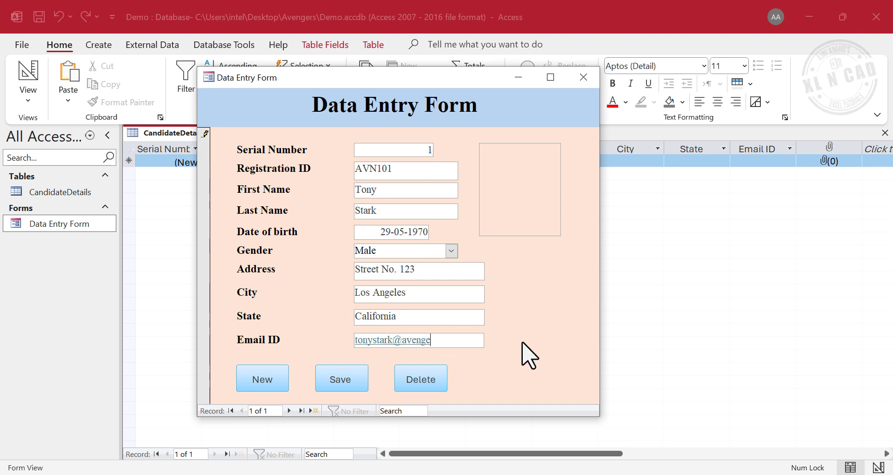
Finish the email with rs.com and attach the Tony Stark photo from Desktop\Pics
type("rs.com")
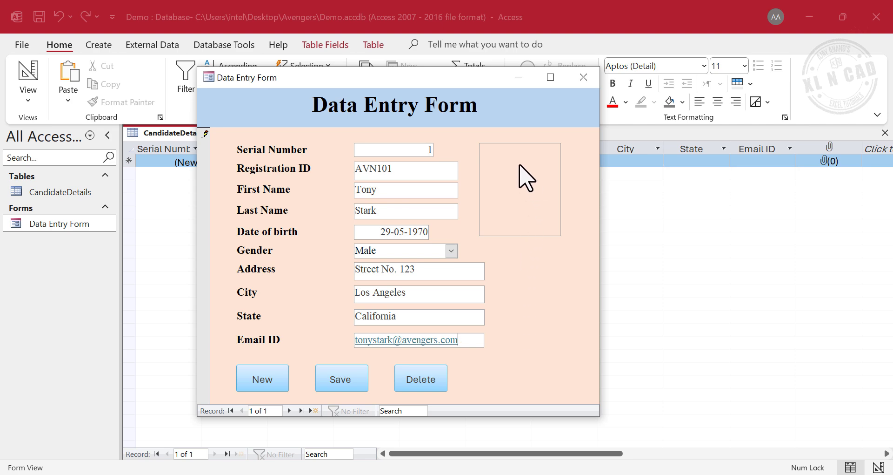
double_click(520, 189)
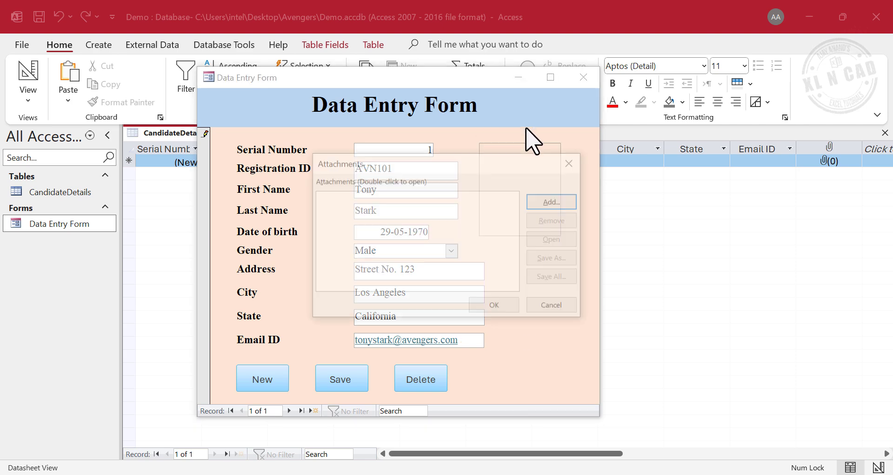
left_click(550, 202)
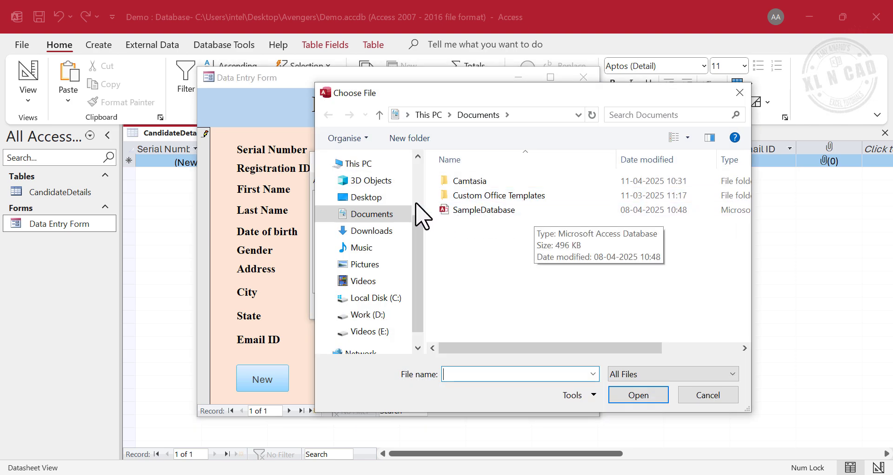
left_click(367, 196)
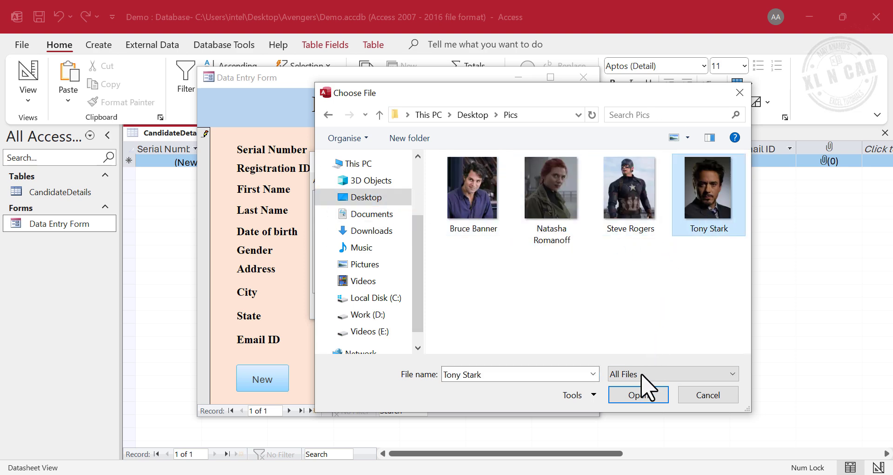
left_click(634, 395)
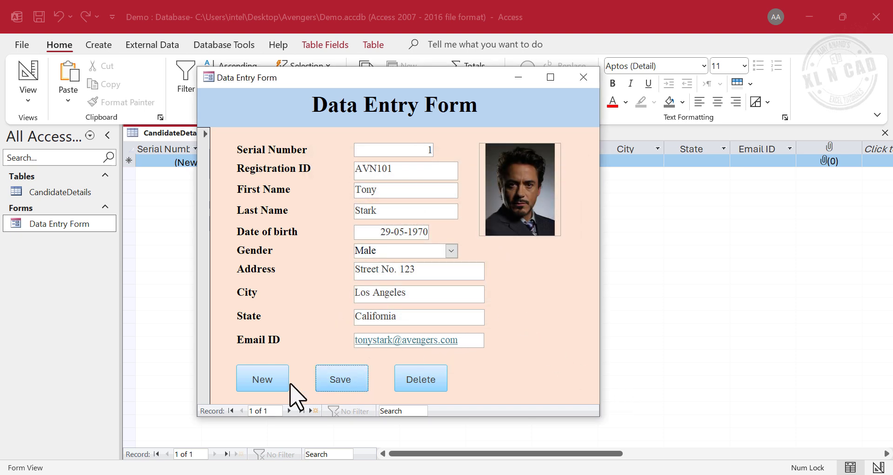
Start a new record AVN102 and enter Steve Rogers' names
left_click(262, 378)
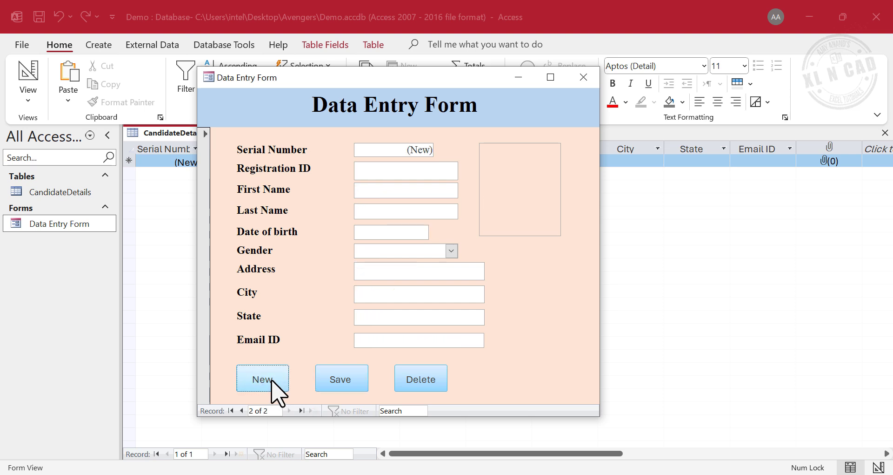
left_click(262, 378)
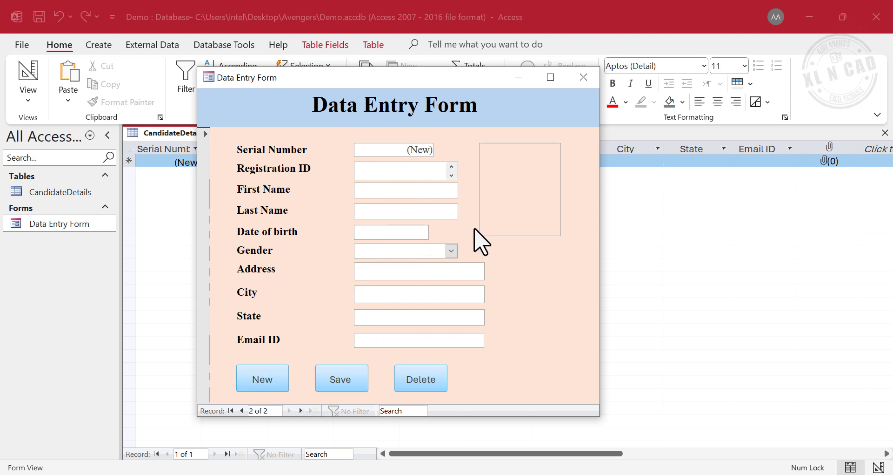
type("AVN102")
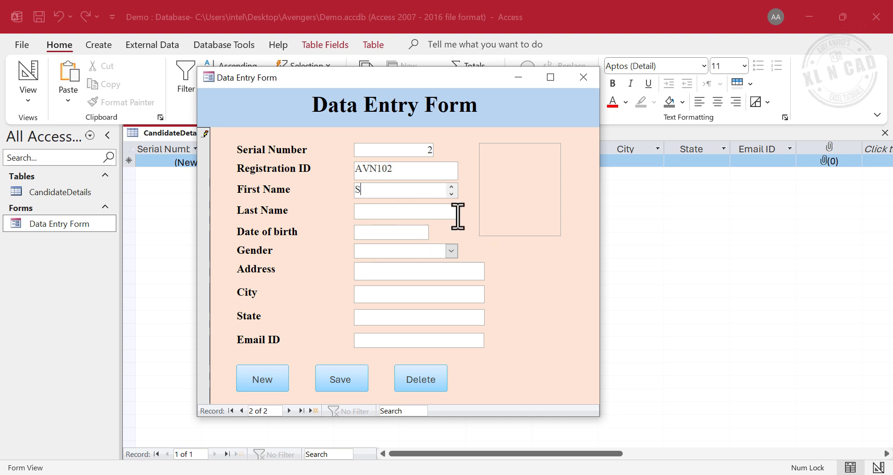
type("R")
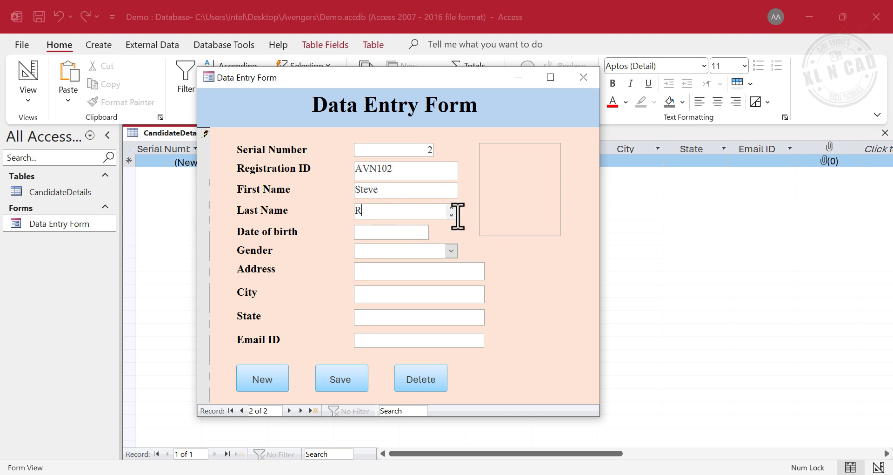
type("ogers")
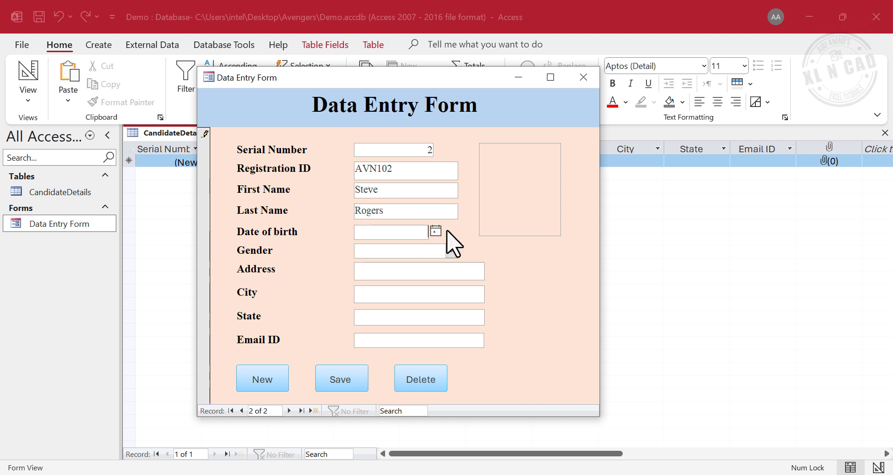
Set the date of birth to 04-07-1918 via the date picker and gender to Male
left_click(436, 230)
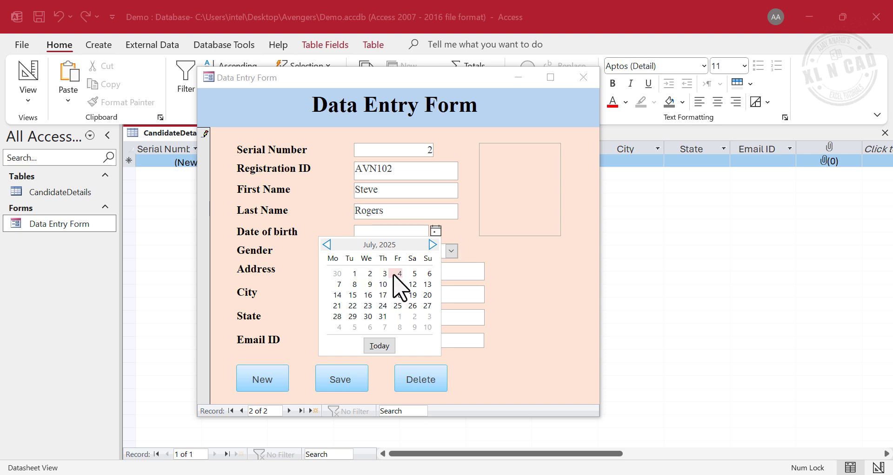
left_click(399, 273)
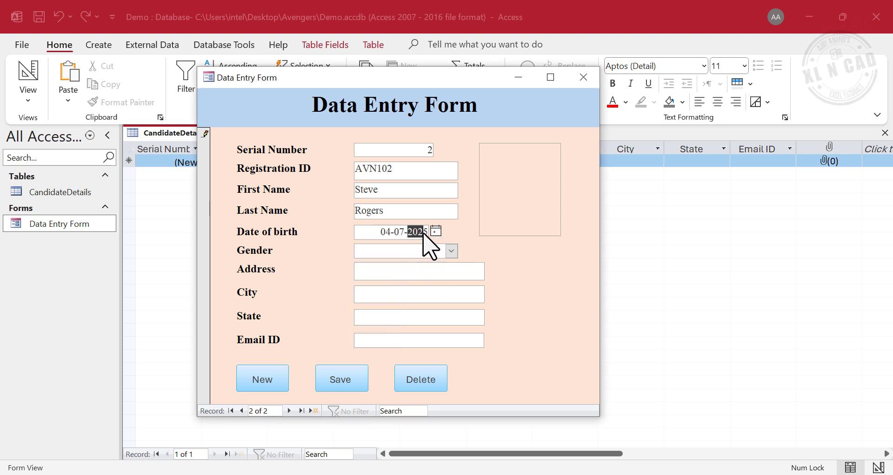
type("1918")
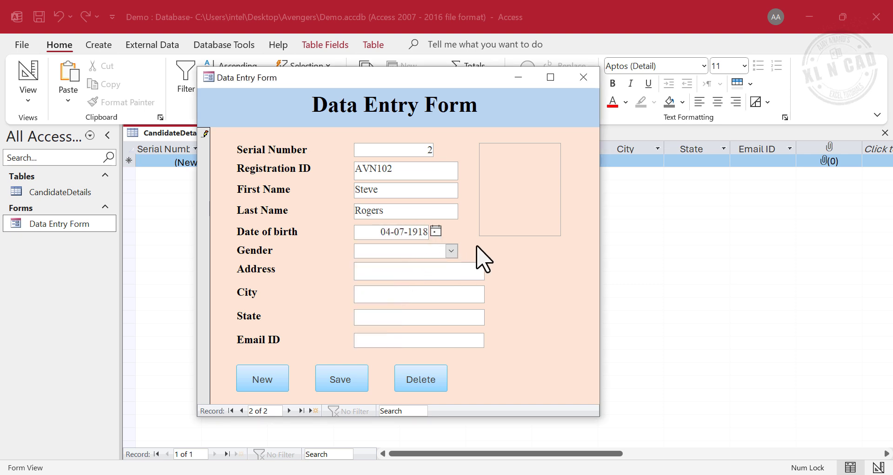
left_click(404, 250)
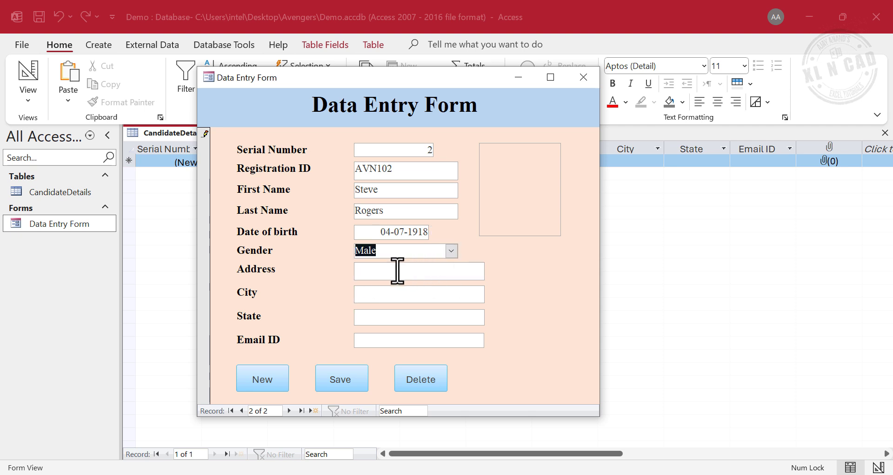
type("Street No. 98")
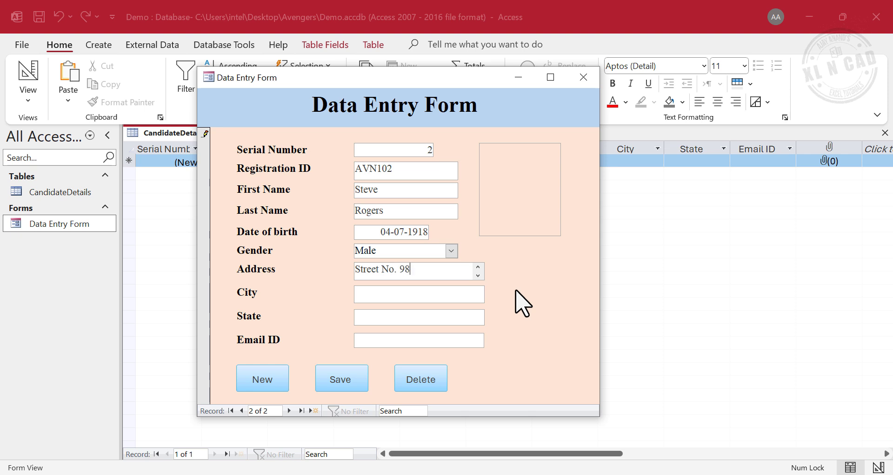
type("Chicago")
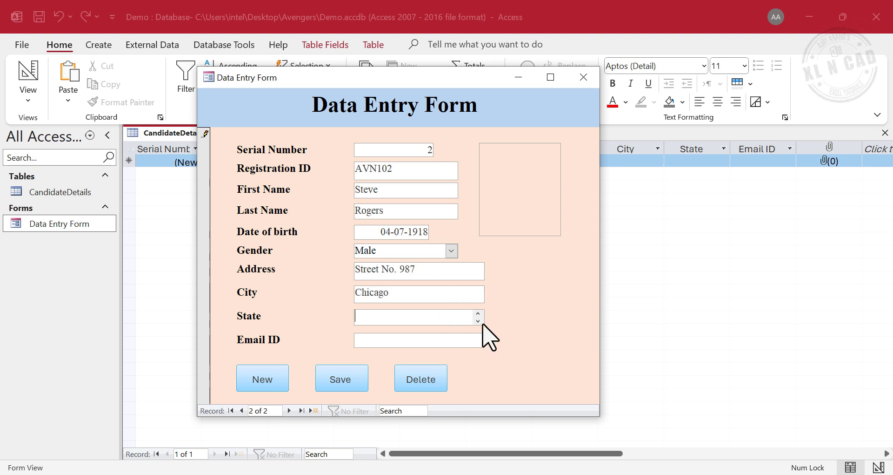
type("Illino")
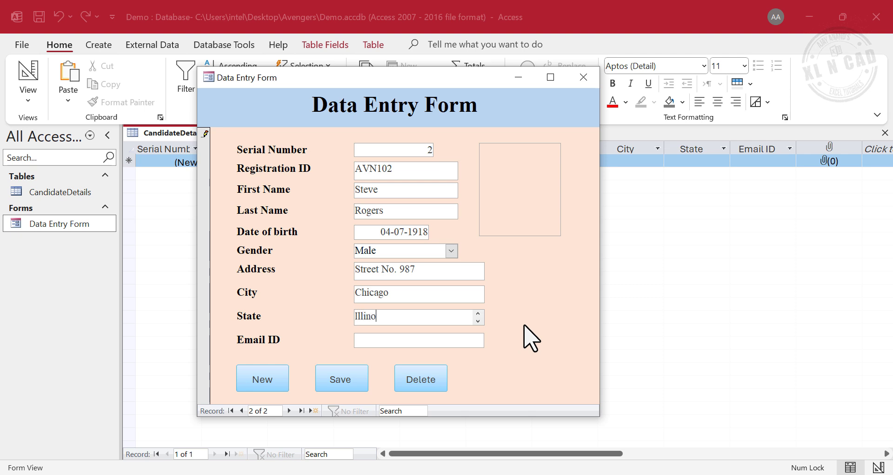
type("s")
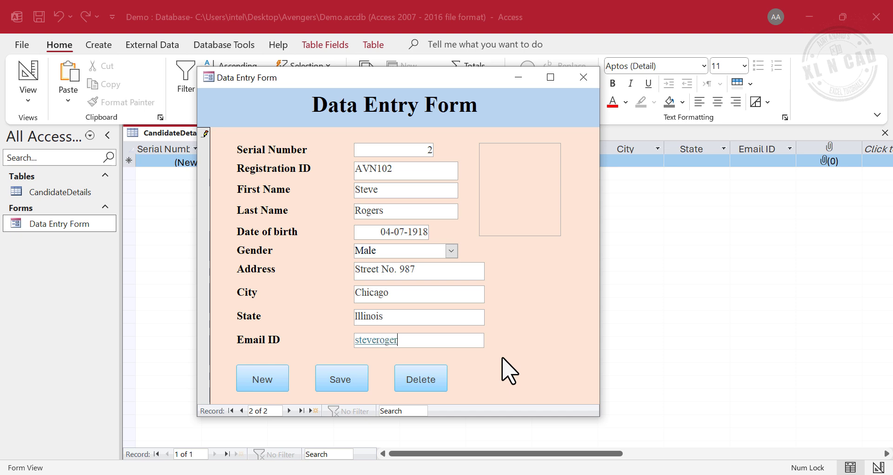
type("s@avengers")
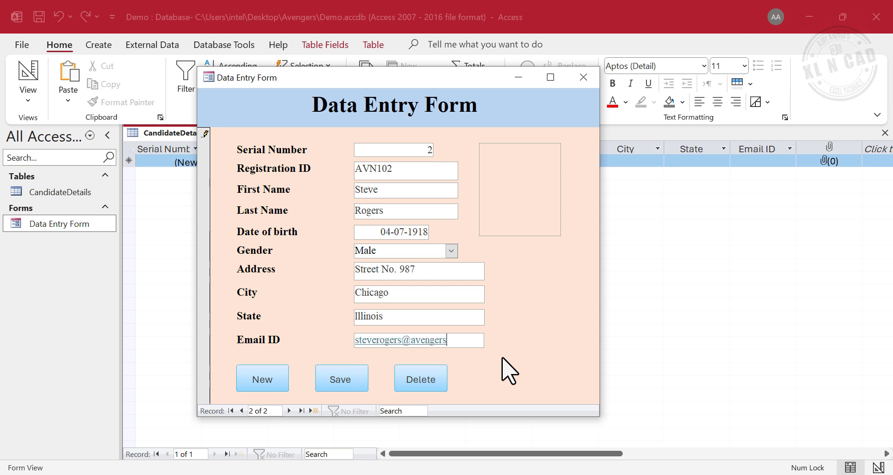
type(".com")
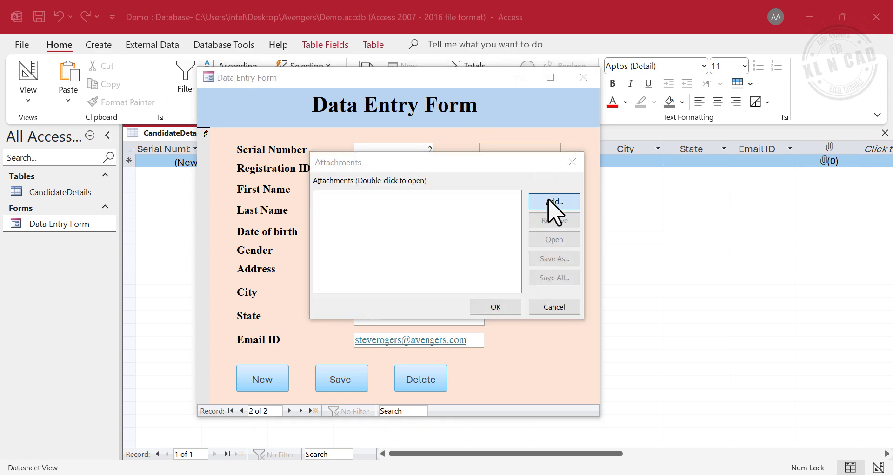
Attach the Steve Rogers photo from the Pics folder to the second record
left_click(553, 201)
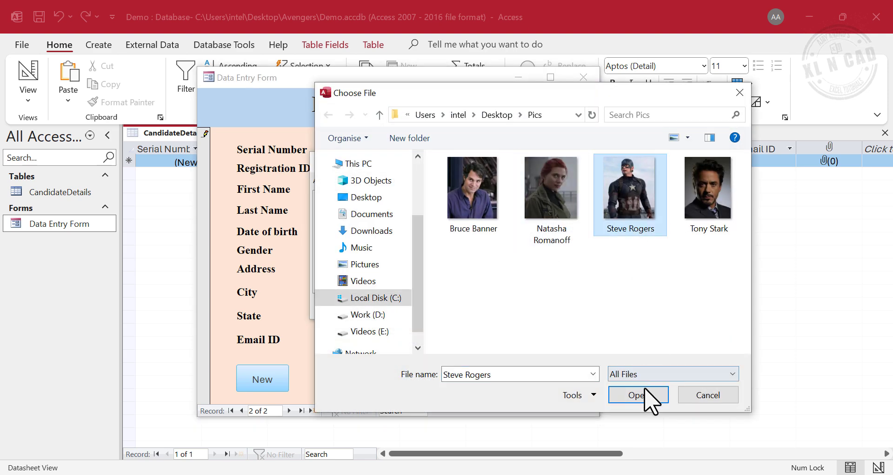
left_click(636, 395)
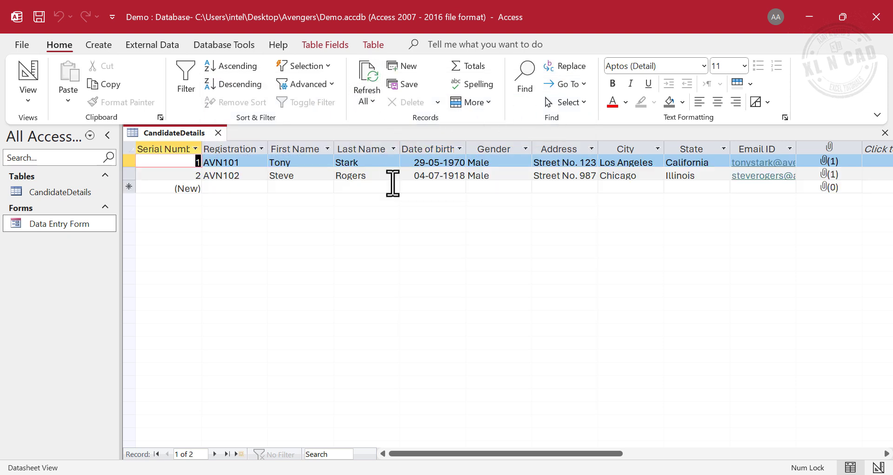
mouse_move(570, 222)
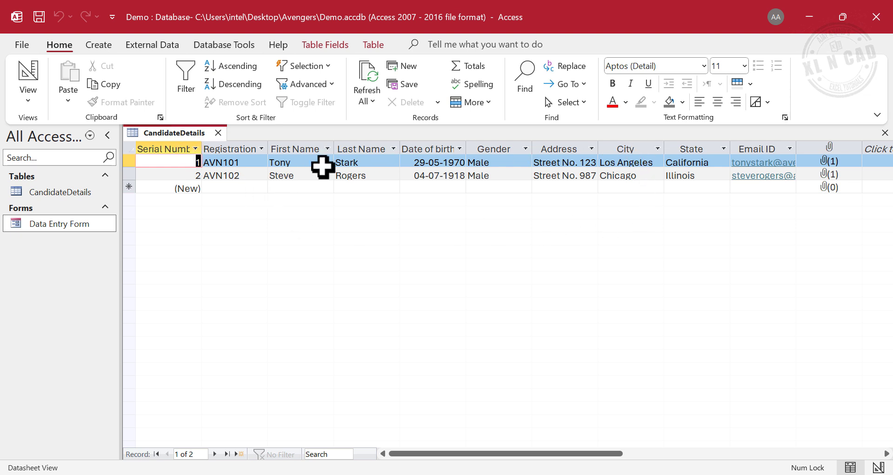
mouse_move(249, 154)
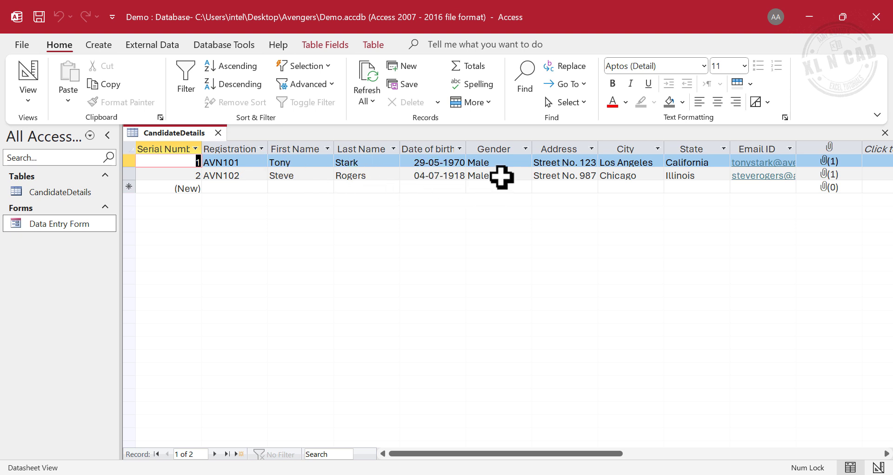
mouse_move(701, 176)
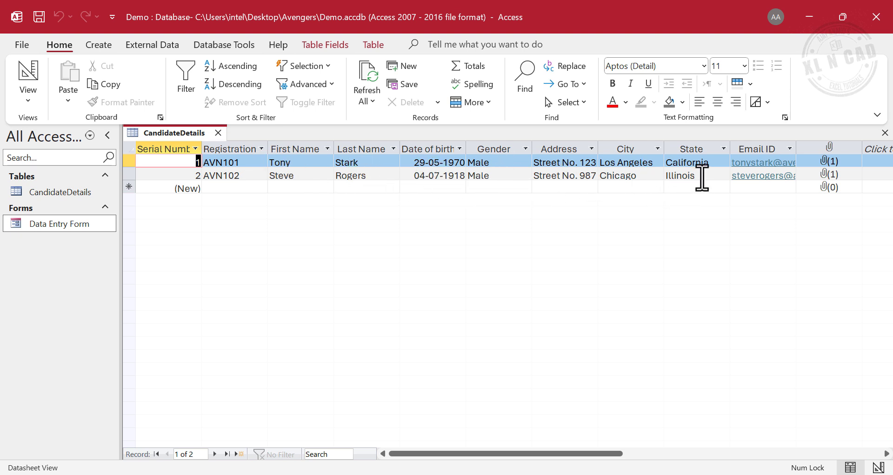
mouse_move(840, 169)
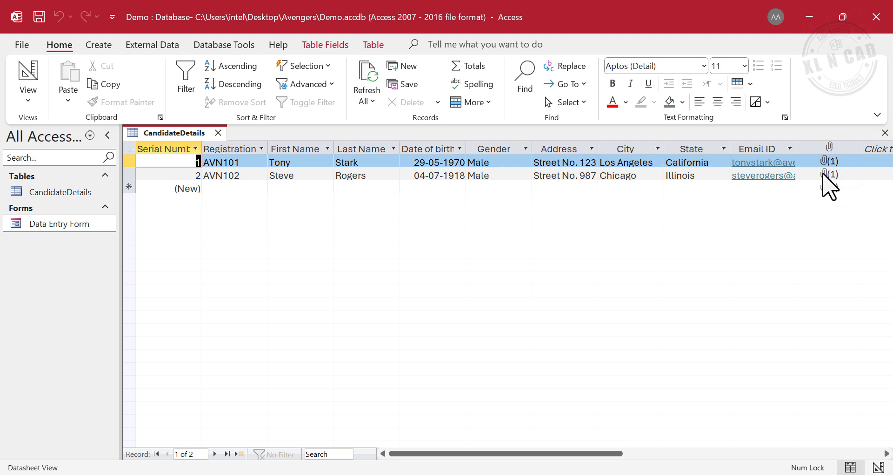
double_click(829, 174)
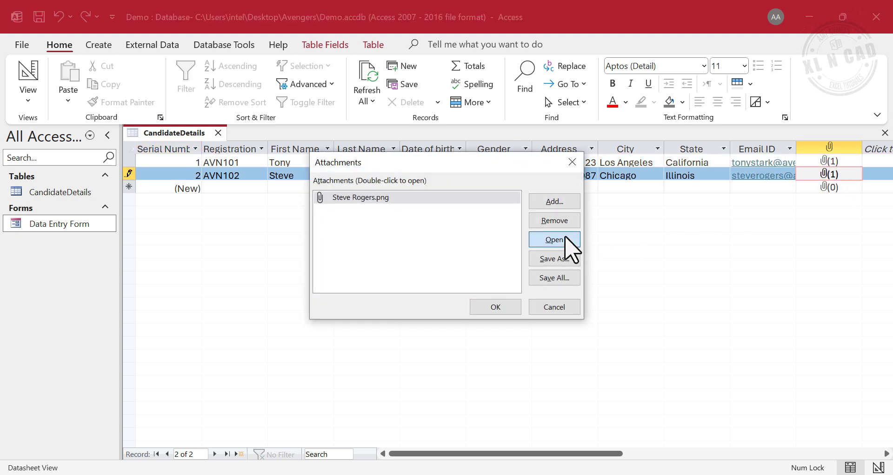
left_click(553, 240)
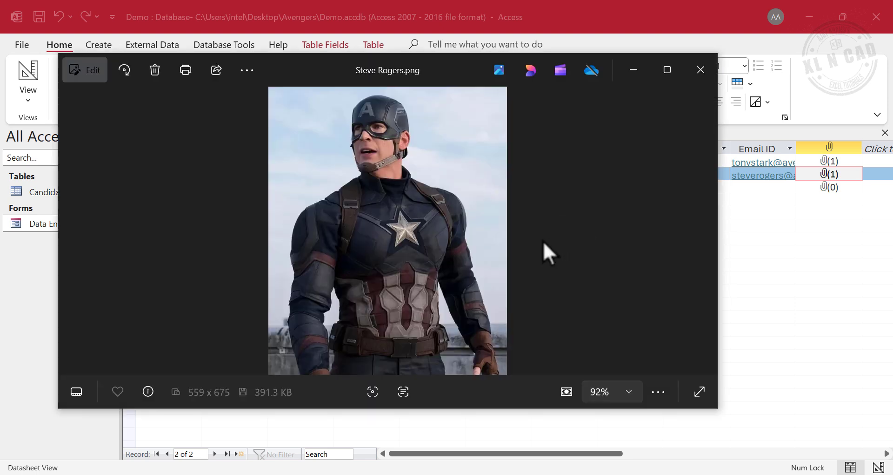
left_click(700, 70)
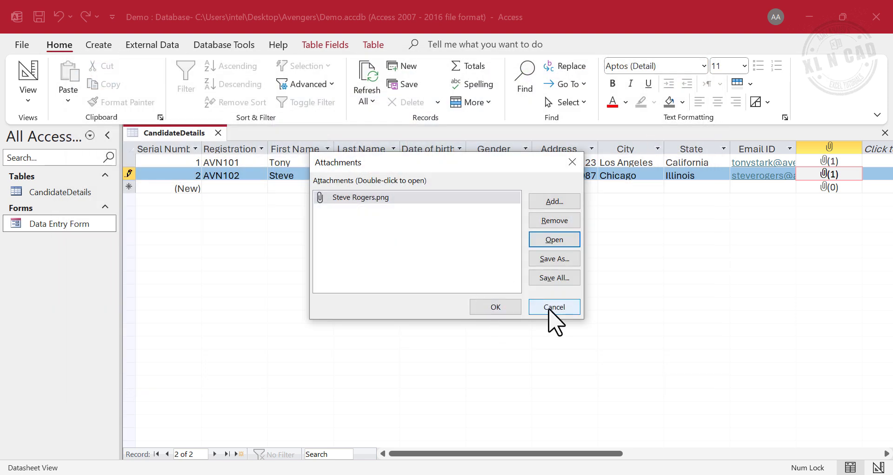
left_click(552, 306)
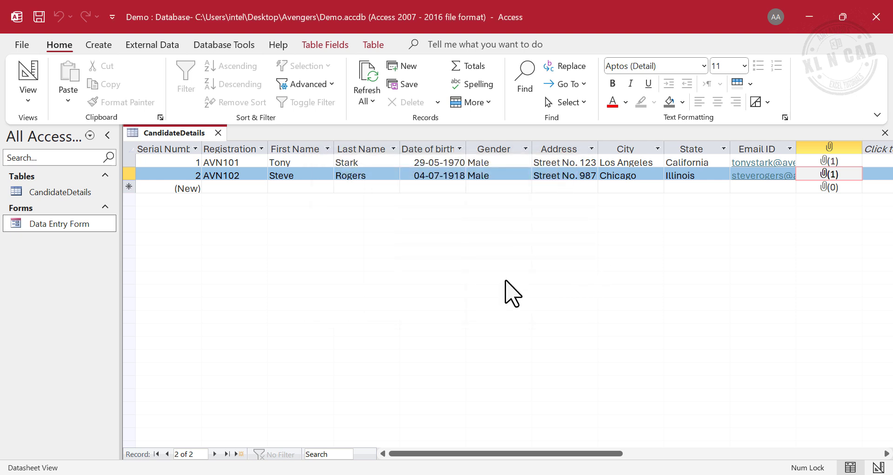
mouse_move(483, 236)
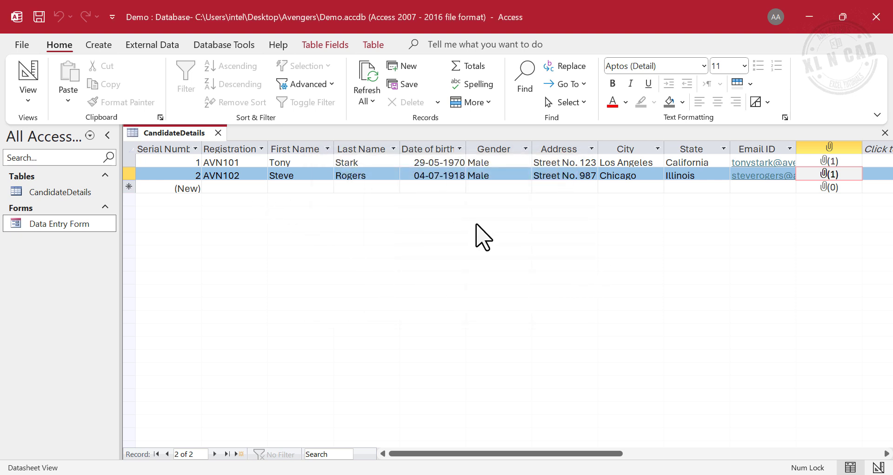
Enter the third datasheet row: AVN103, Natasha Romanoff, 03-12-1984, Female, Street No. 456, Houston, Texas and her email
type("A")
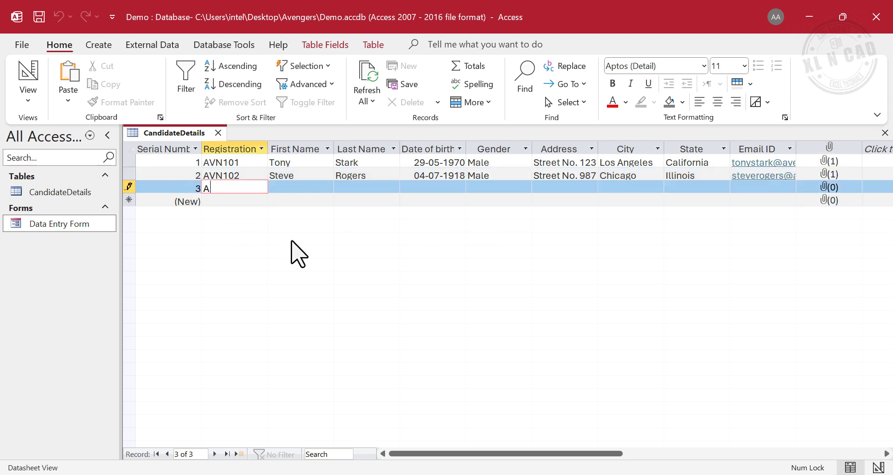
type("Natasha")
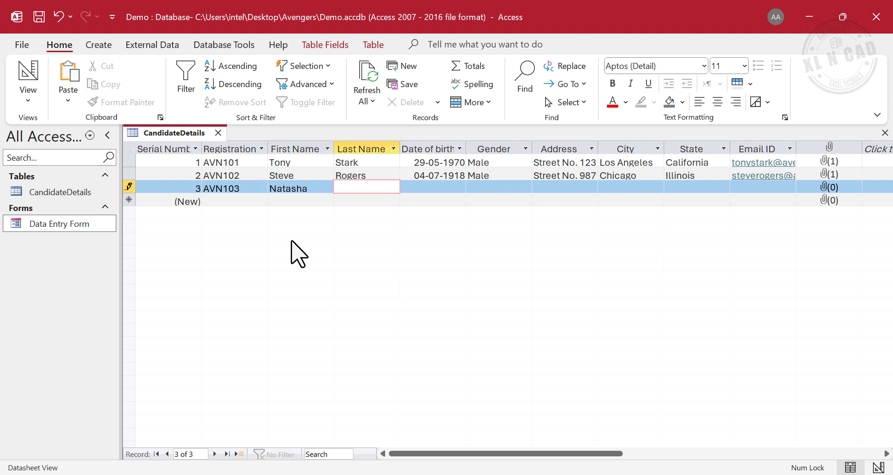
type("Romanoff")
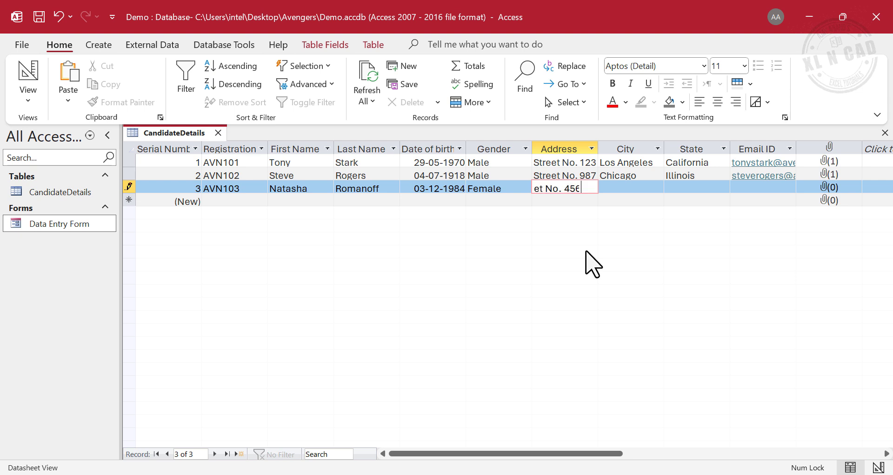
type("Houston")
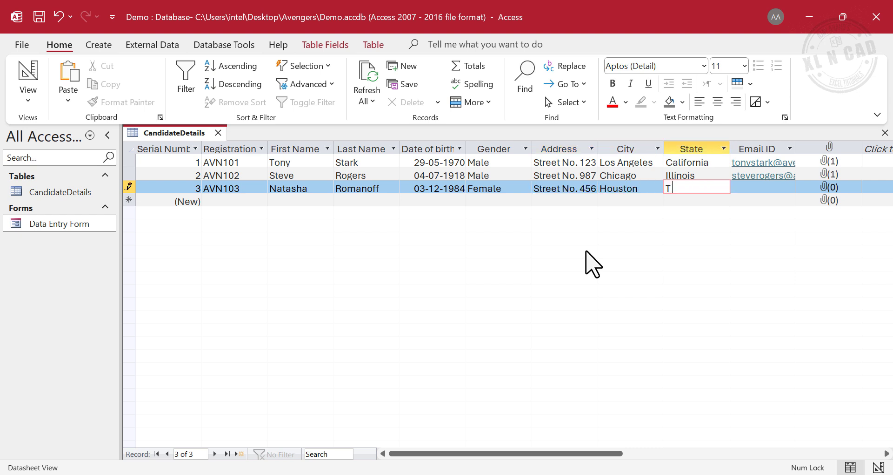
type("exas")
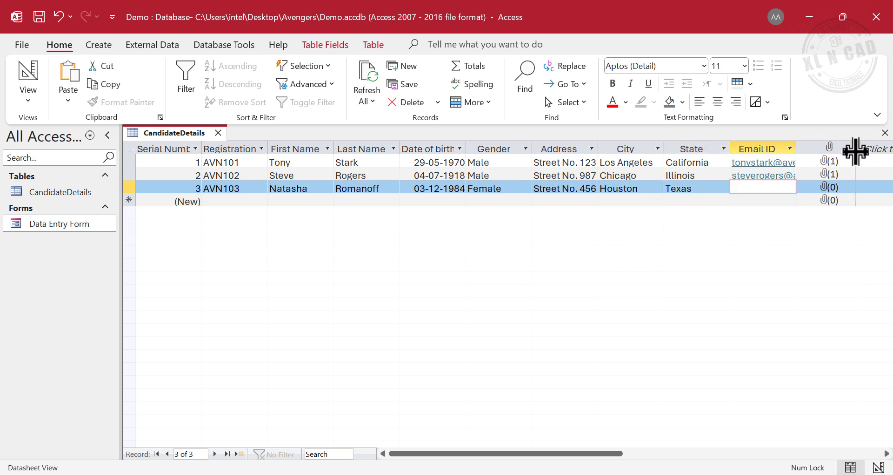
type("natasharomanoff@avenger")
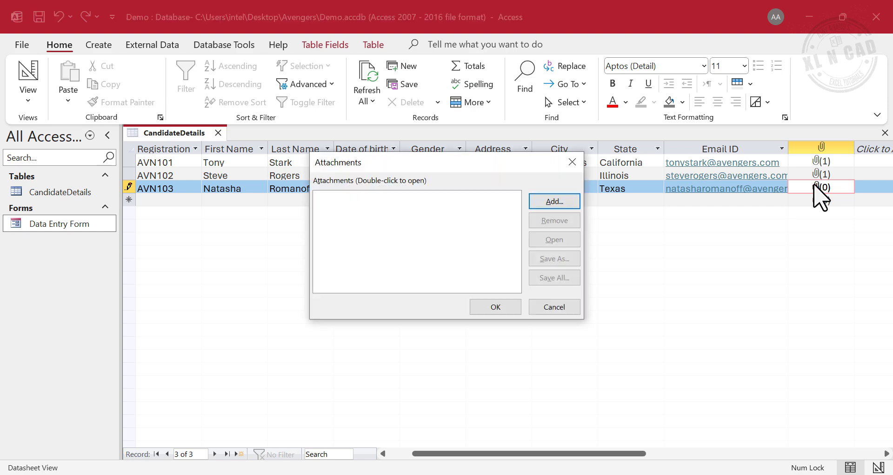
Add the Natasha Romanoff picture from Pics as the attachment on the AVN103 record
left_click(553, 201)
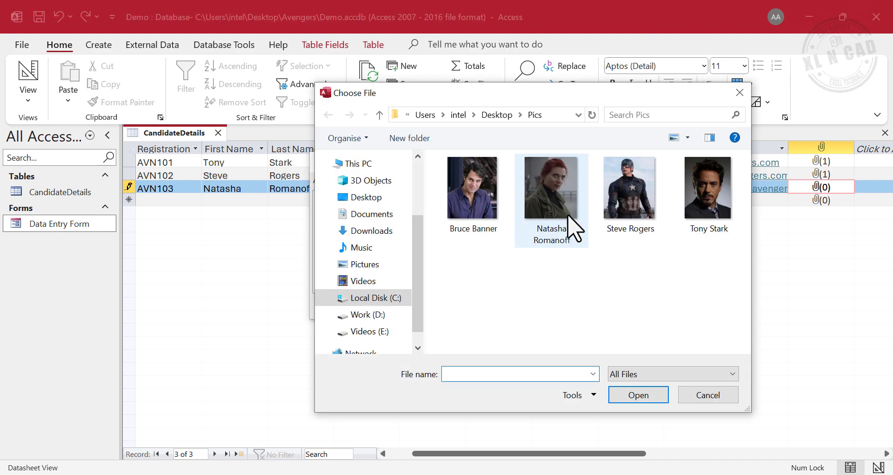
left_click(550, 187)
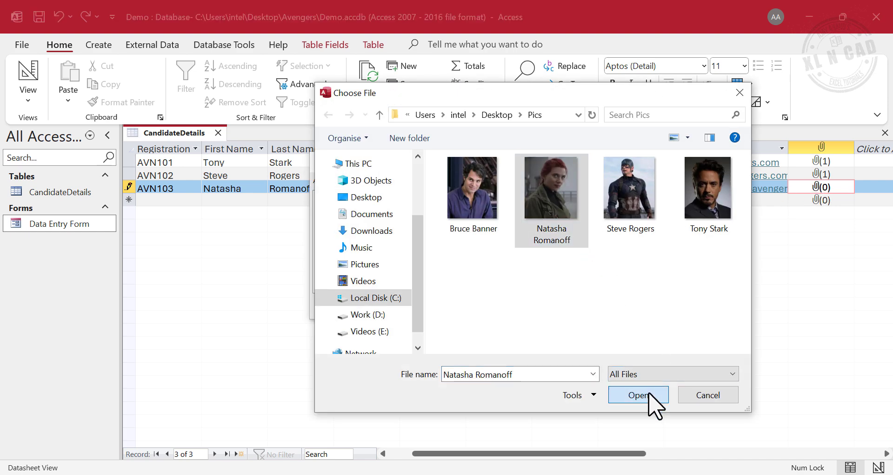
left_click(638, 395)
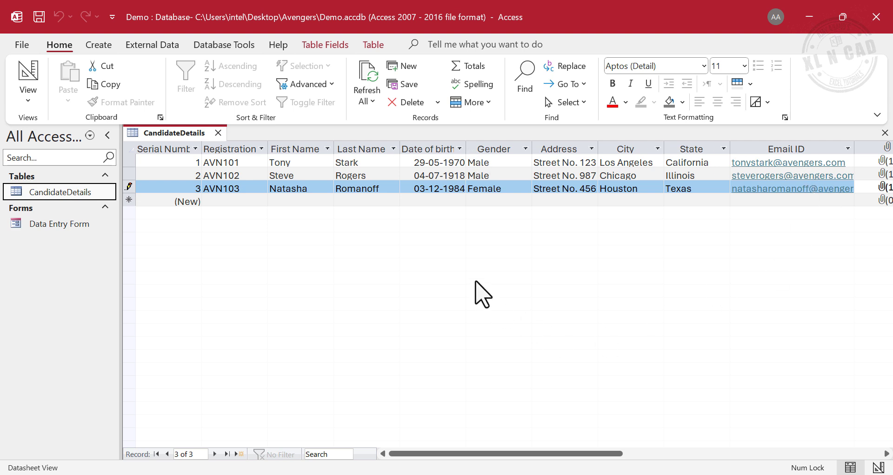
right_click(173, 132)
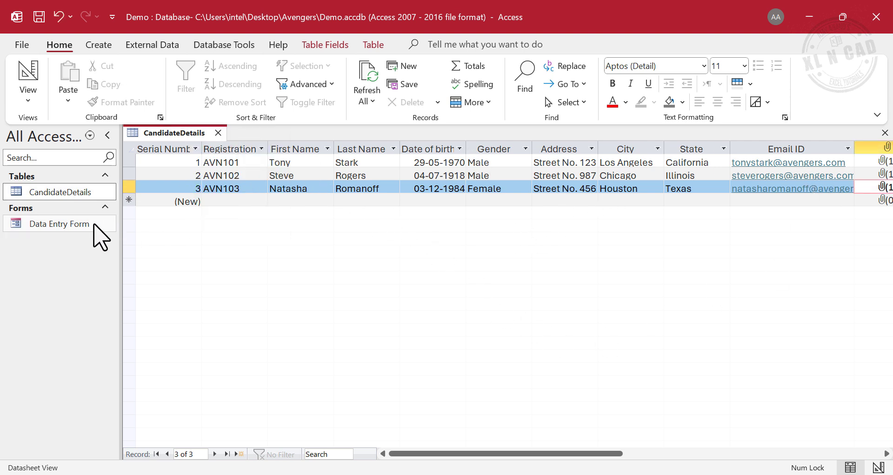
Reopen the Data Entry Form and page to record 3, Natasha Romanoff with her photo
double_click(57, 222)
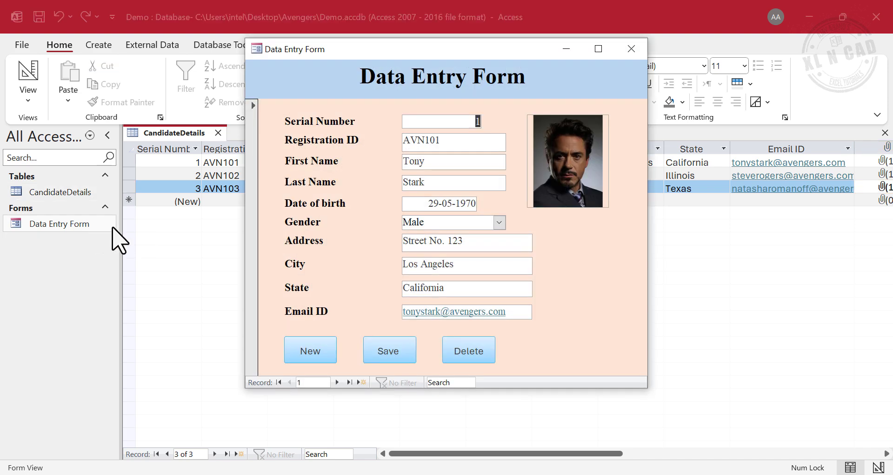
left_click(337, 382)
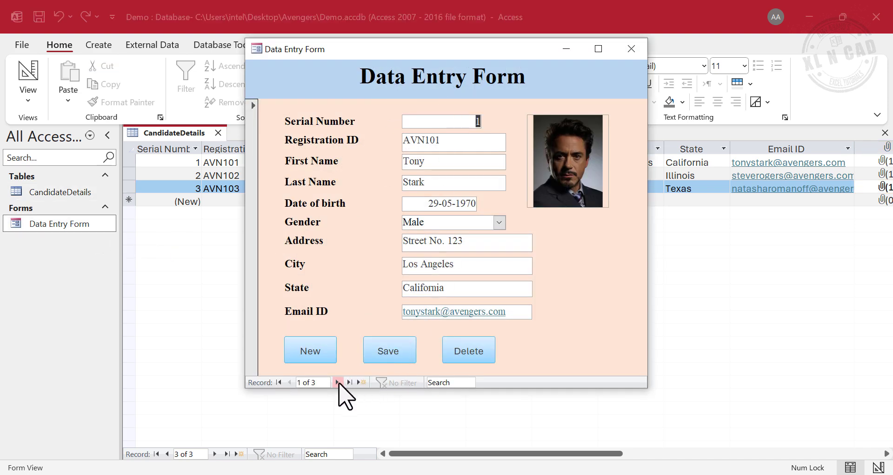
left_click(337, 381)
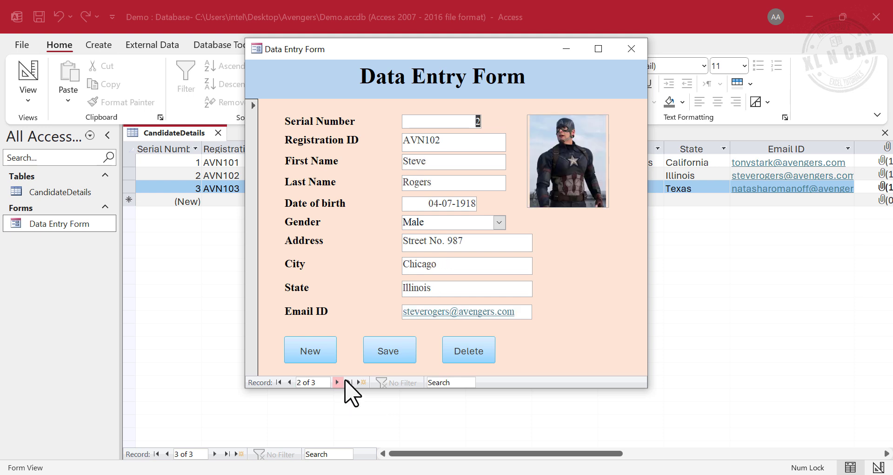
mouse_move(339, 381)
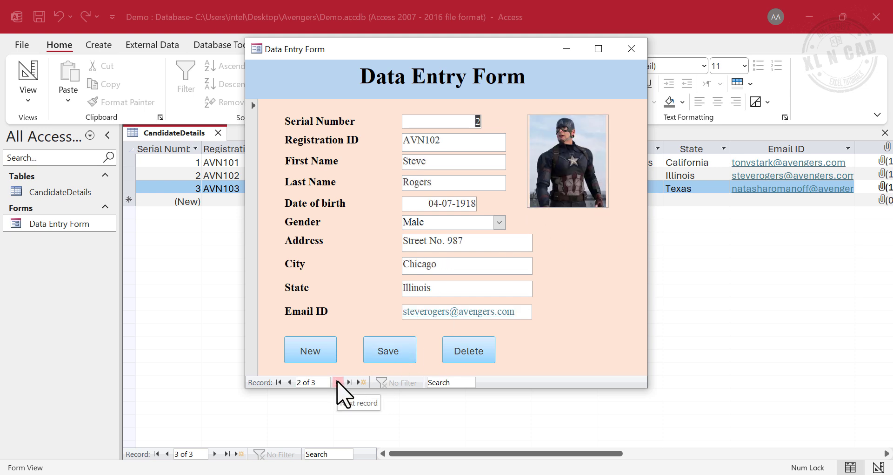
left_click(336, 381)
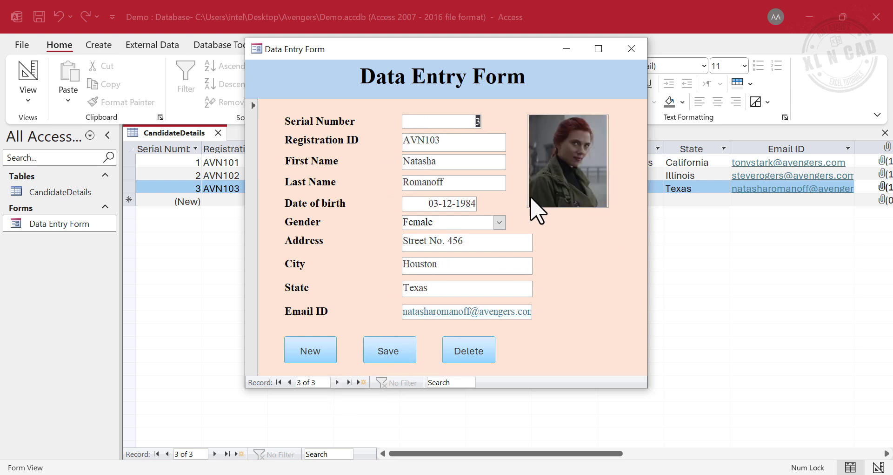
mouse_move(393, 148)
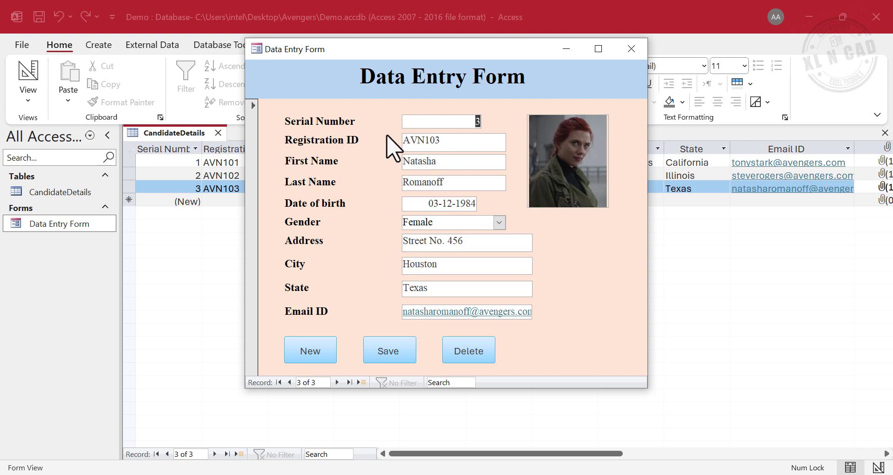
mouse_move(569, 253)
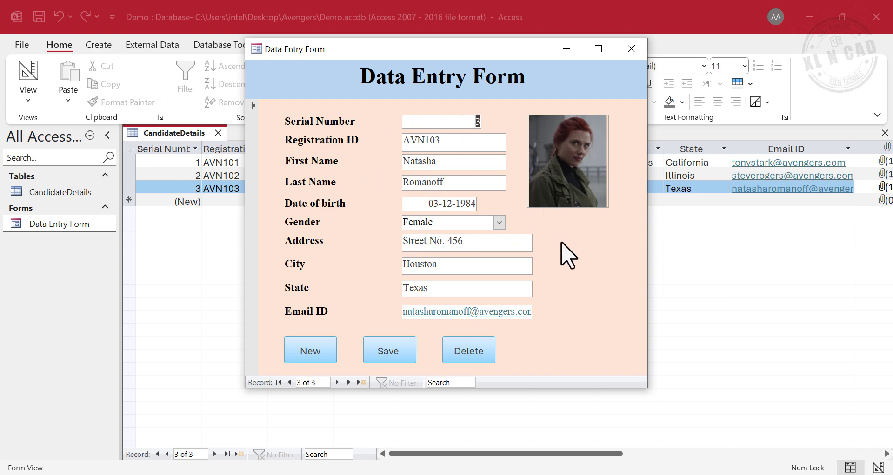